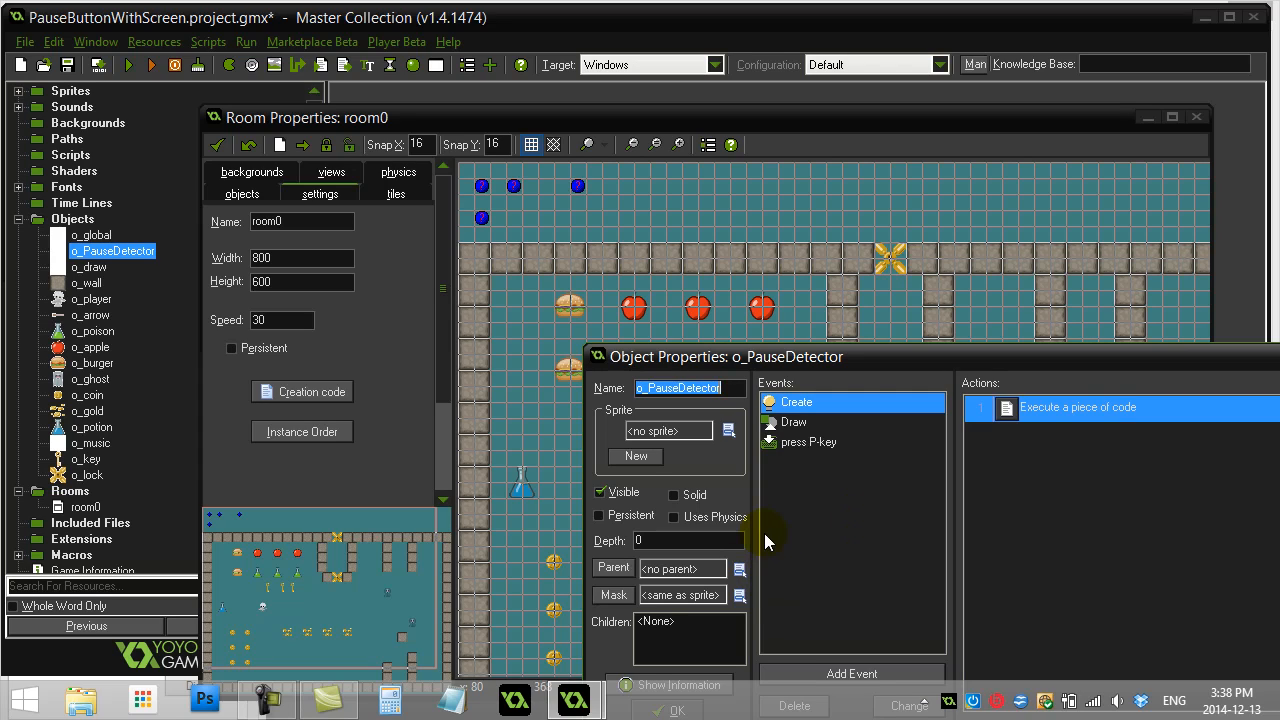
mouse_move(842, 524)
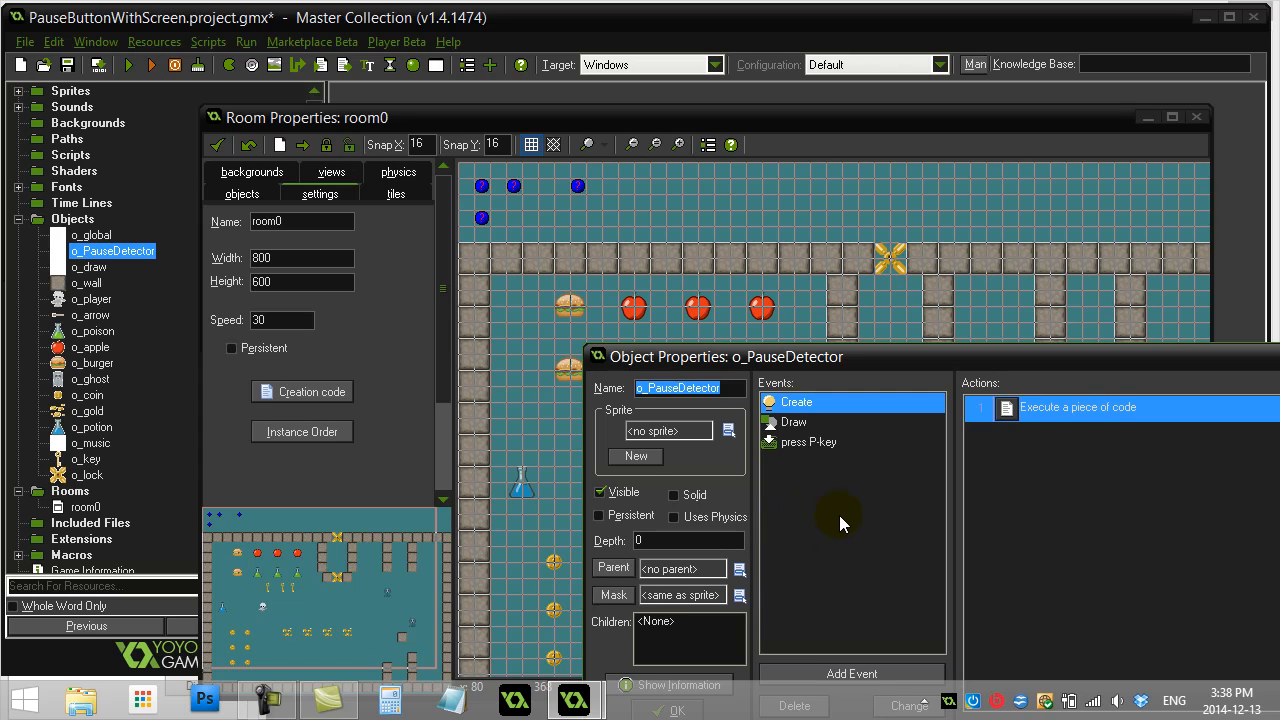
mouse_move(856, 532)
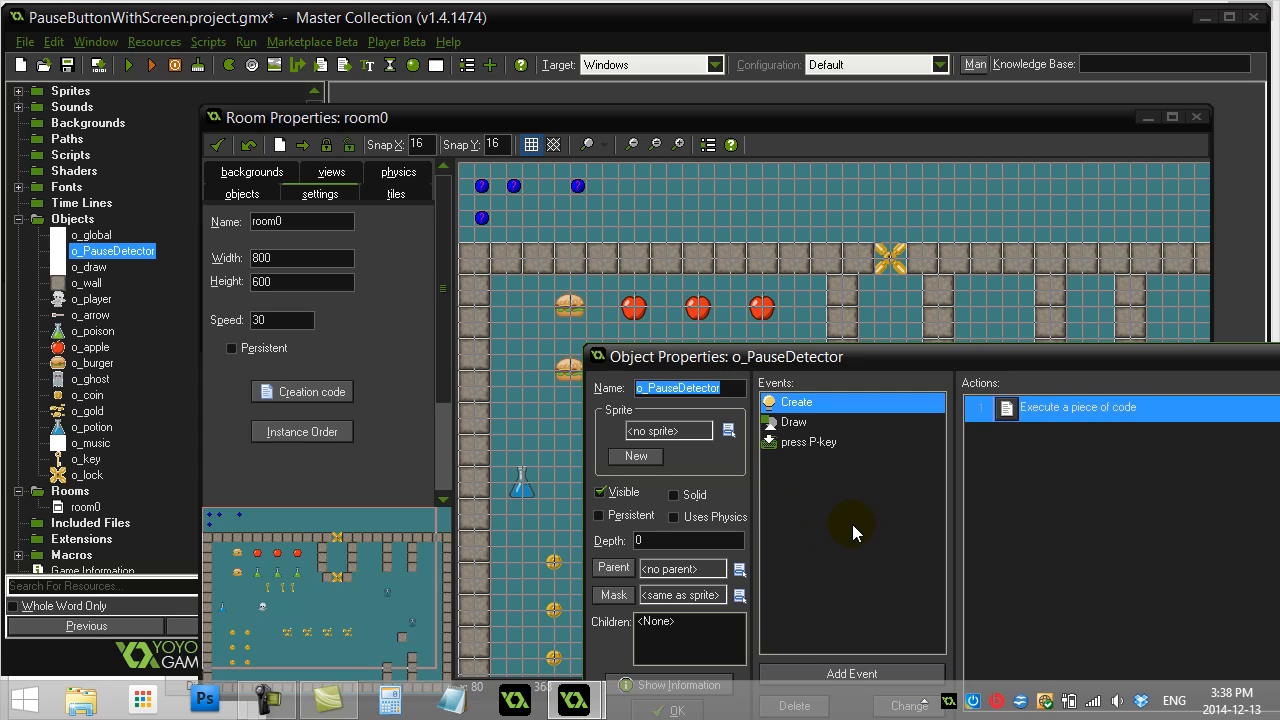
mouse_move(890, 368)
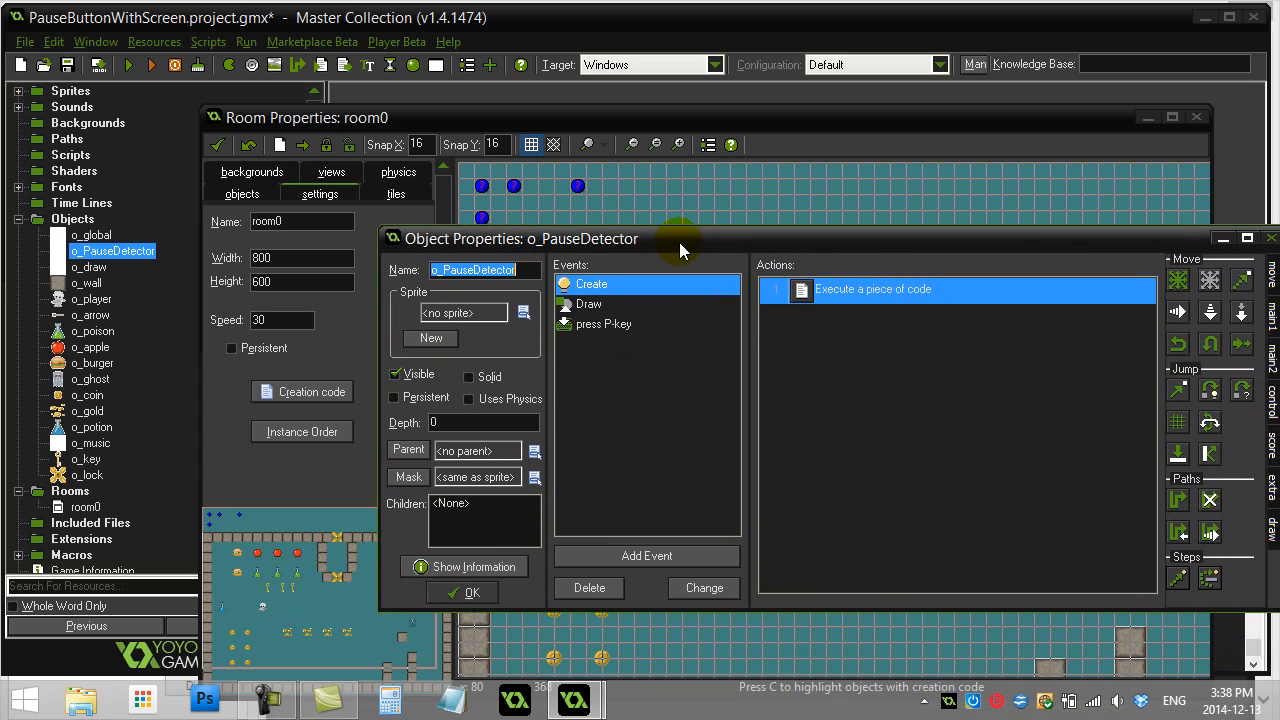
mouse_move(660, 250)
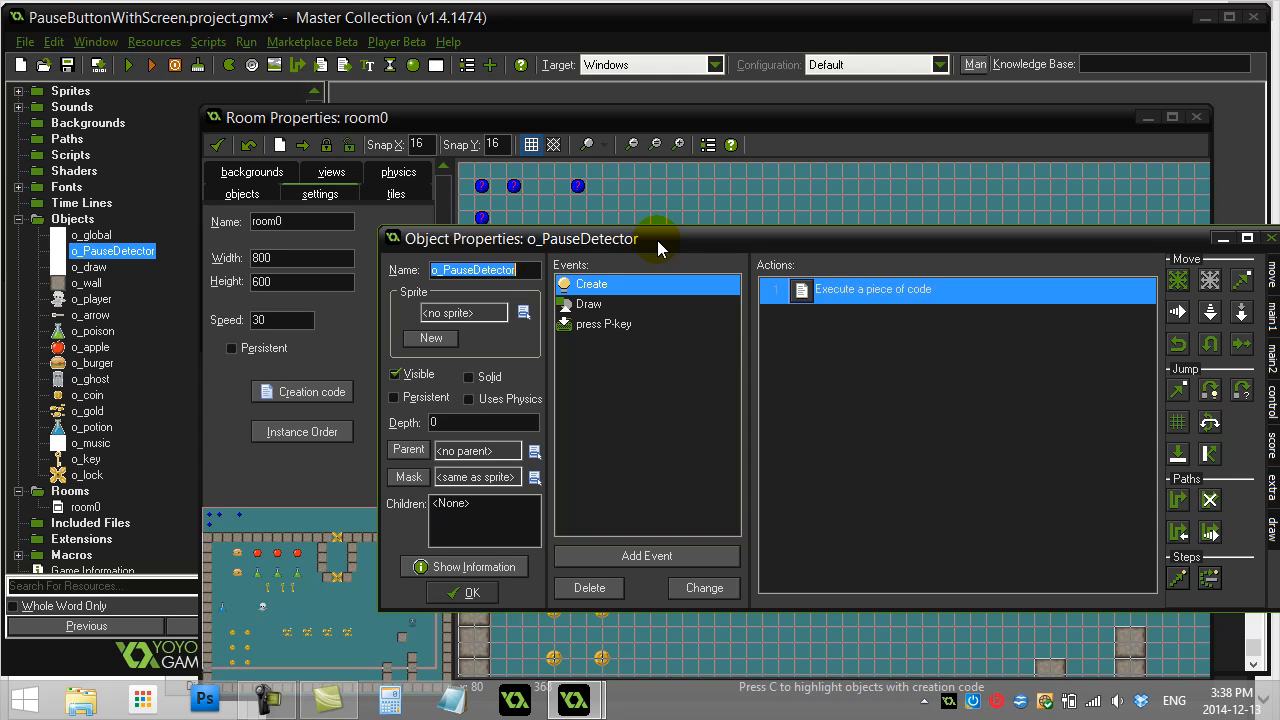
mouse_move(668, 248)
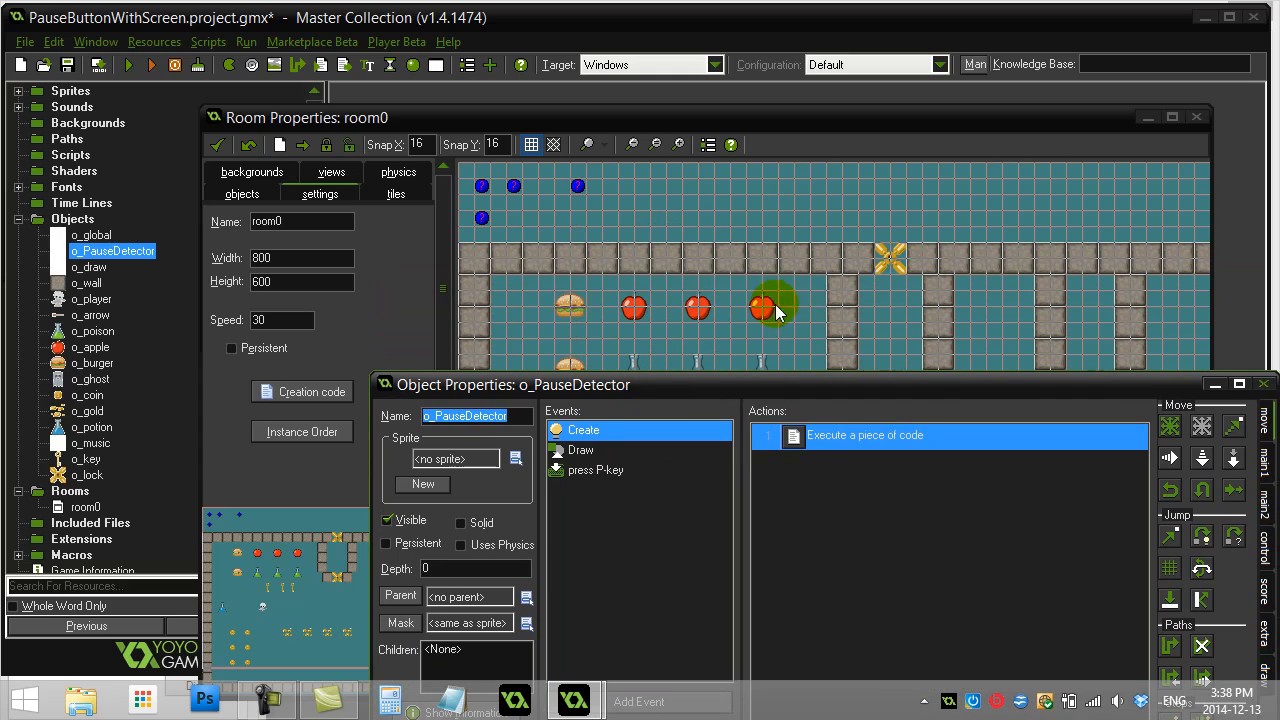
Move the o_PauseDetector properties window higher so its events and actions are visible.
left_click_drag(776, 304, 556, 216)
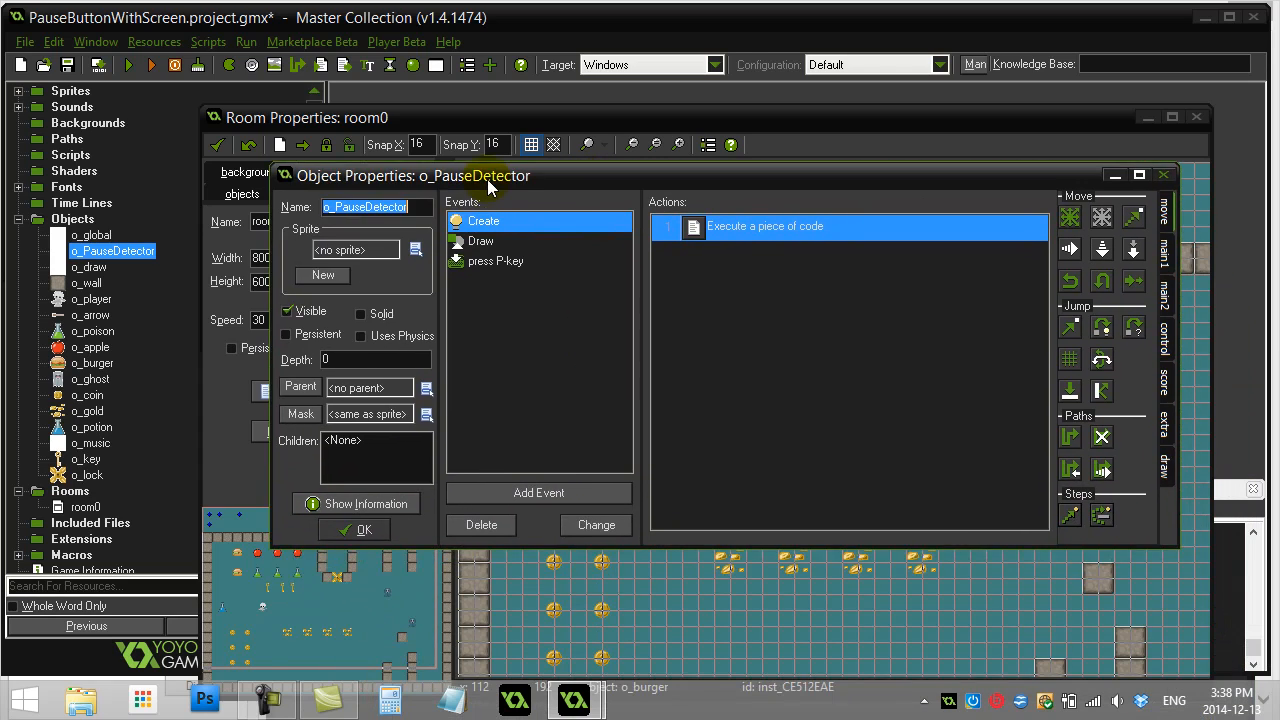
Maximize the o_PauseDetector properties window and highlight mySurface in the Create code.
left_click(1138, 176)
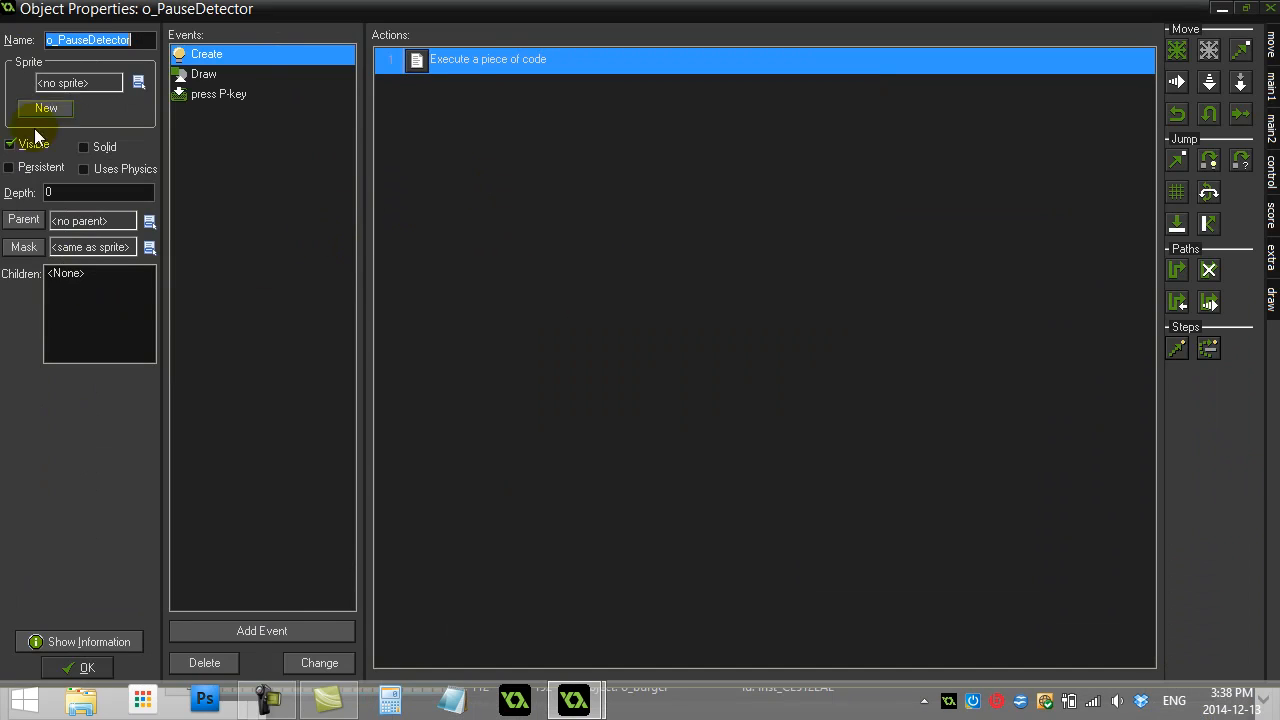
mouse_move(416, 68)
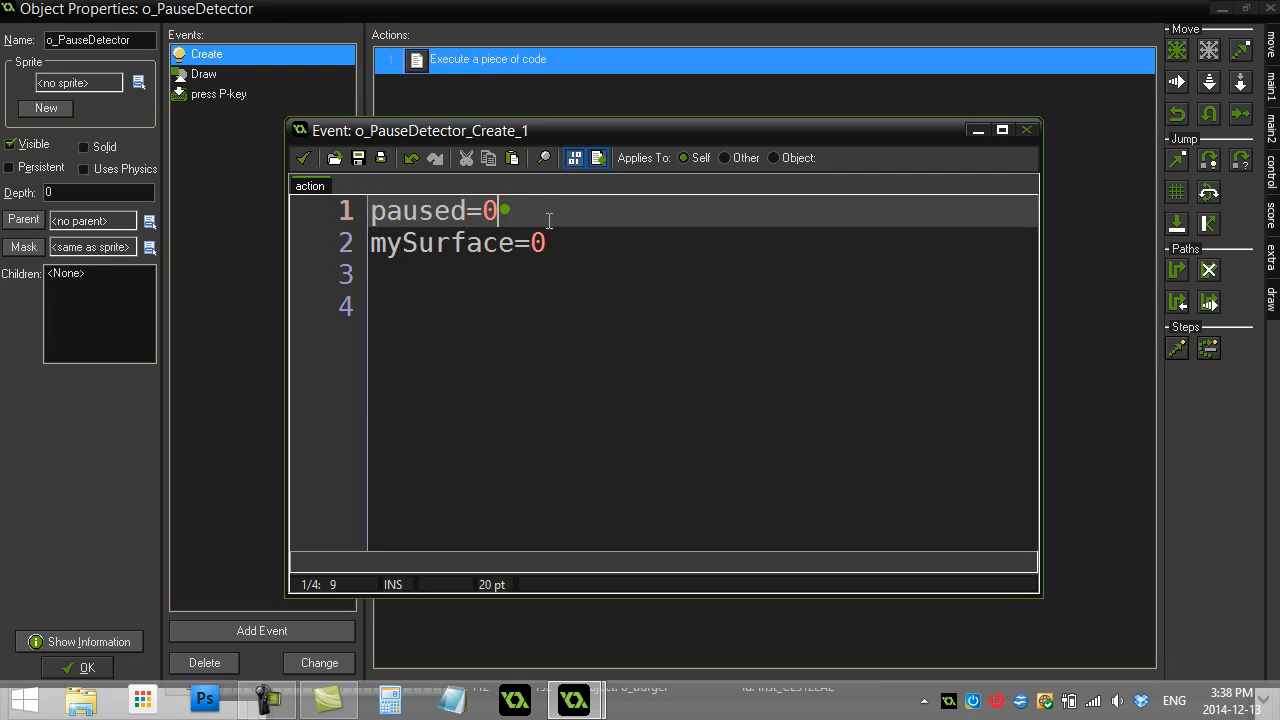
mouse_move(552, 220)
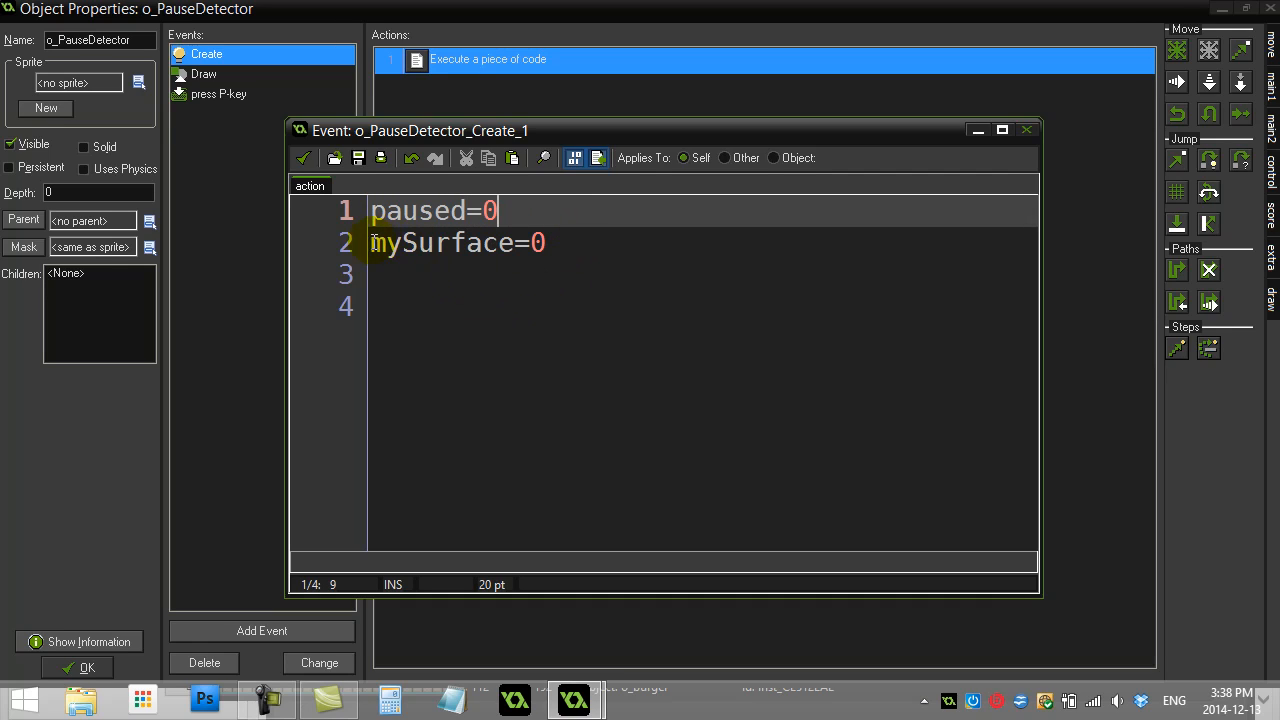
double_click(440, 242)
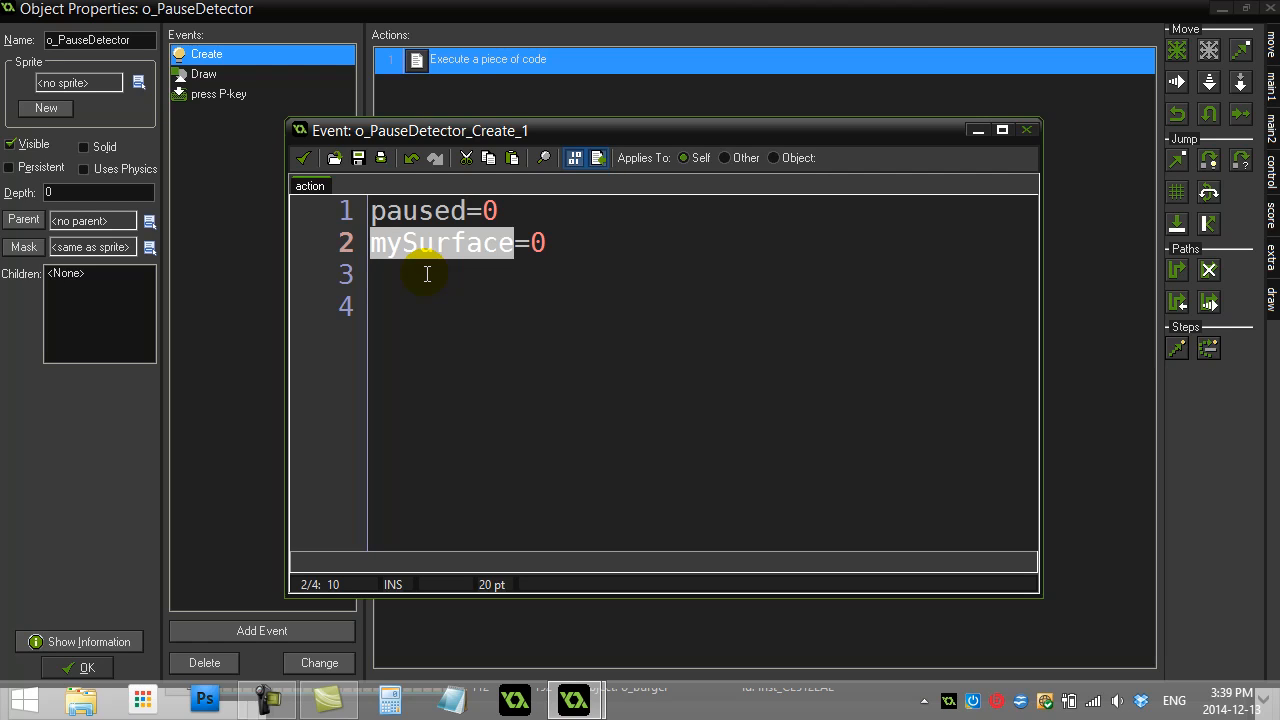
mouse_move(456, 260)
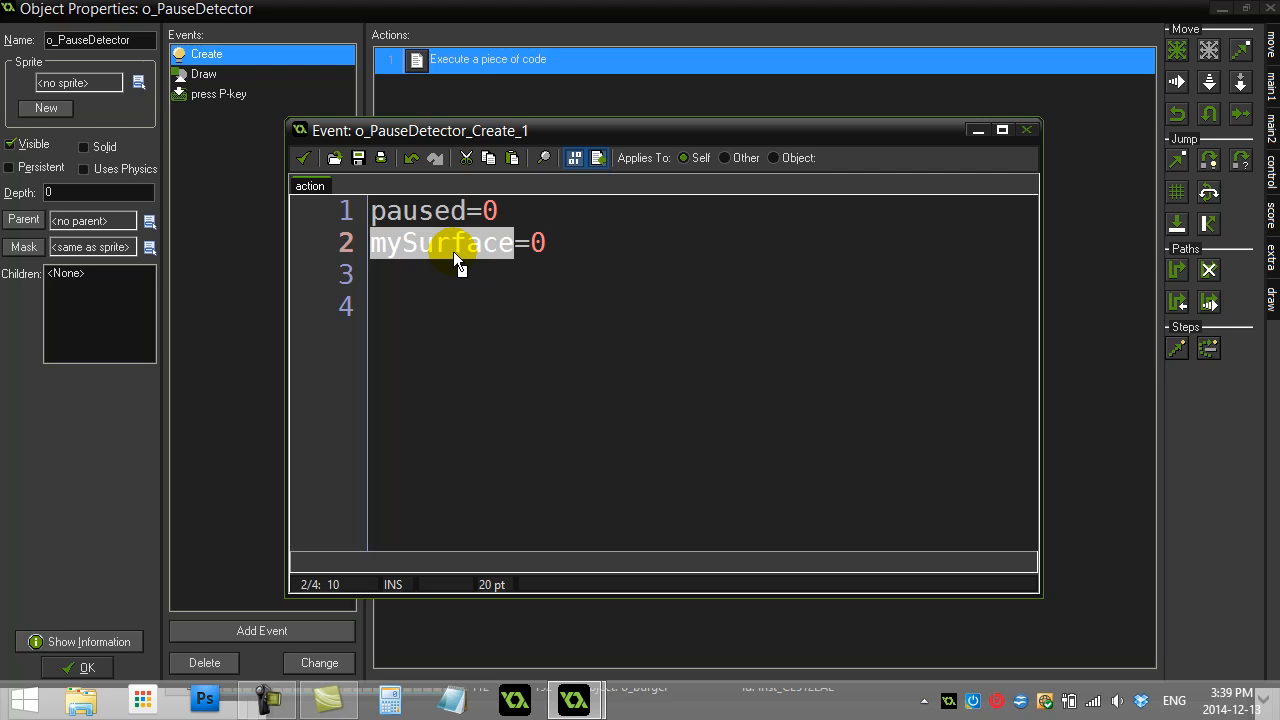
mouse_move(448, 294)
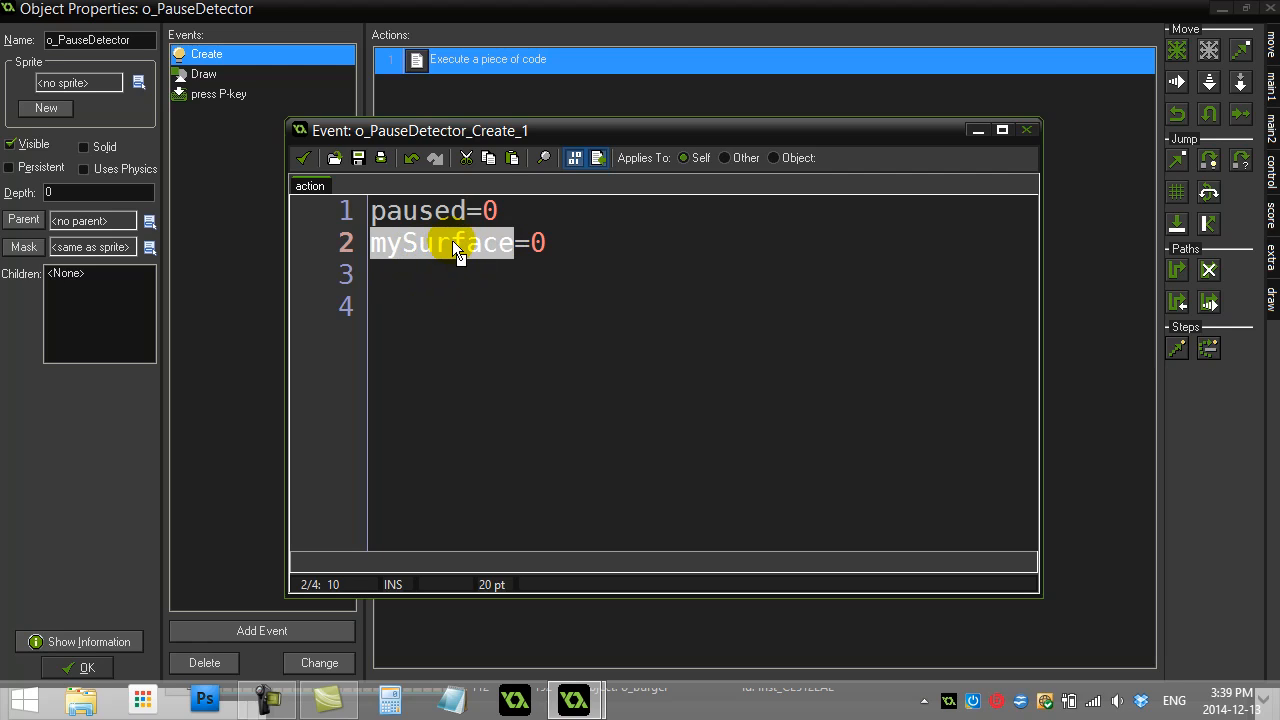
mouse_move(458, 262)
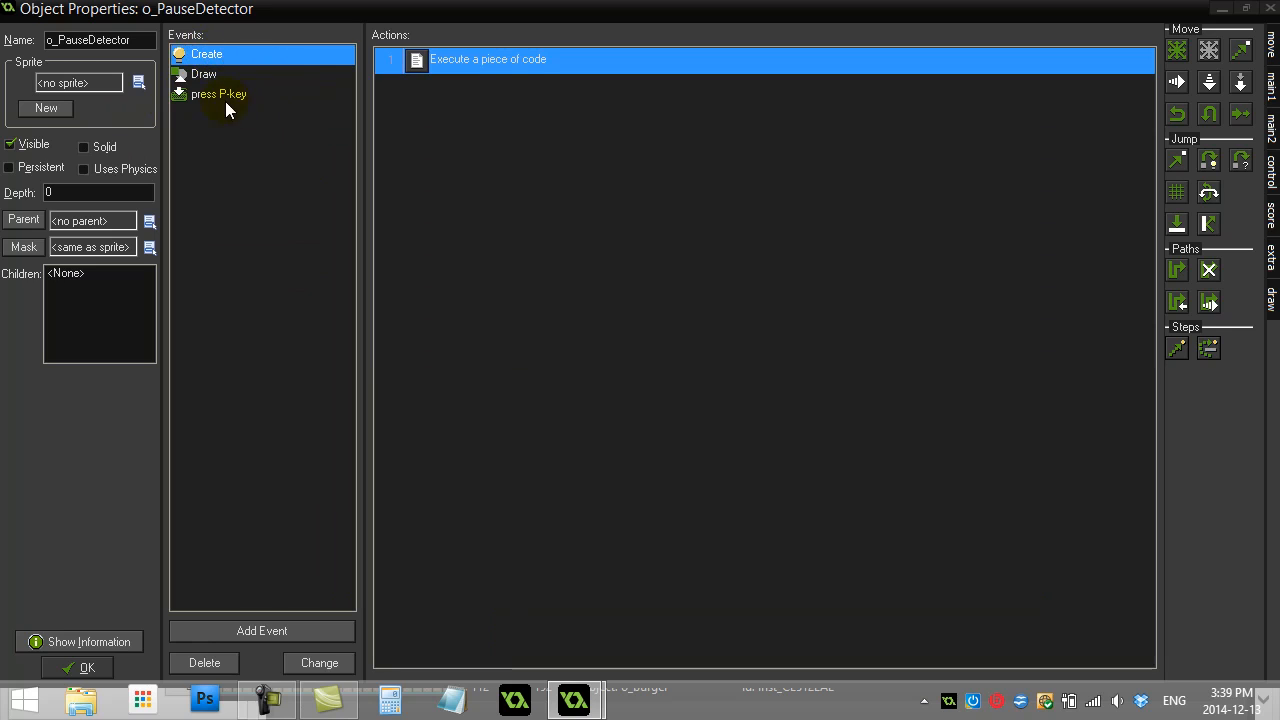
left_click(218, 94)
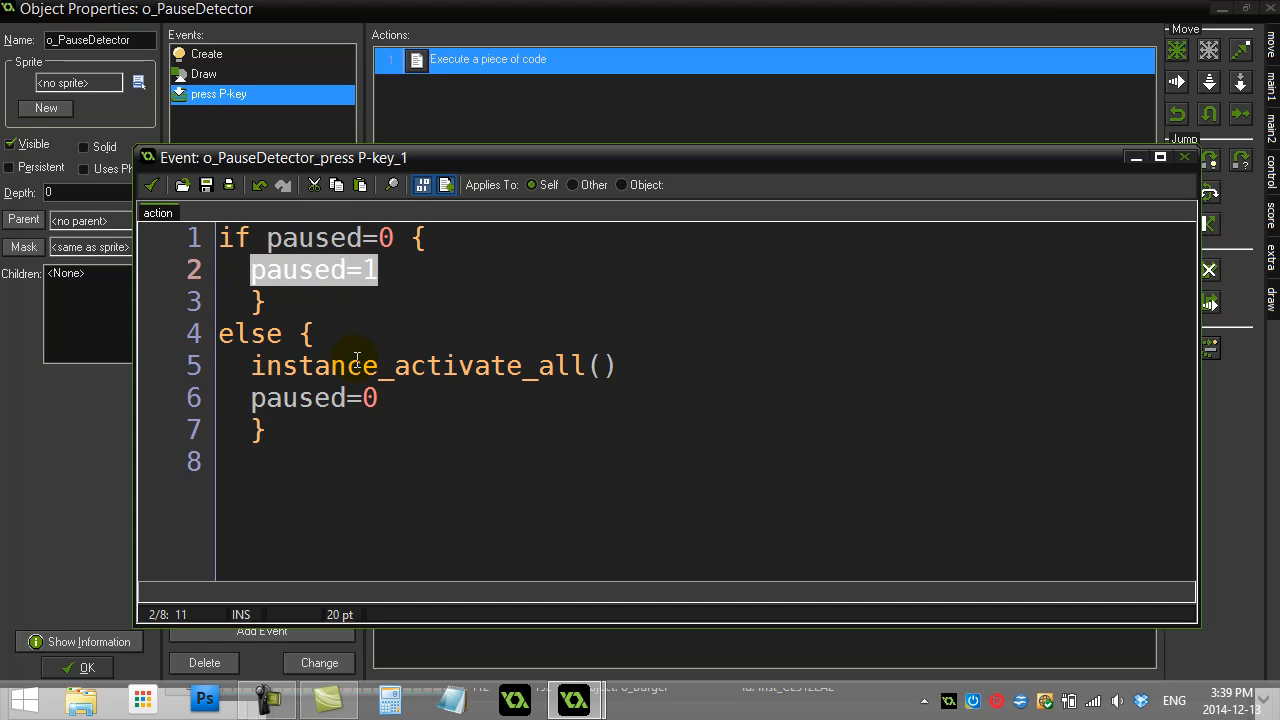
left_click(264, 332)
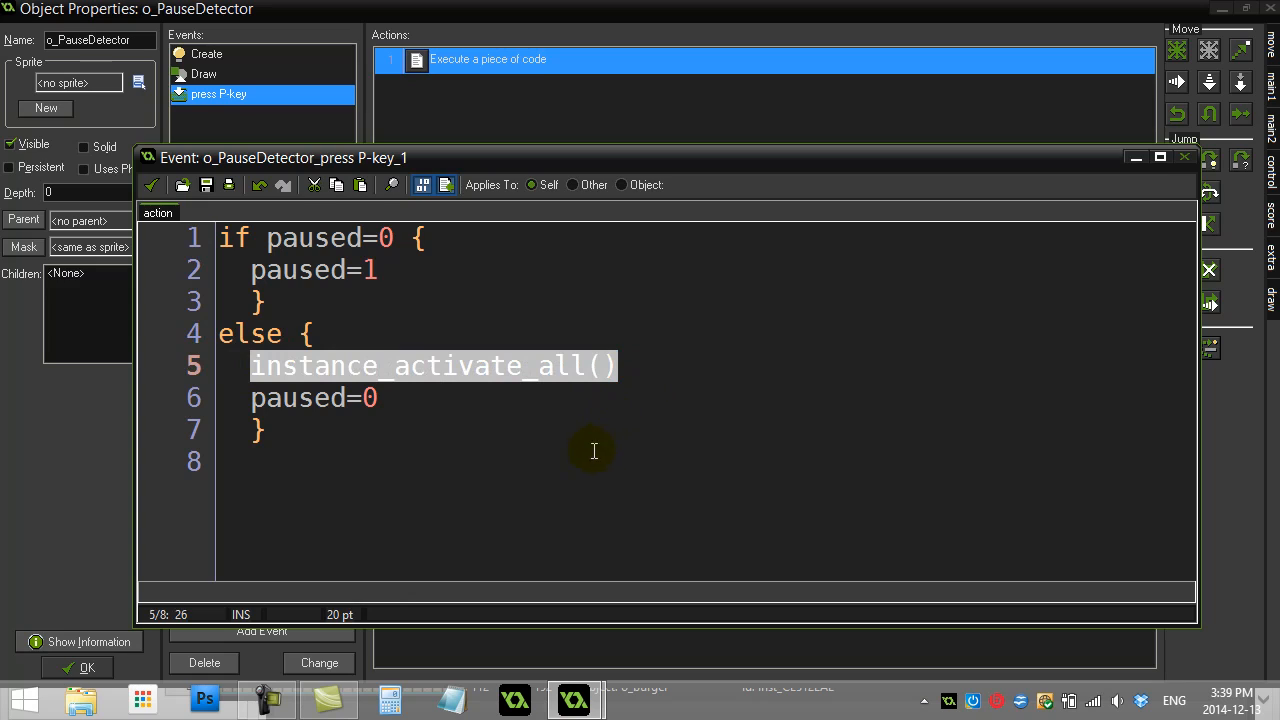
left_click(314, 398)
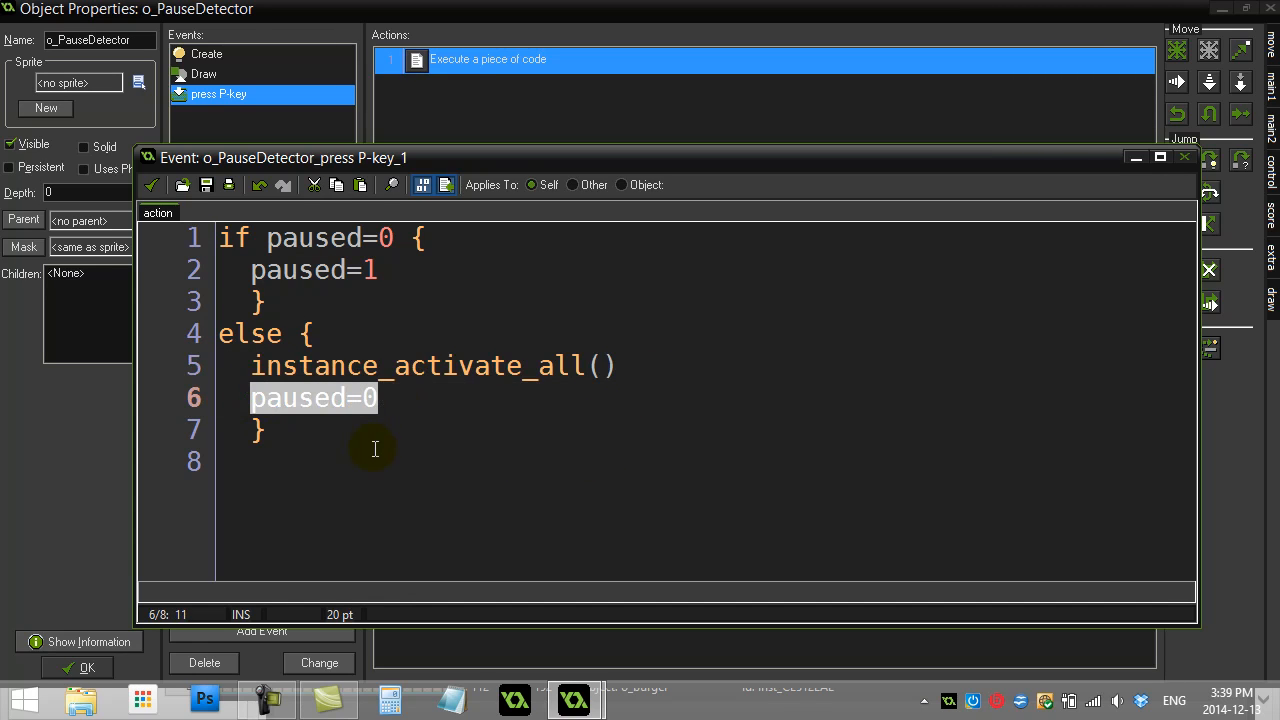
mouse_move(364, 456)
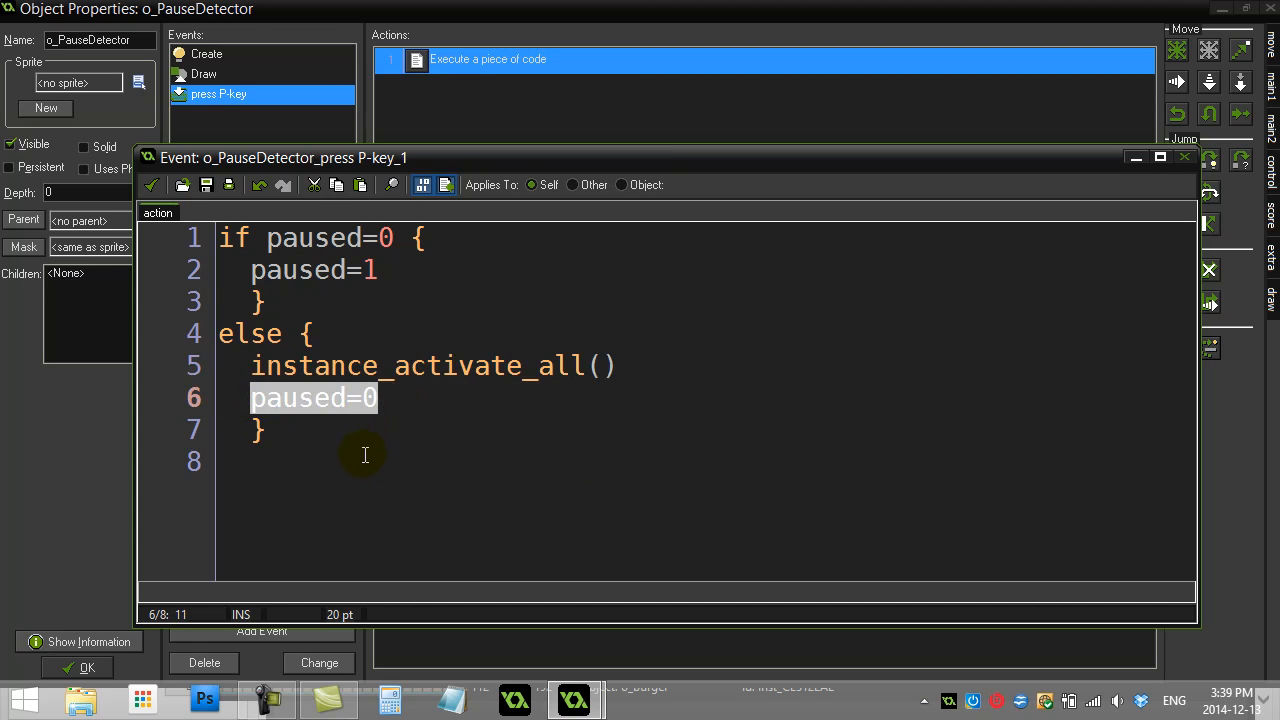
left_click(252, 270)
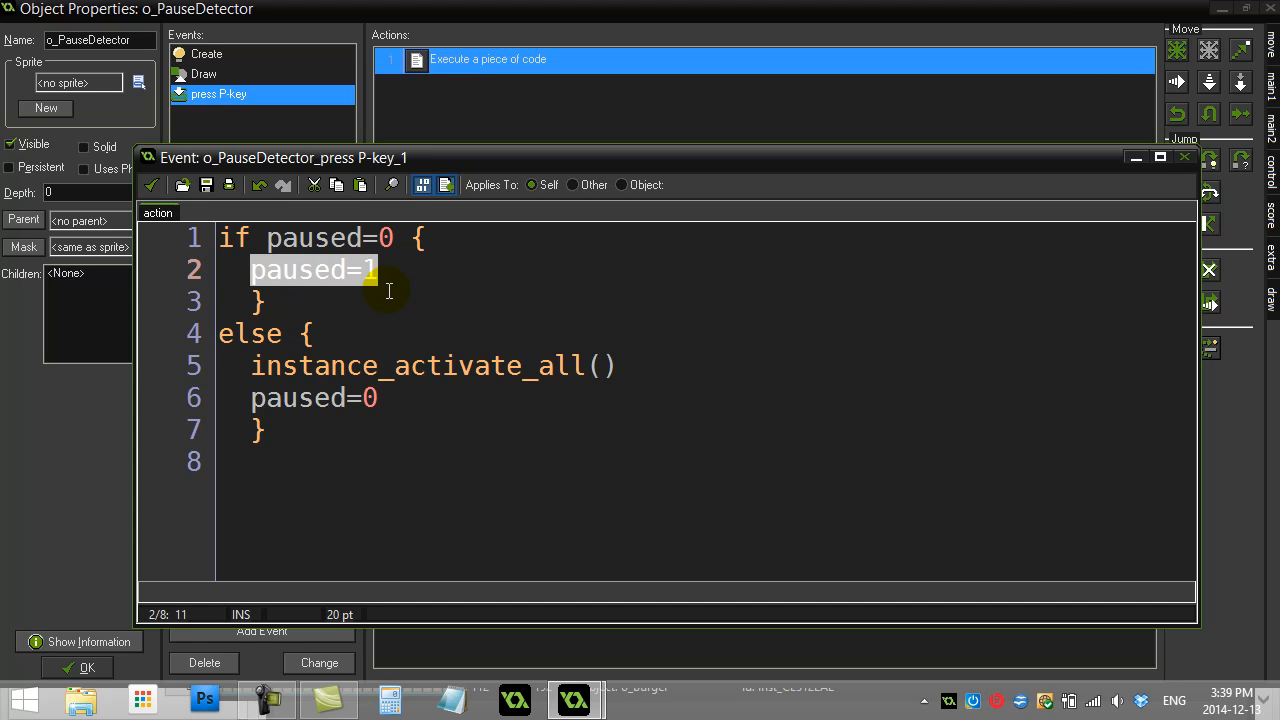
mouse_move(264, 204)
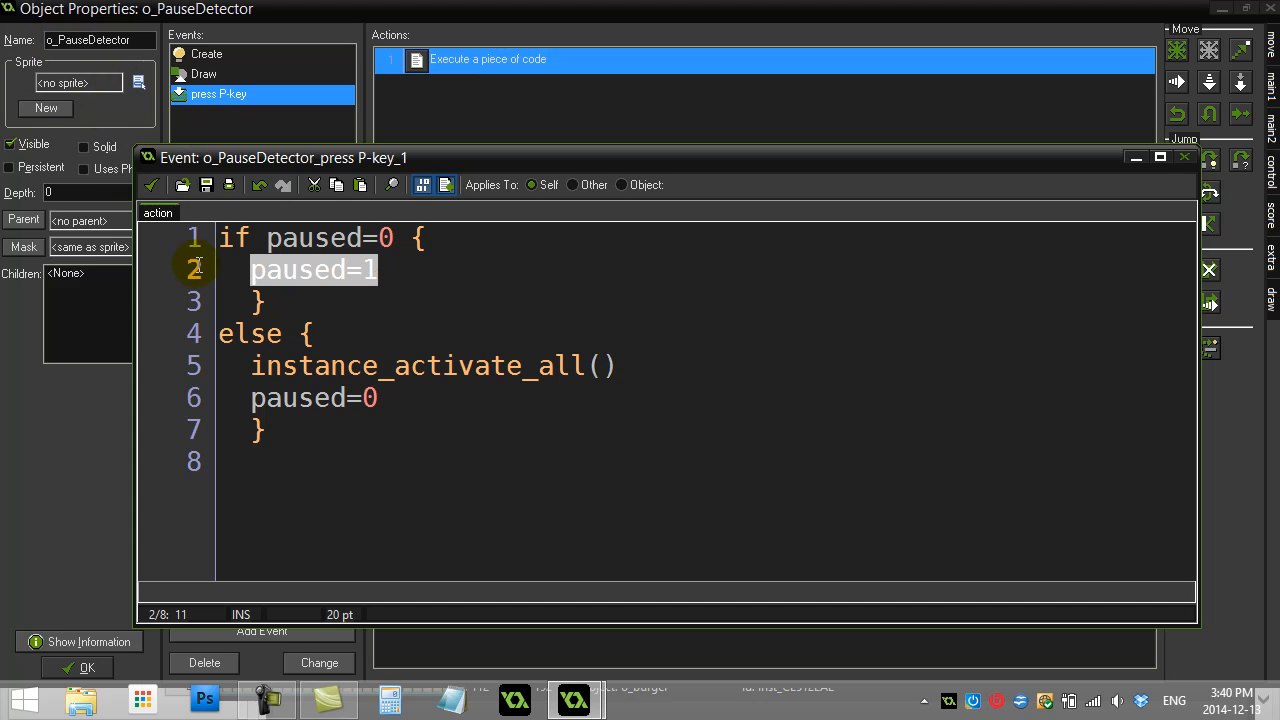
double_click(248, 332)
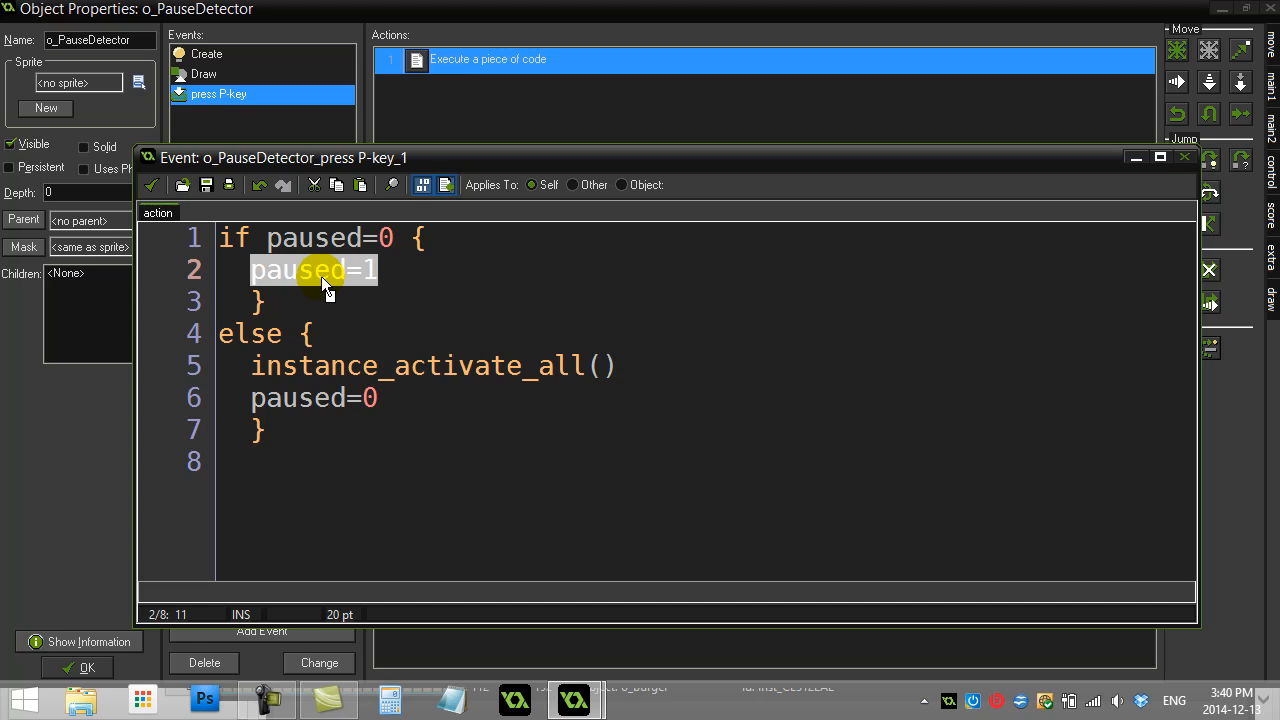
mouse_move(336, 284)
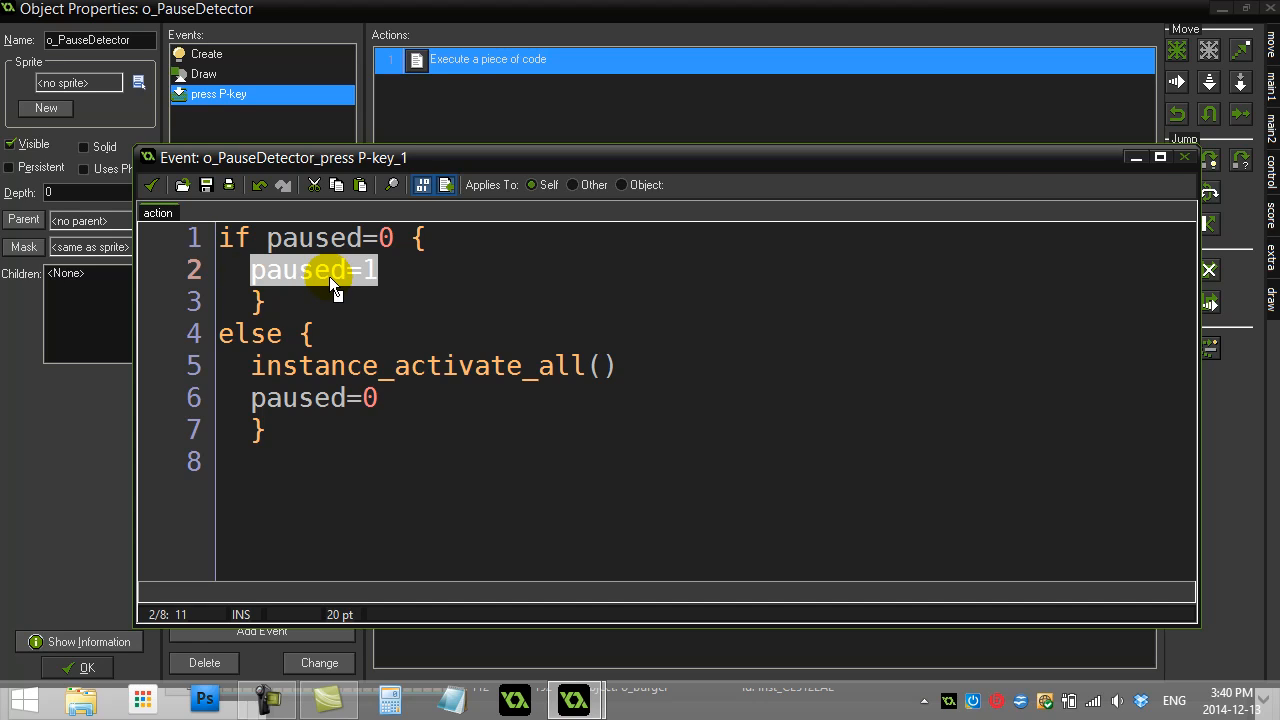
mouse_move(150, 204)
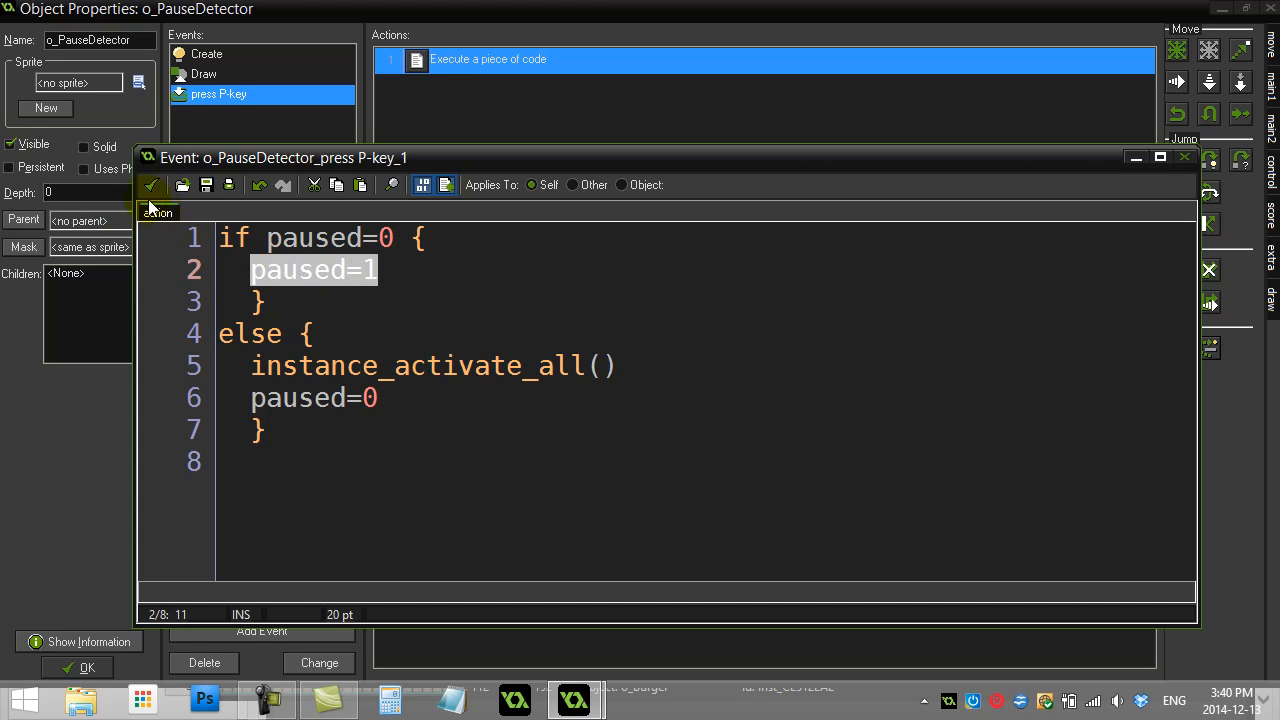
mouse_move(152, 184)
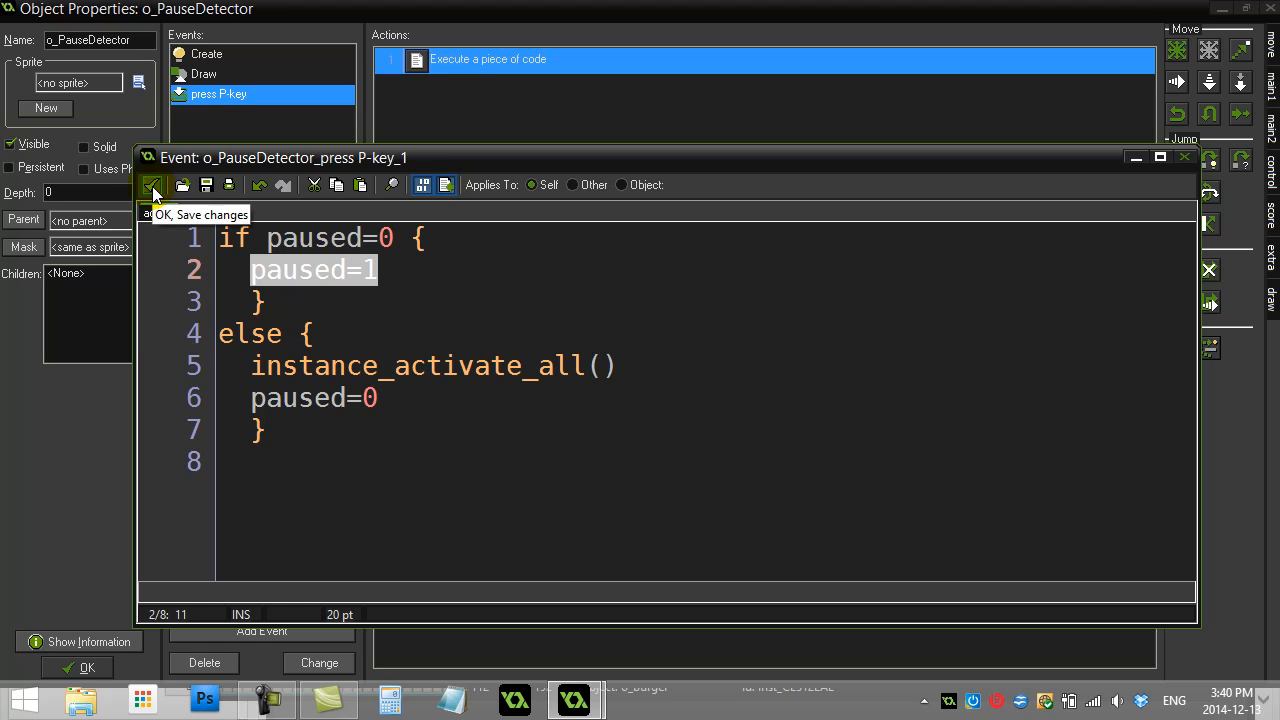
mouse_move(152, 192)
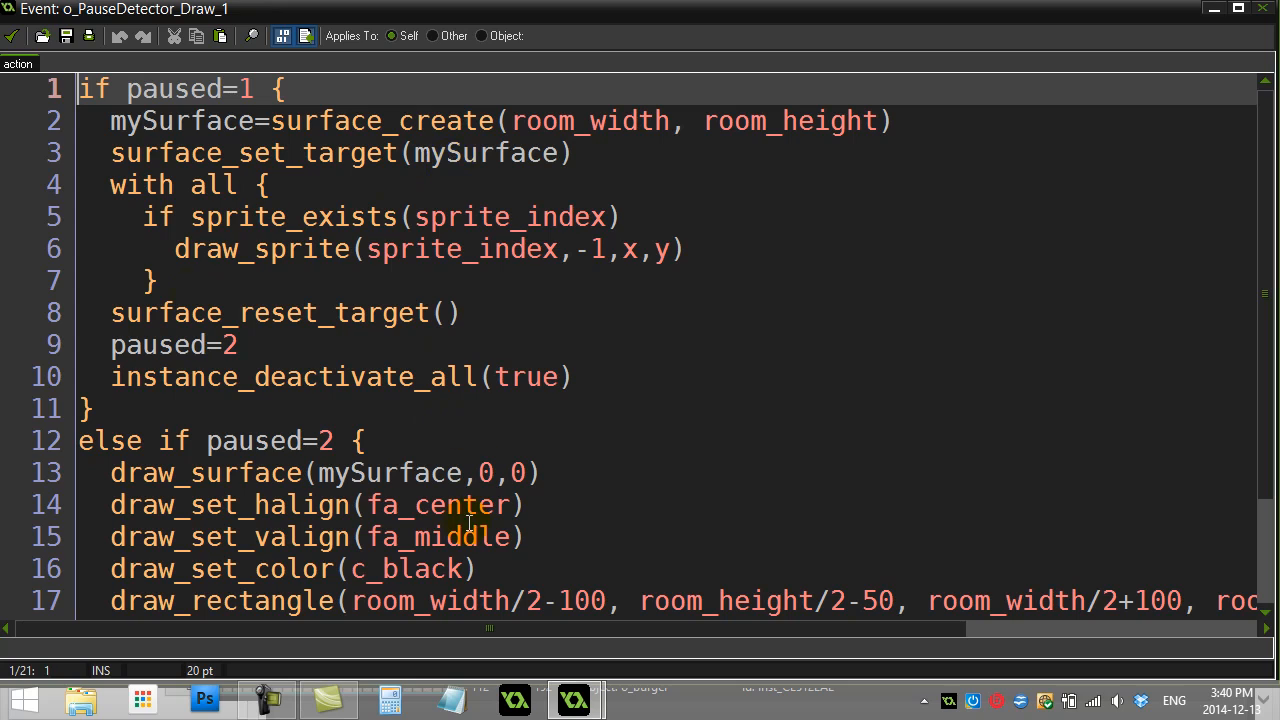
double_click(168, 88)
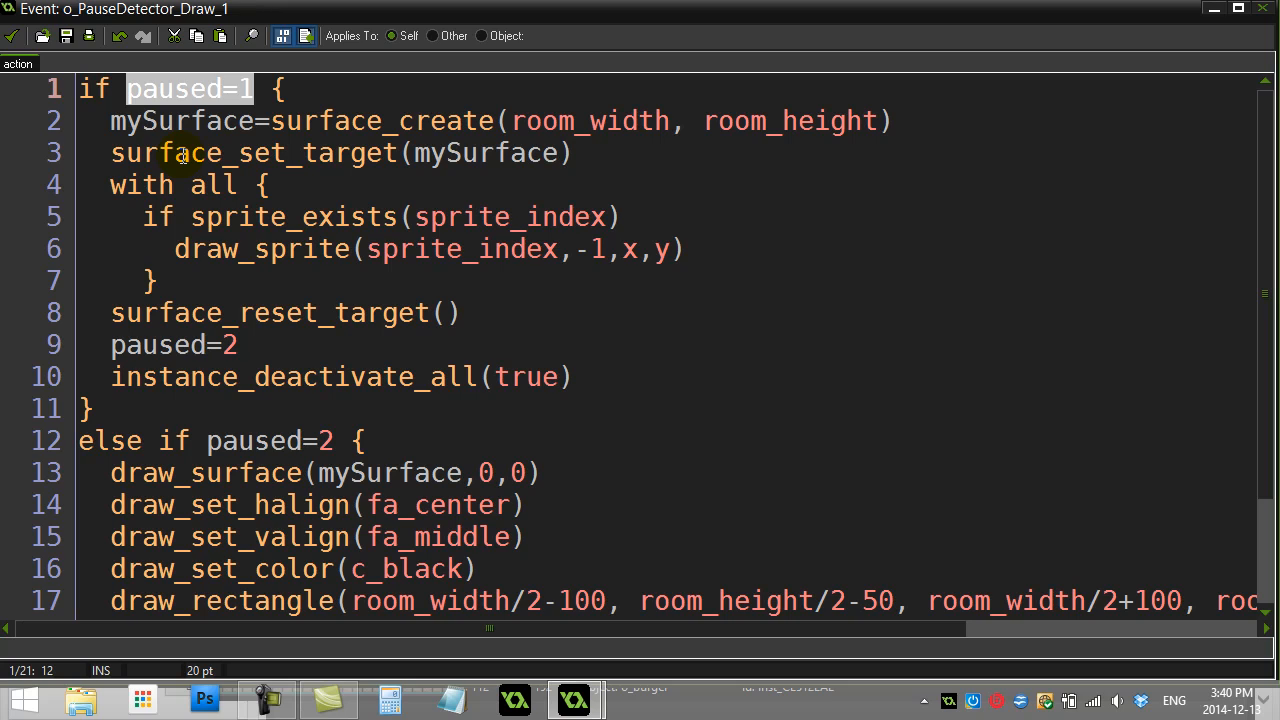
mouse_move(186, 184)
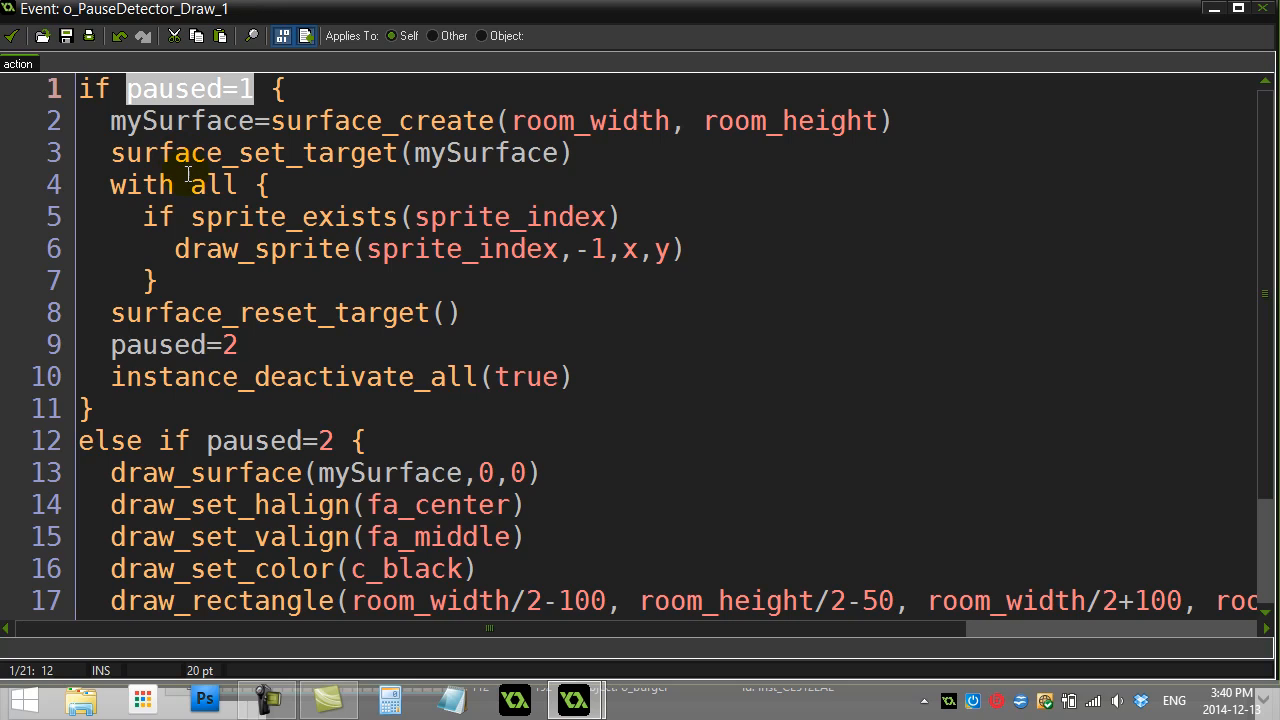
left_click(330, 122)
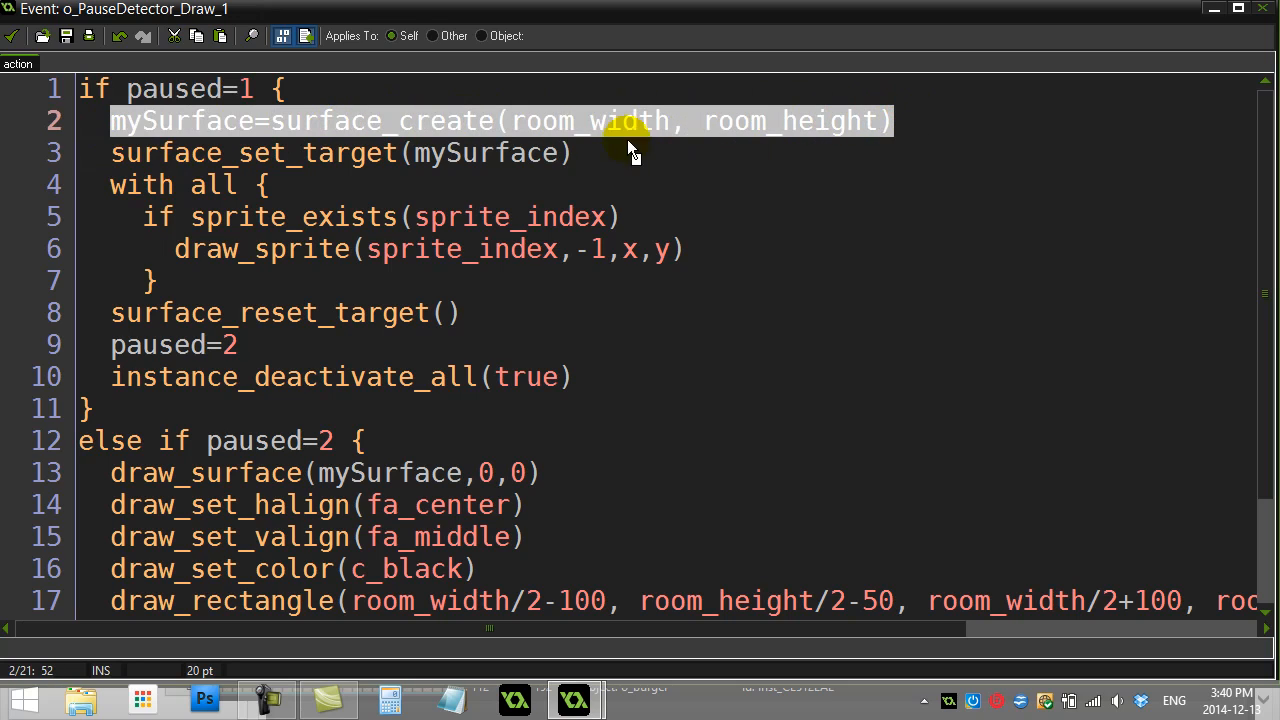
mouse_move(742, 136)
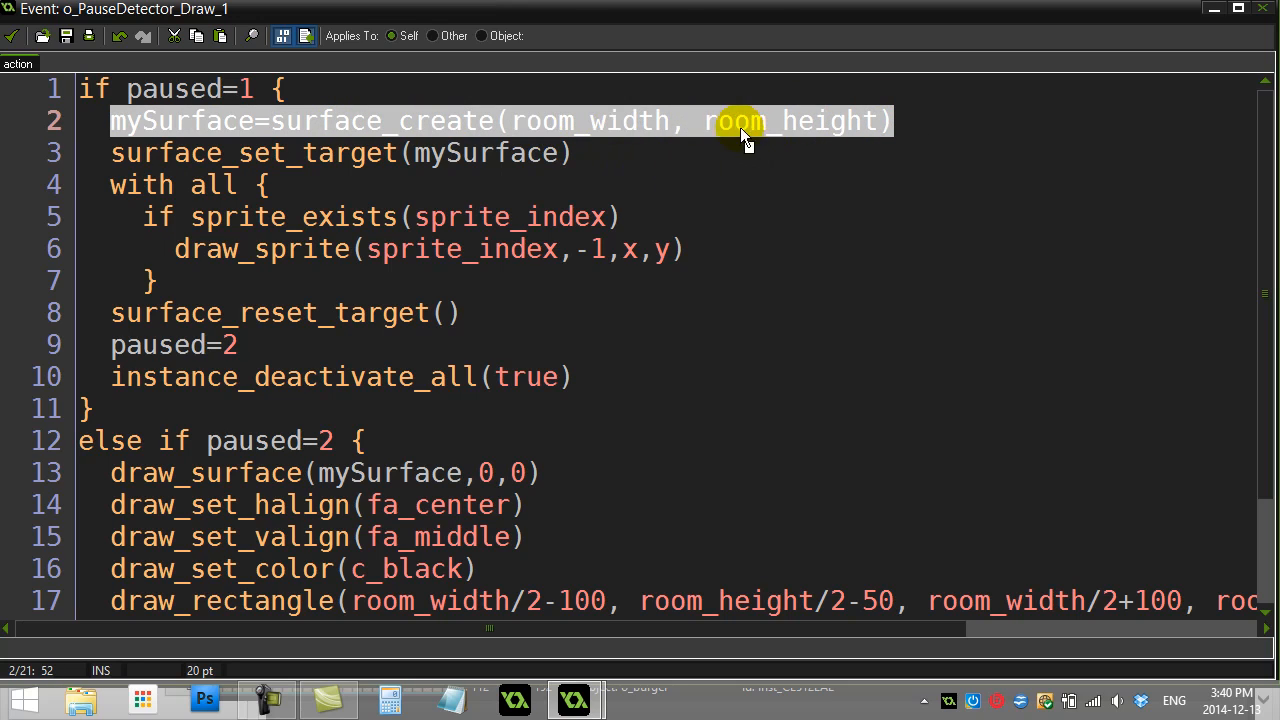
mouse_move(776, 152)
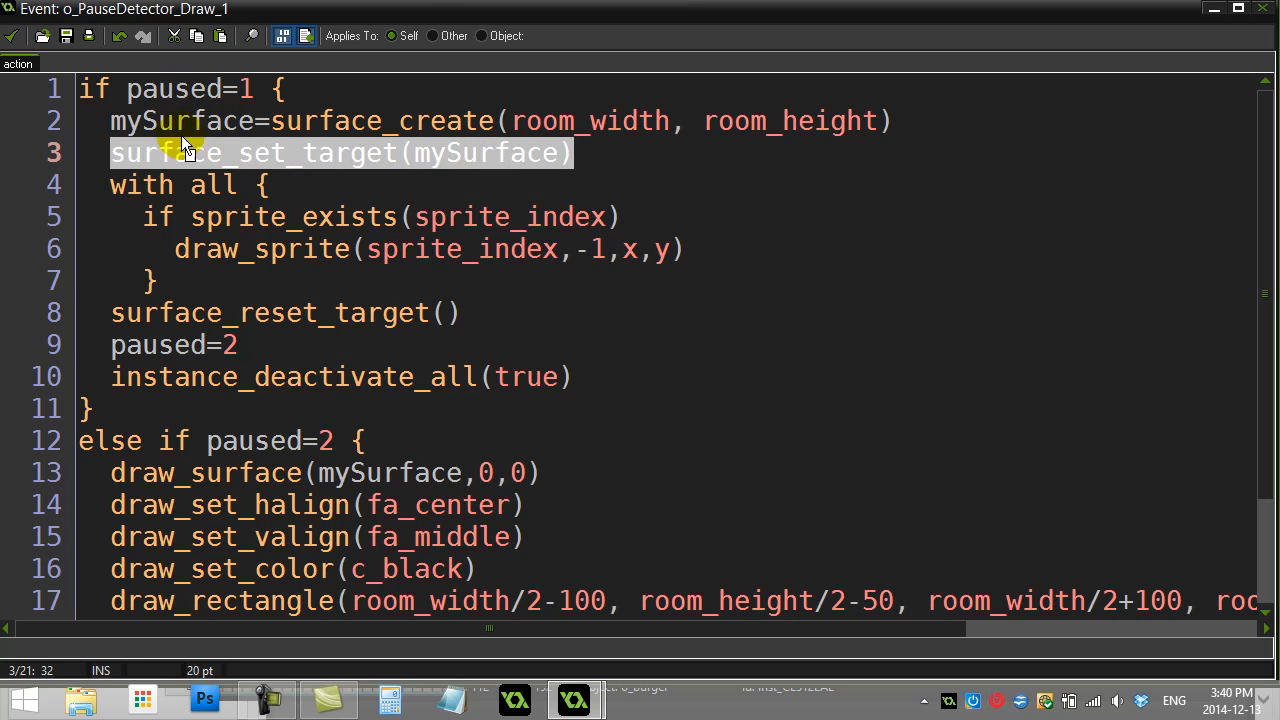
mouse_move(204, 120)
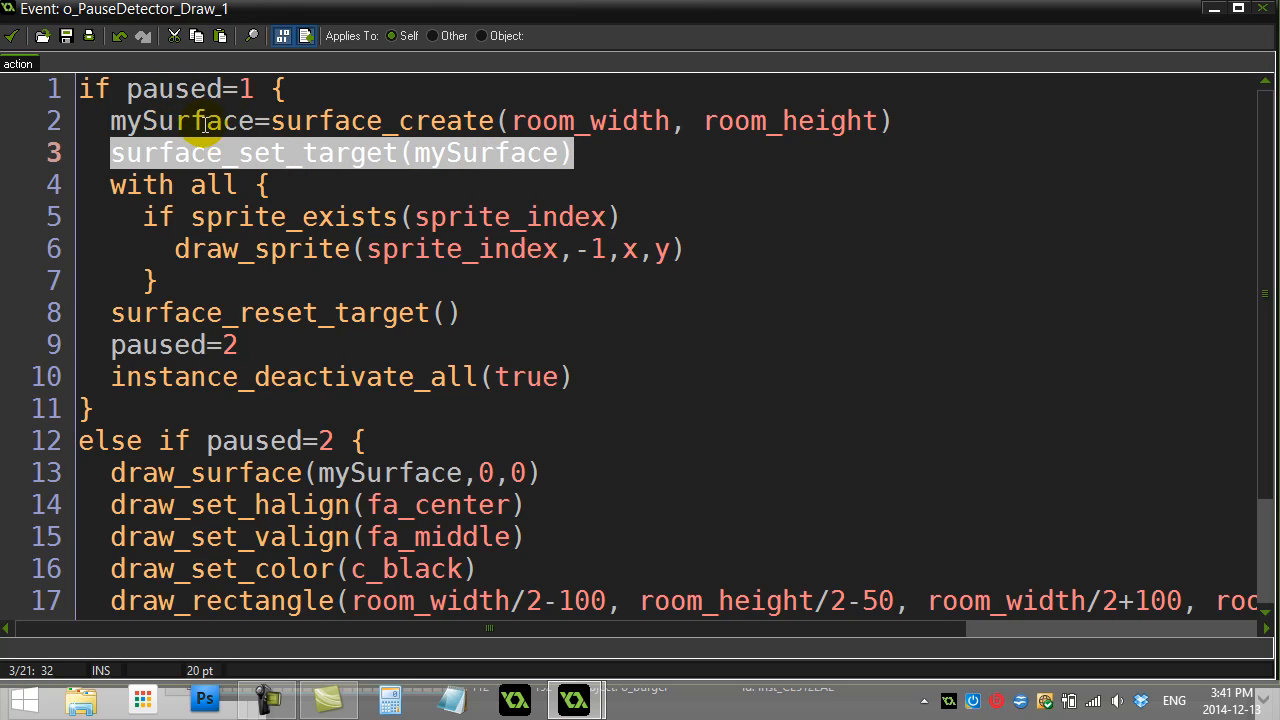
mouse_move(292, 184)
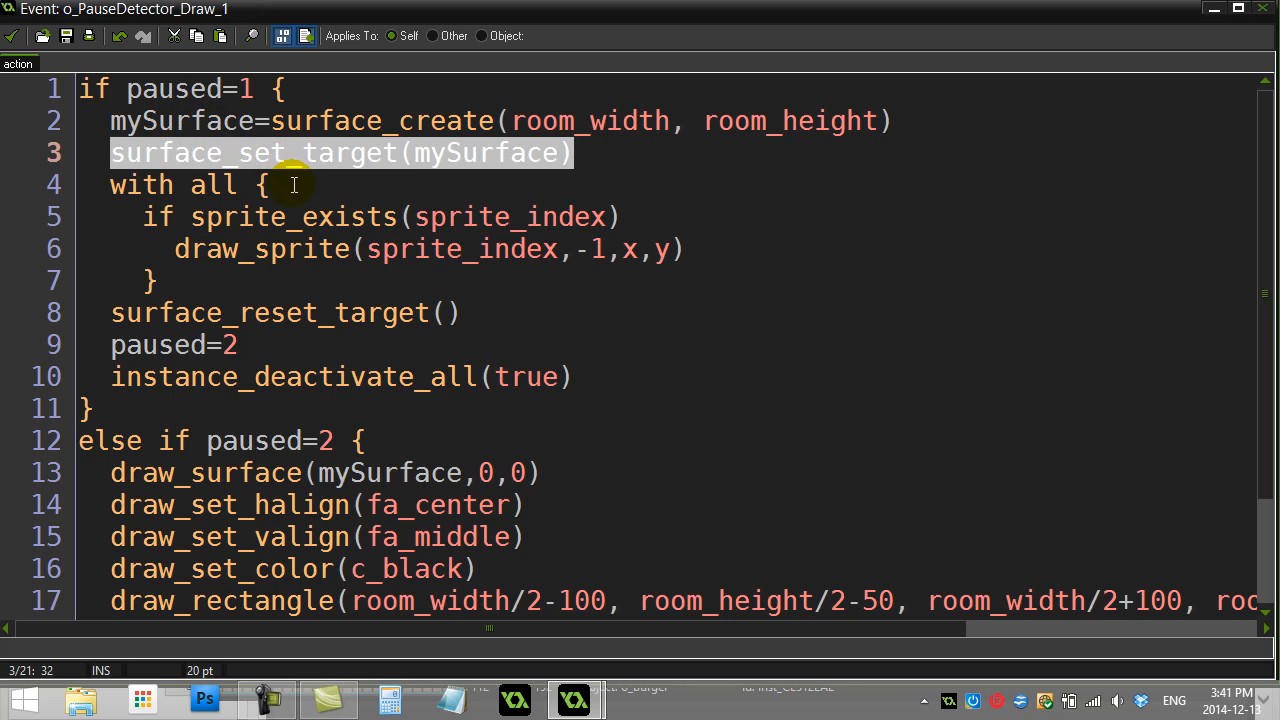
double_click(182, 120)
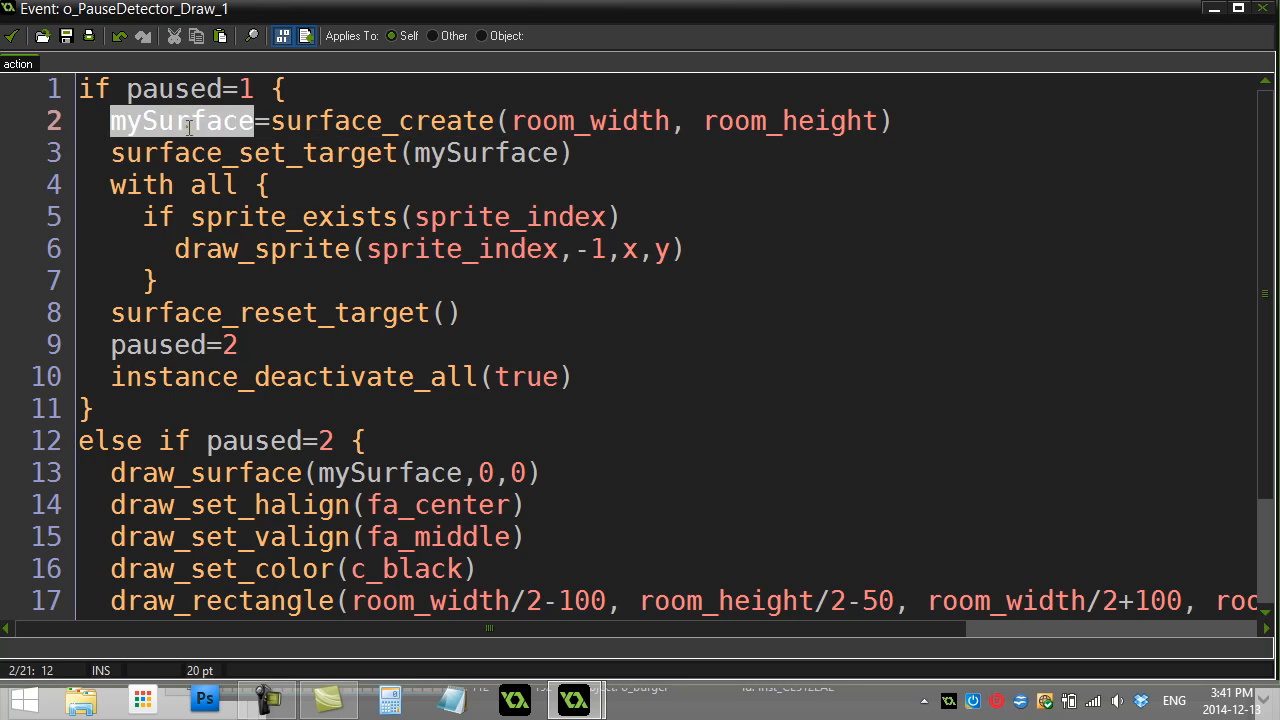
double_click(190, 120)
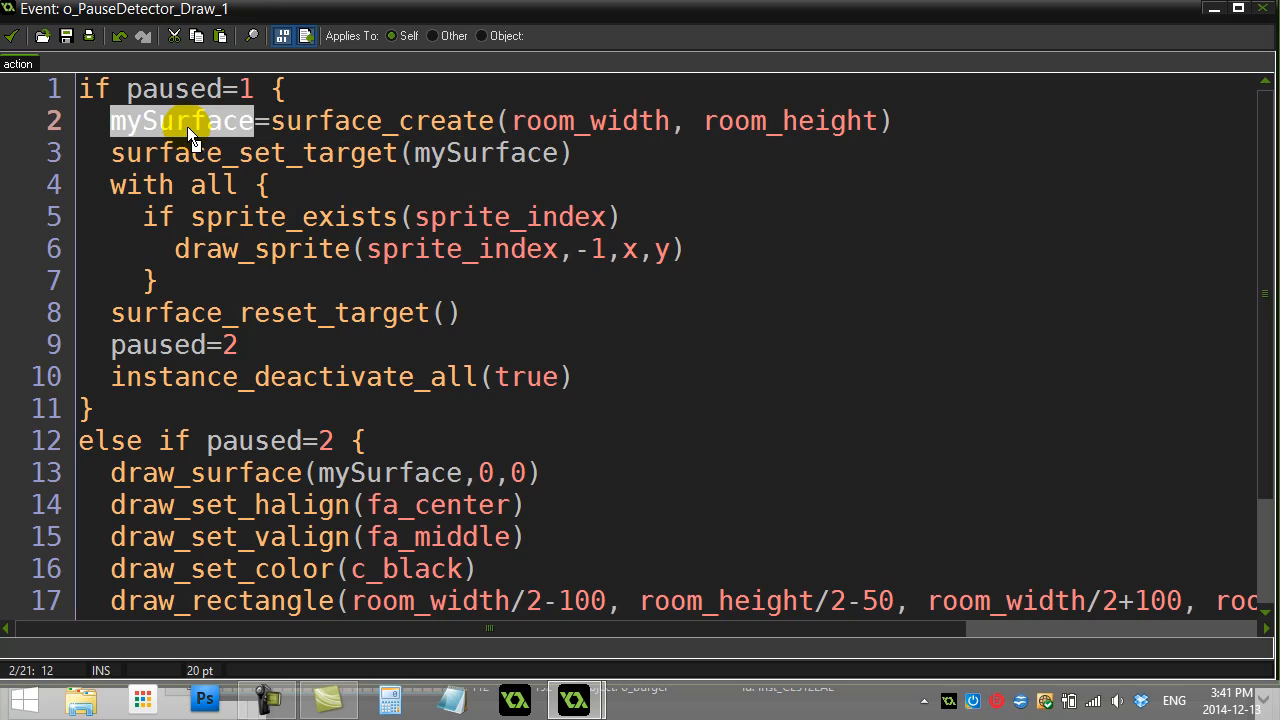
left_click(110, 184)
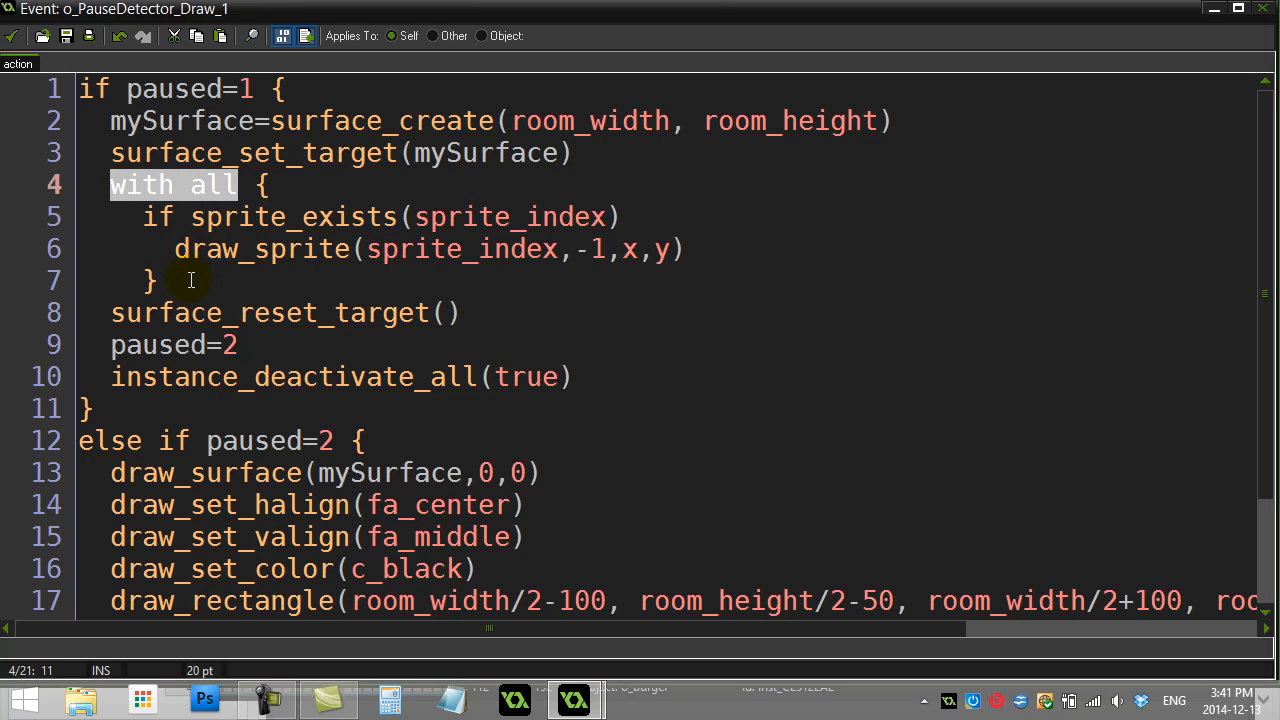
mouse_move(168, 216)
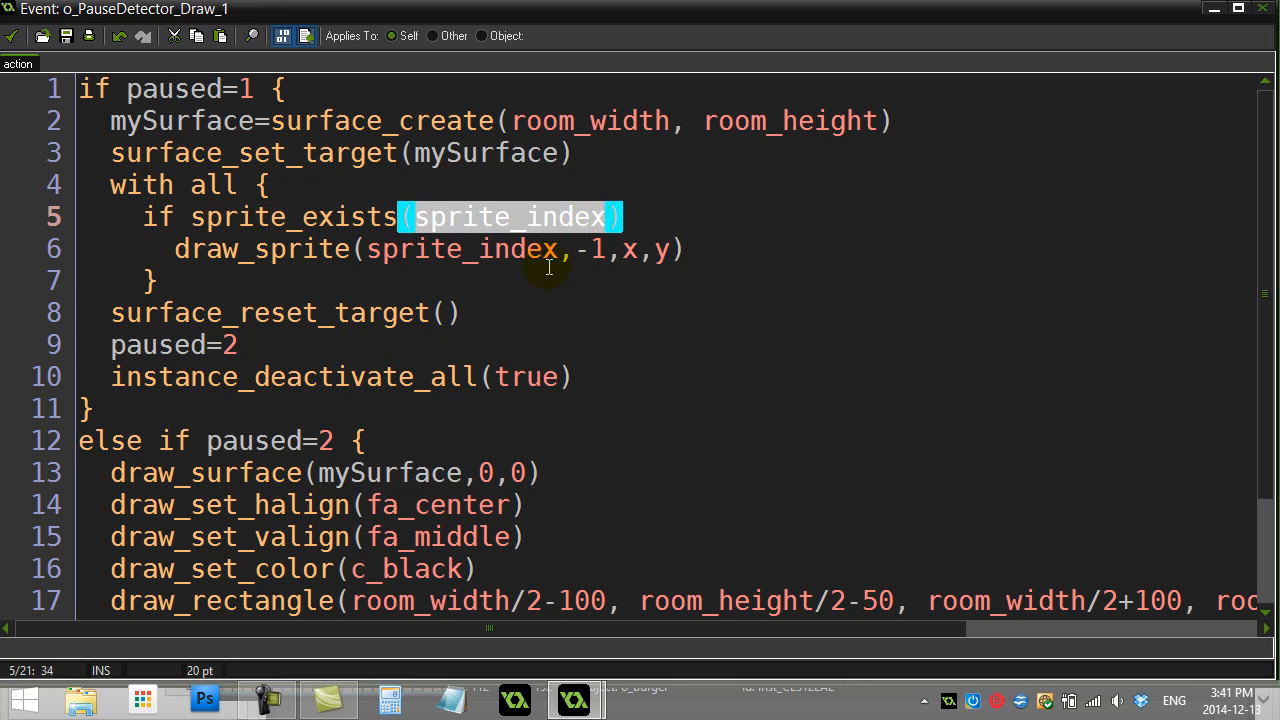
mouse_move(520, 284)
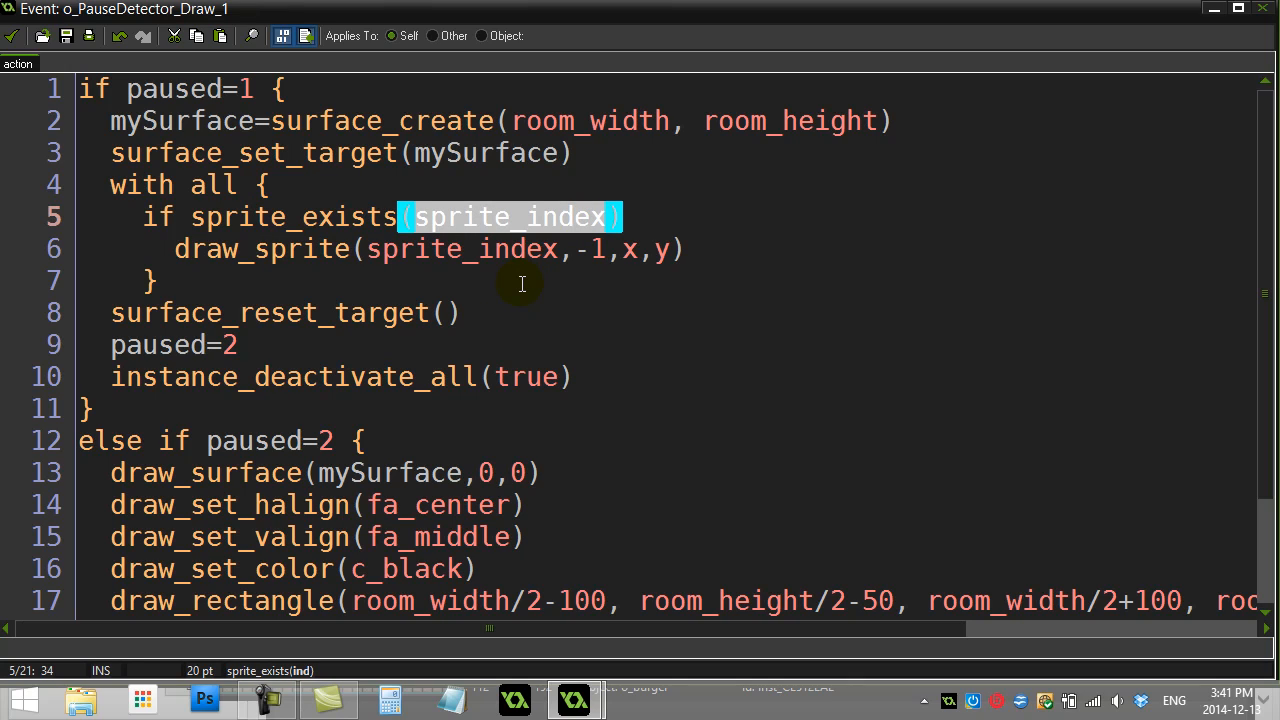
mouse_move(330, 248)
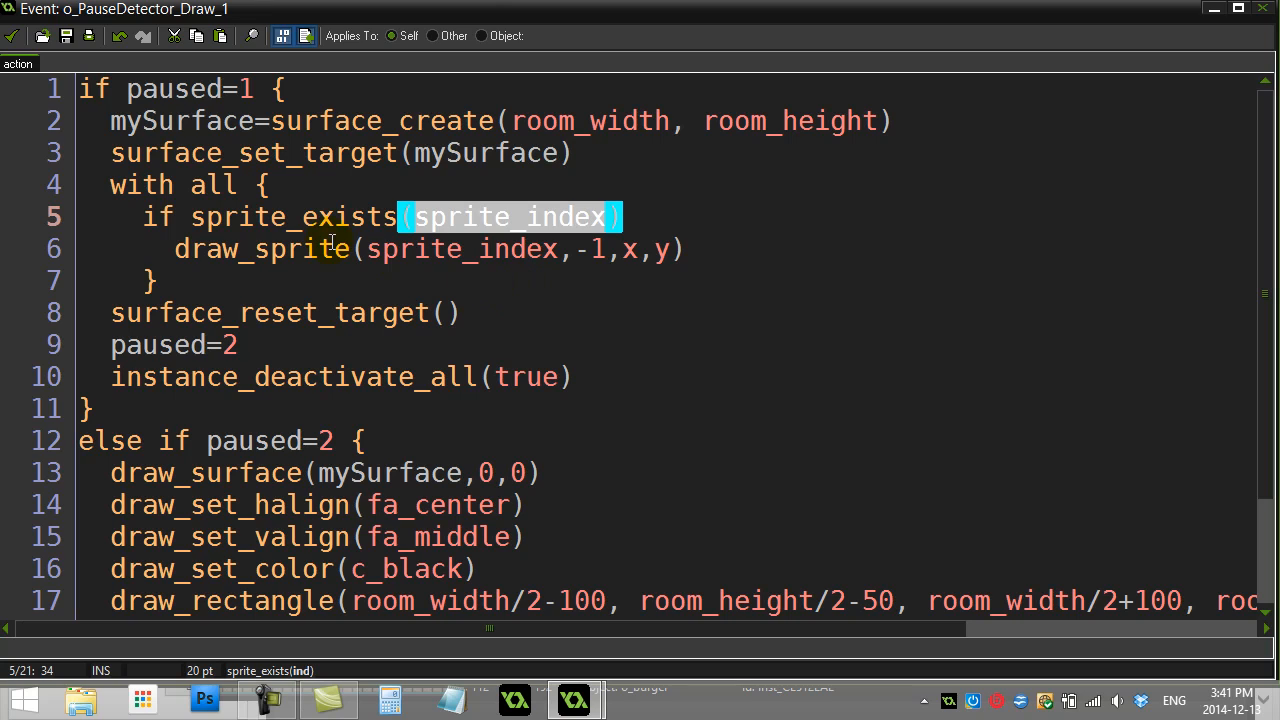
left_click(460, 216)
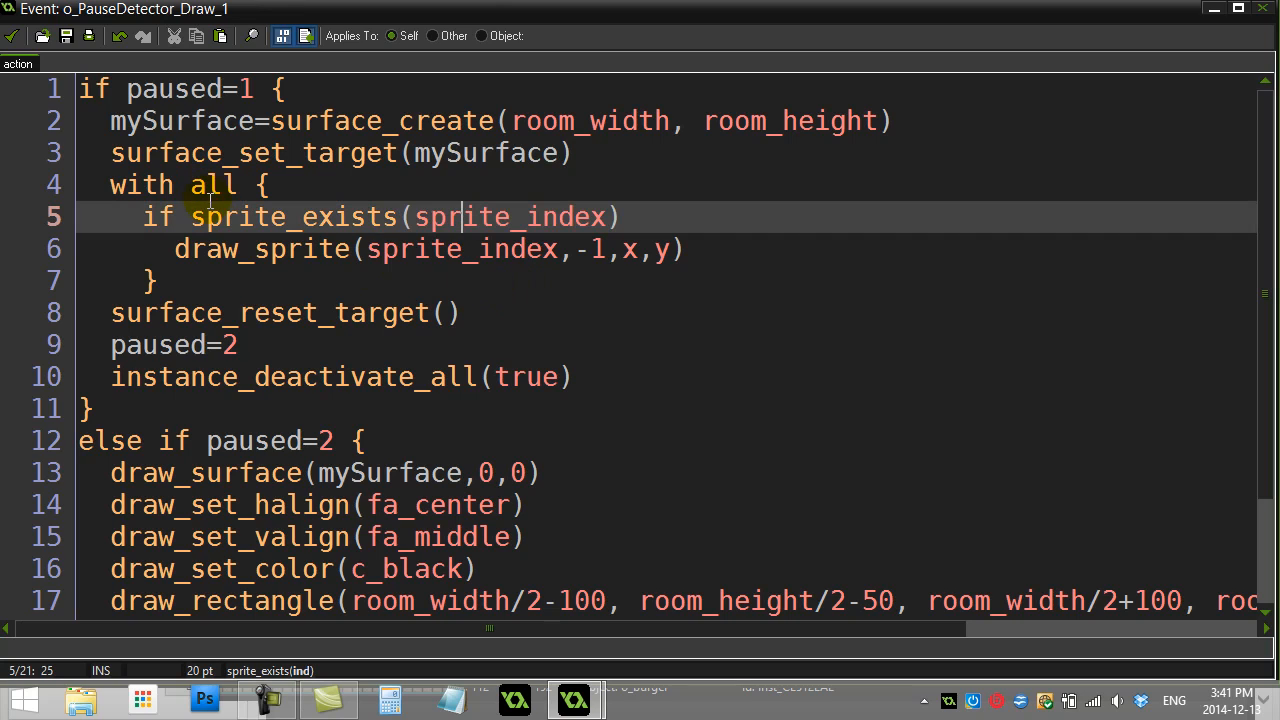
double_click(500, 216)
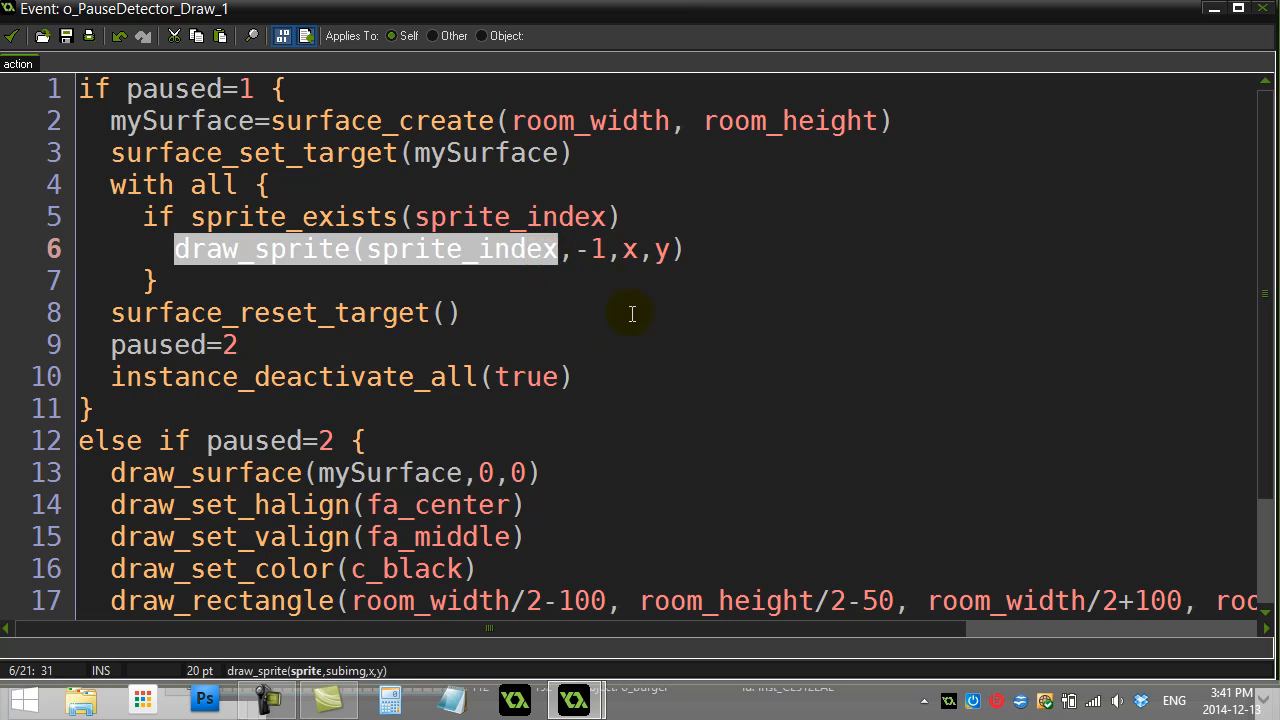
left_click(660, 248)
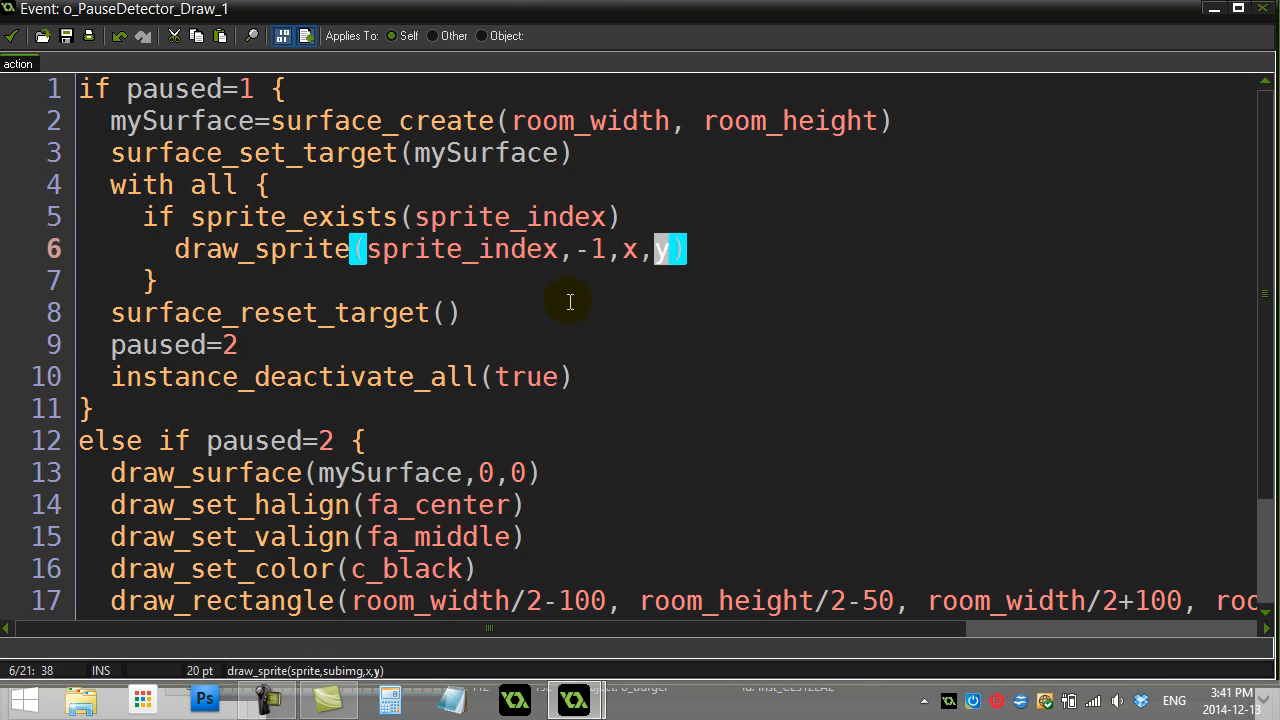
double_click(176, 120)
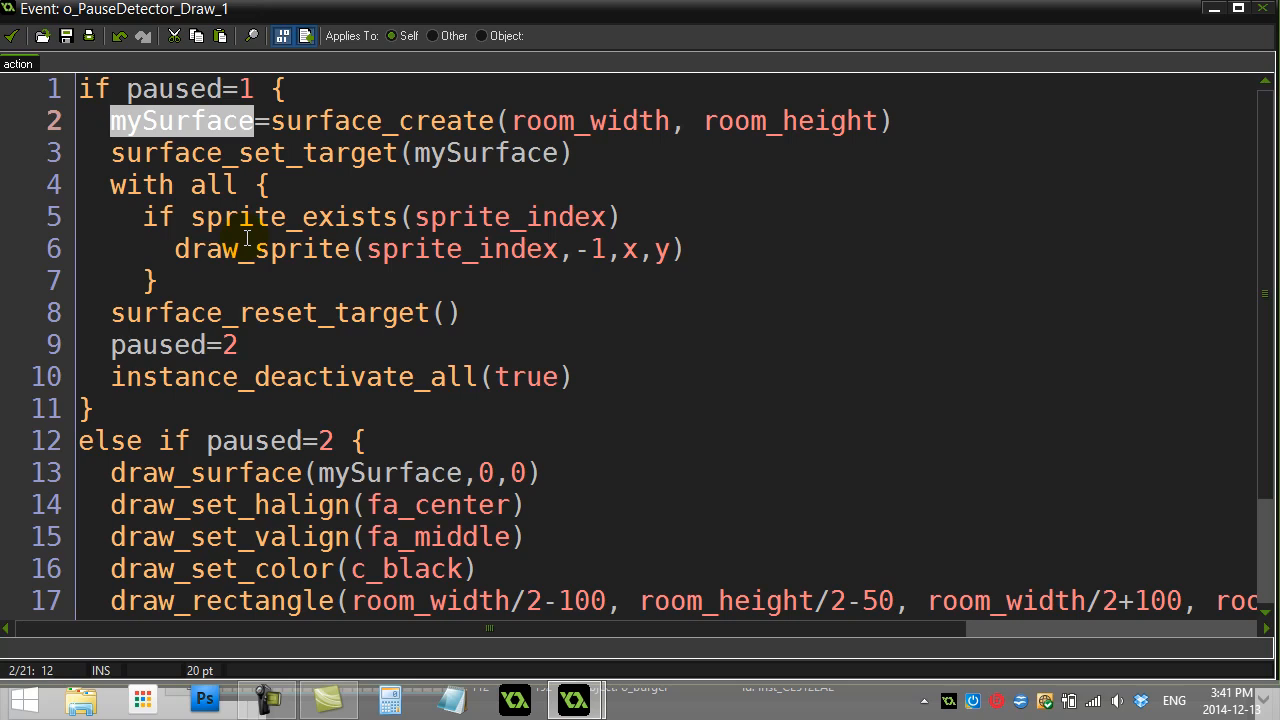
mouse_move(188, 276)
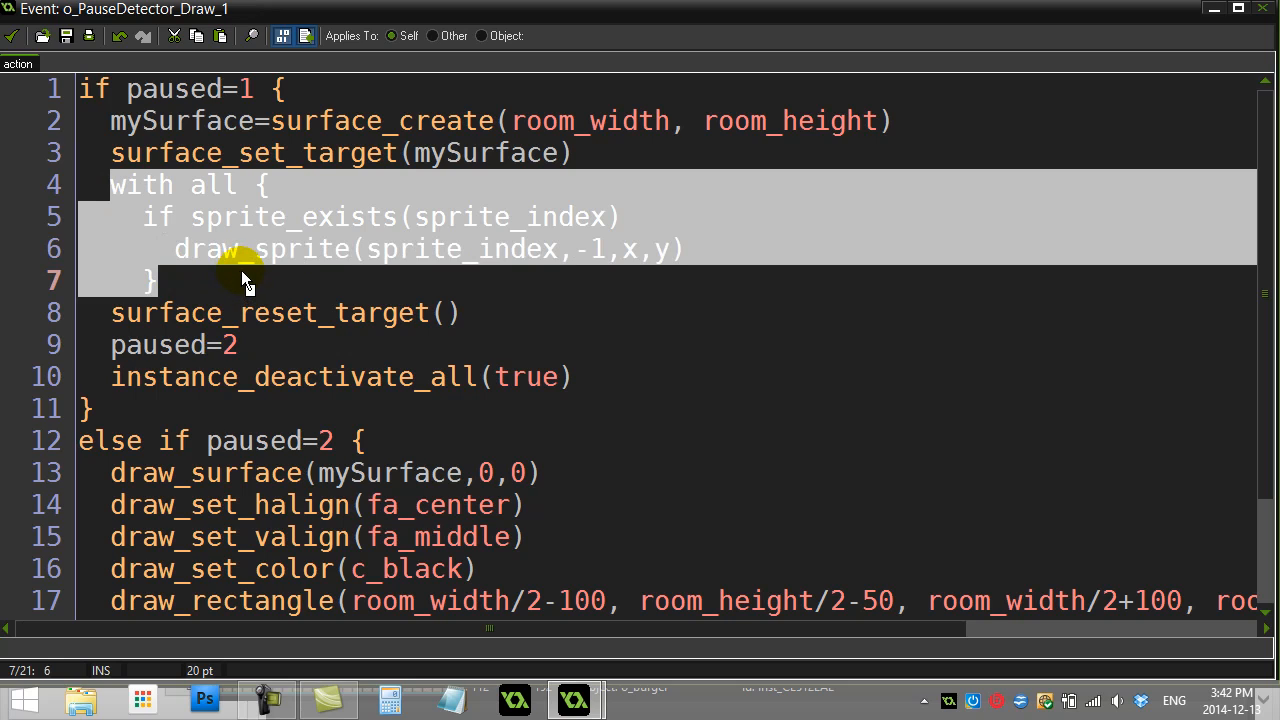
left_click(290, 312)
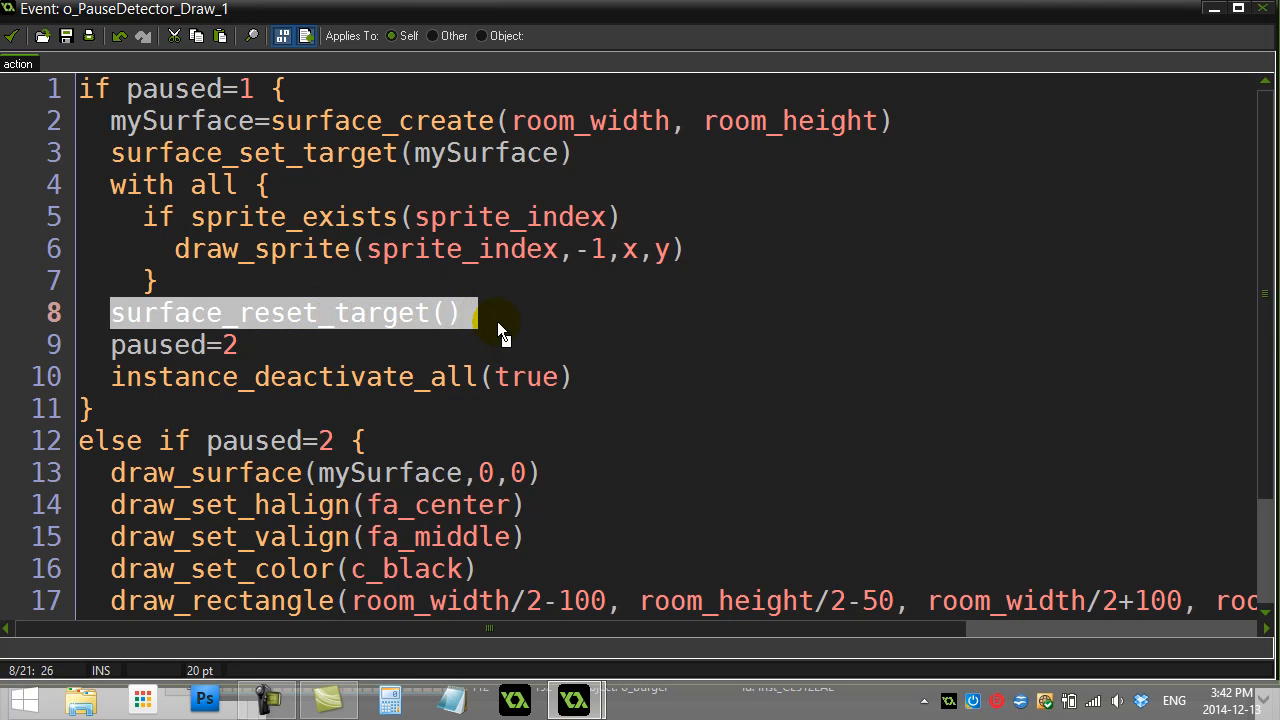
mouse_move(304, 330)
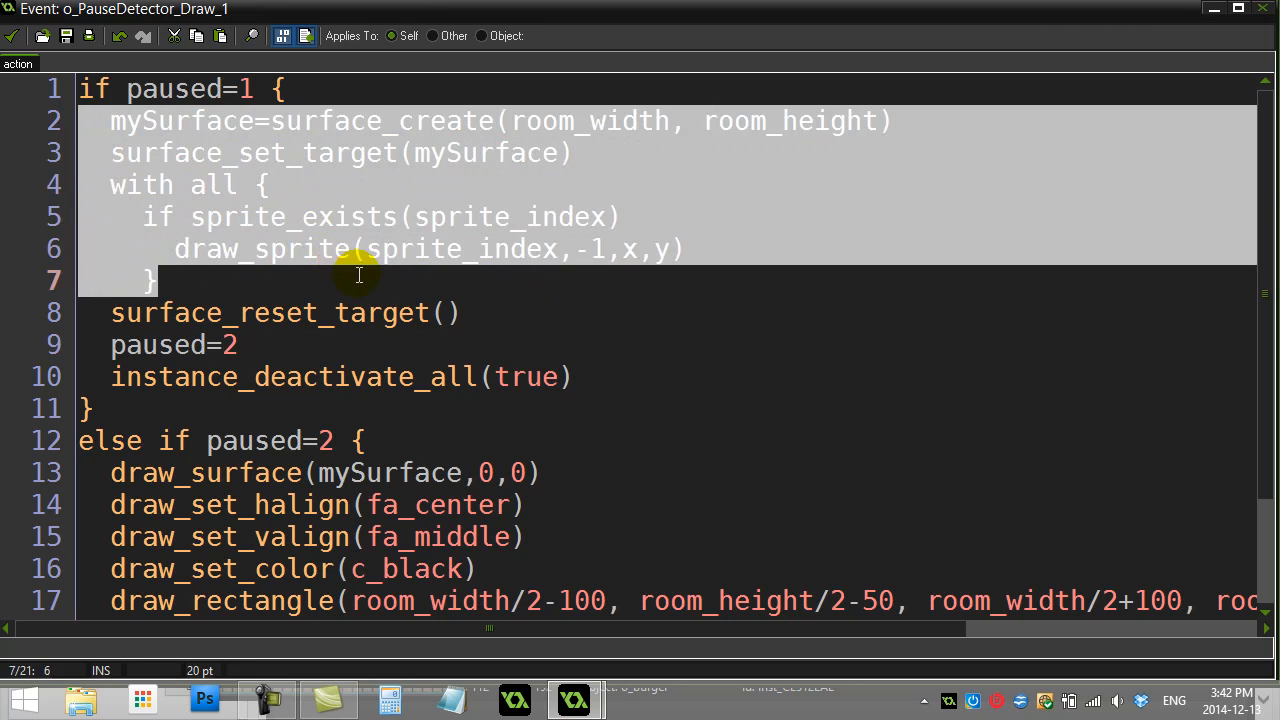
mouse_move(300, 232)
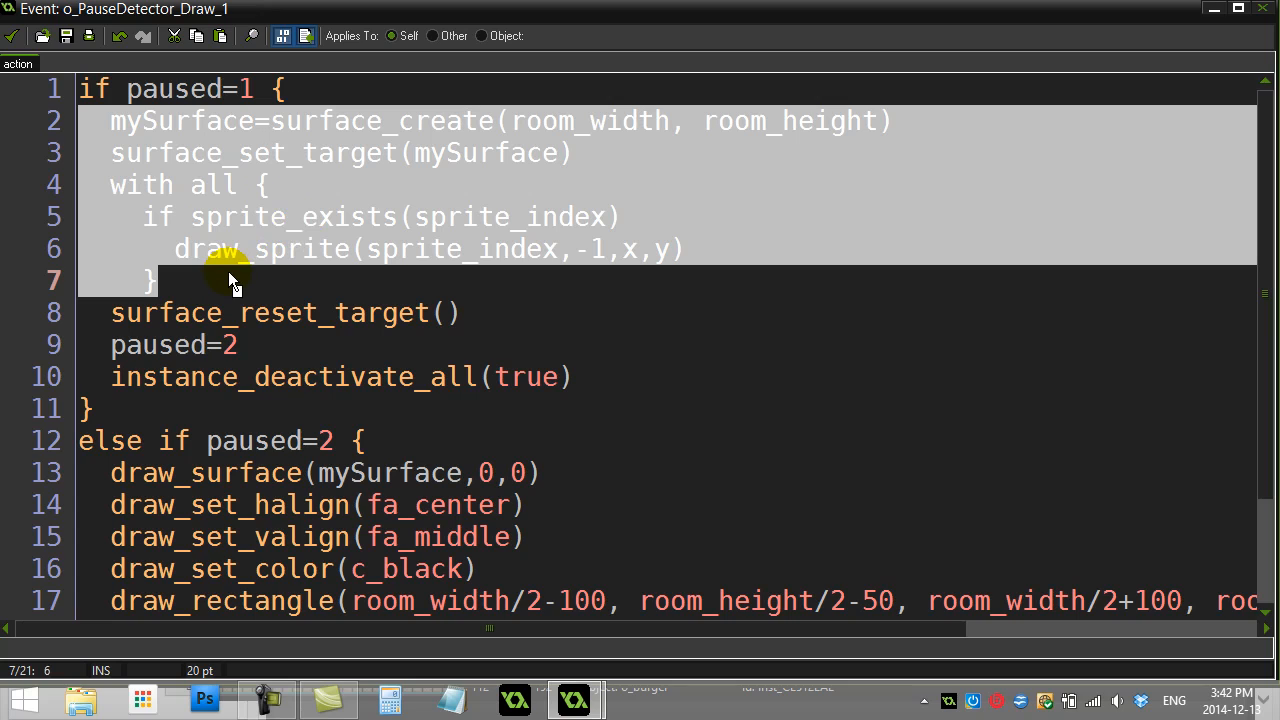
left_click(180, 280)
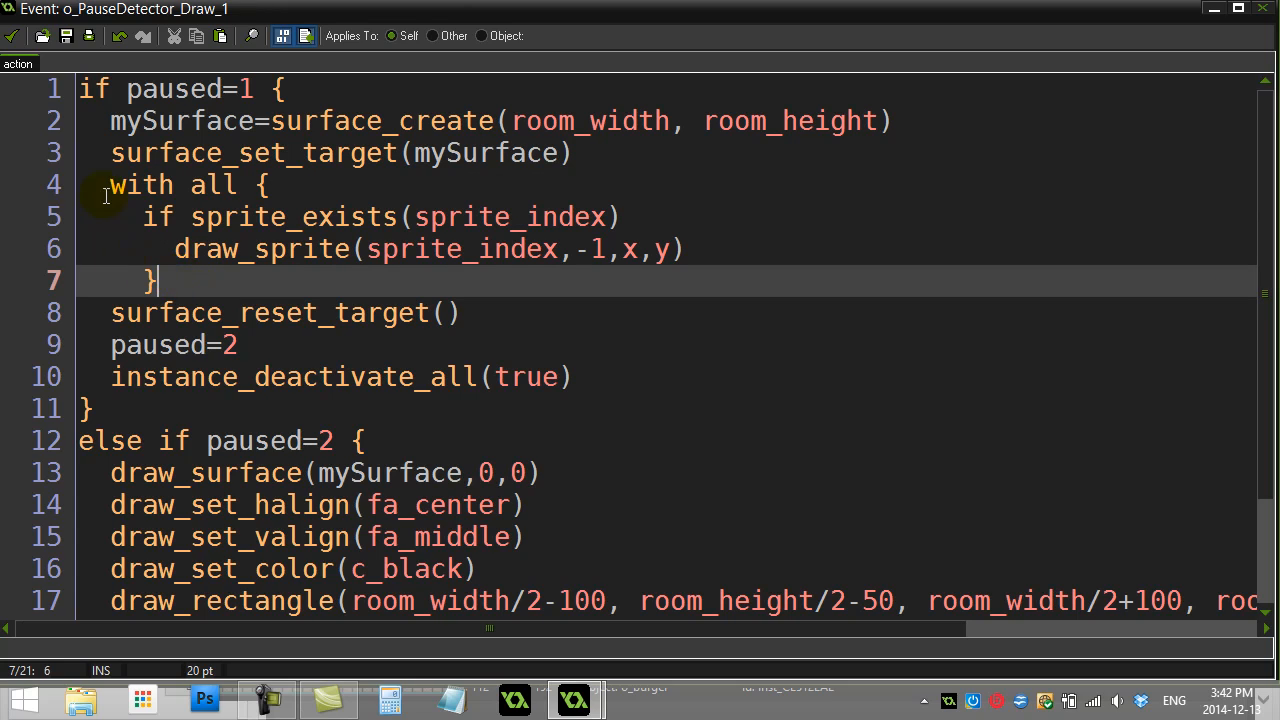
left_click_drag(110, 184, 156, 280)
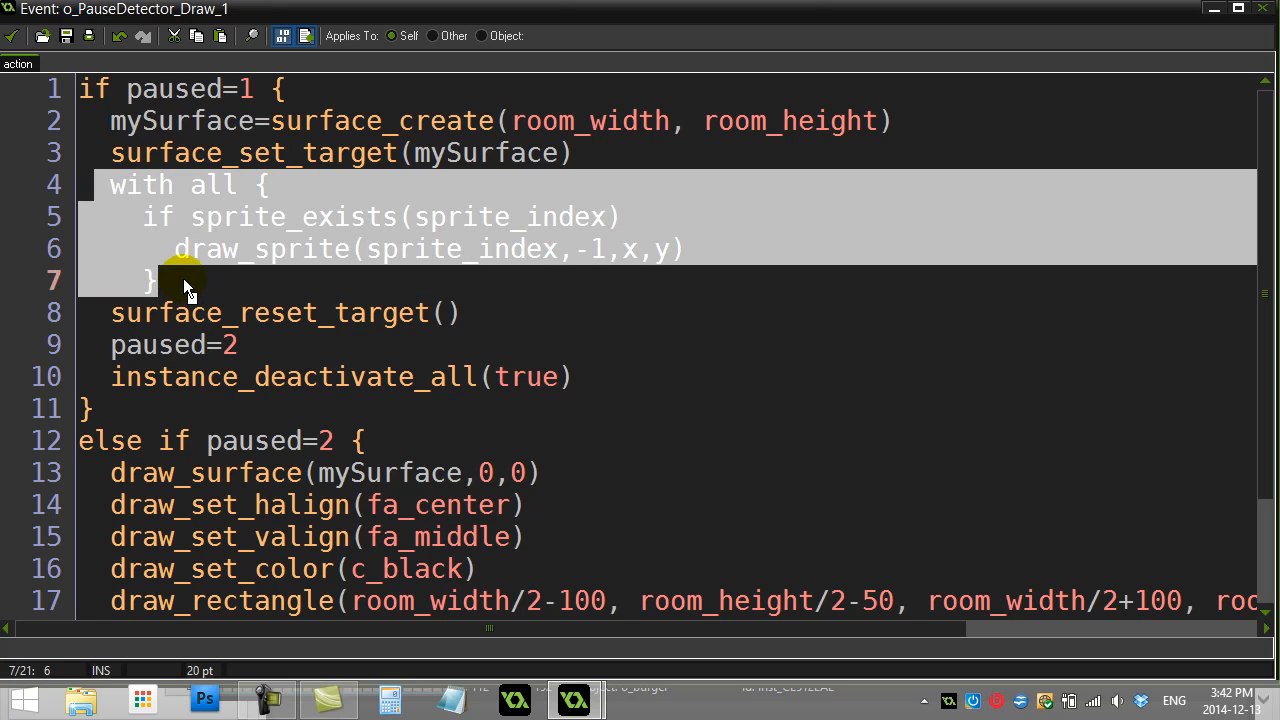
mouse_move(138, 230)
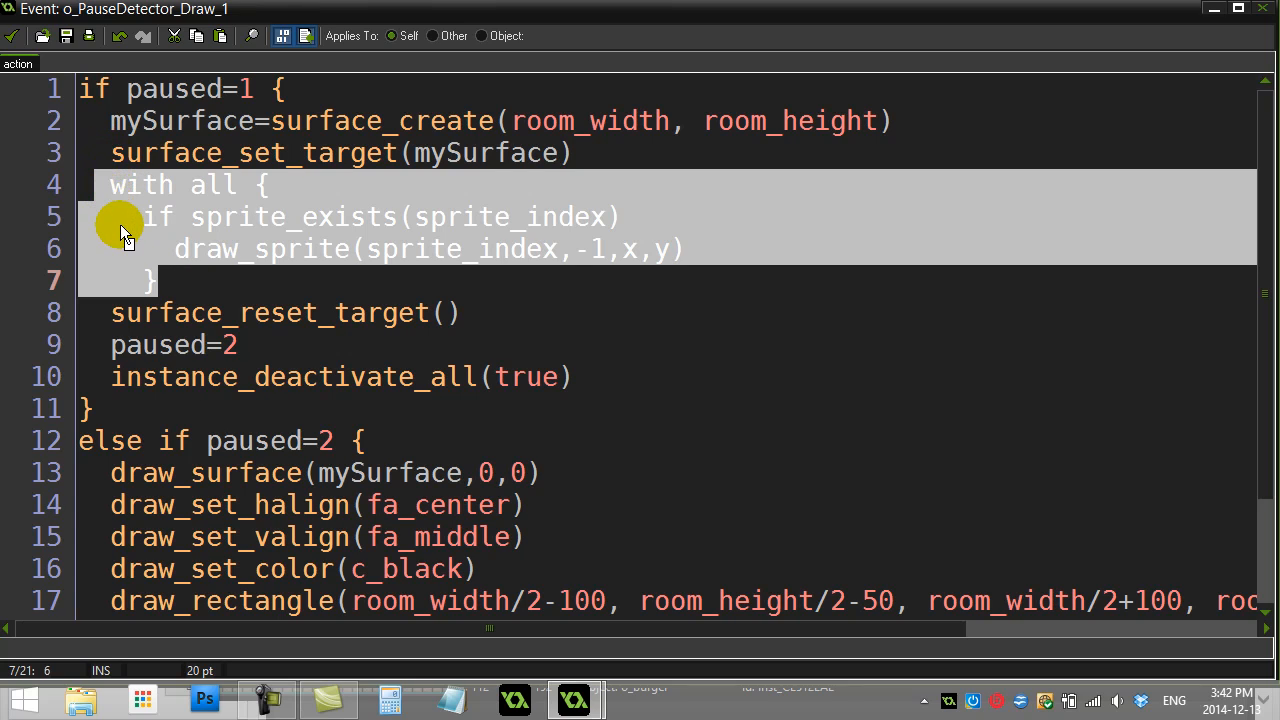
mouse_move(108, 344)
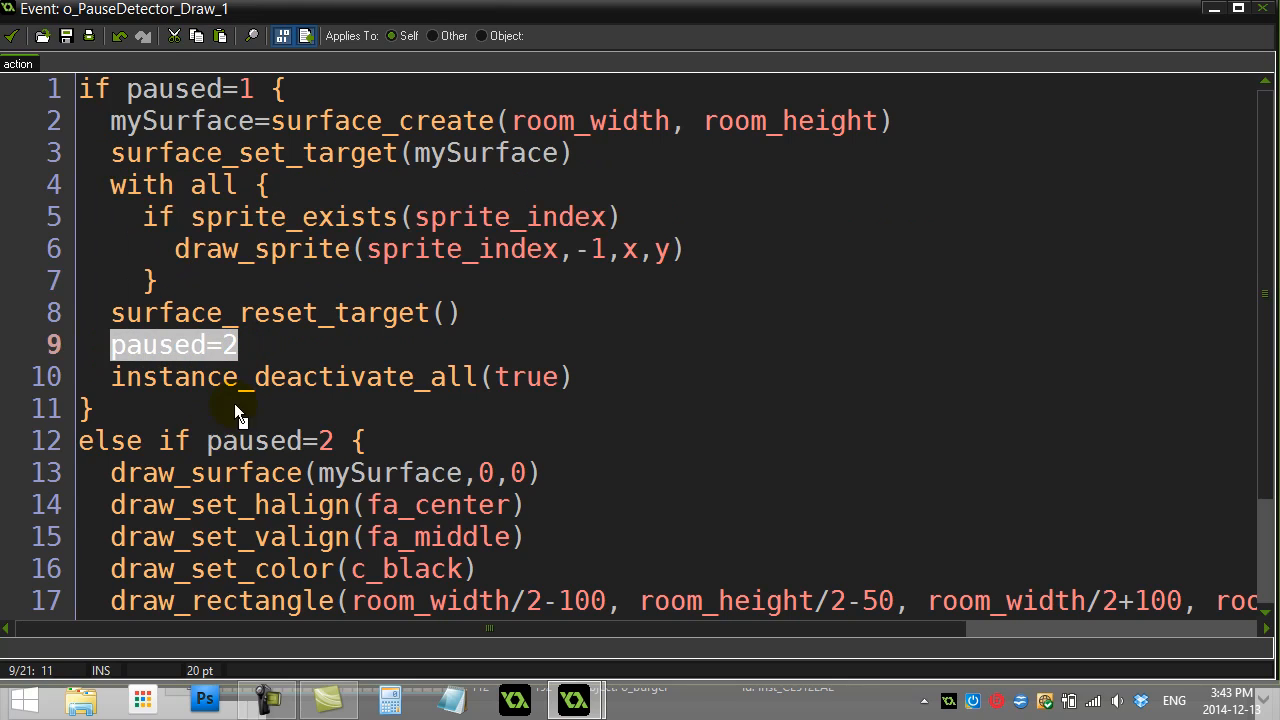
mouse_move(132, 404)
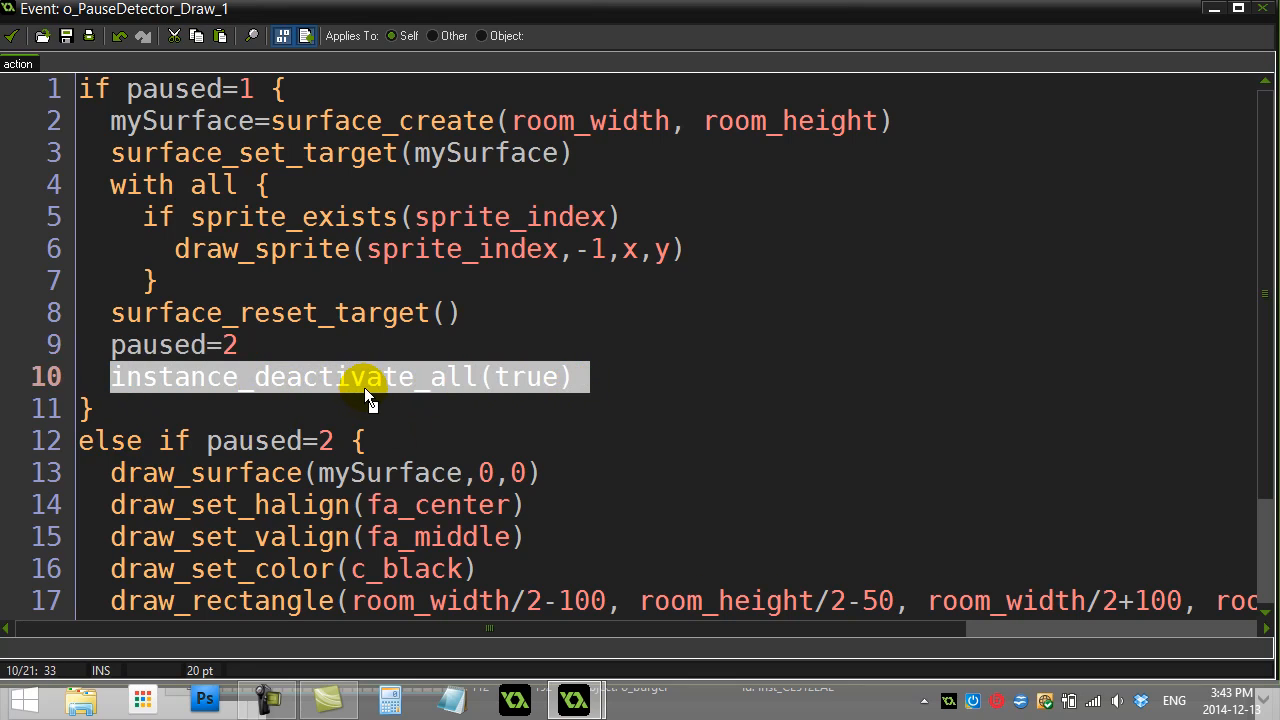
mouse_move(450, 426)
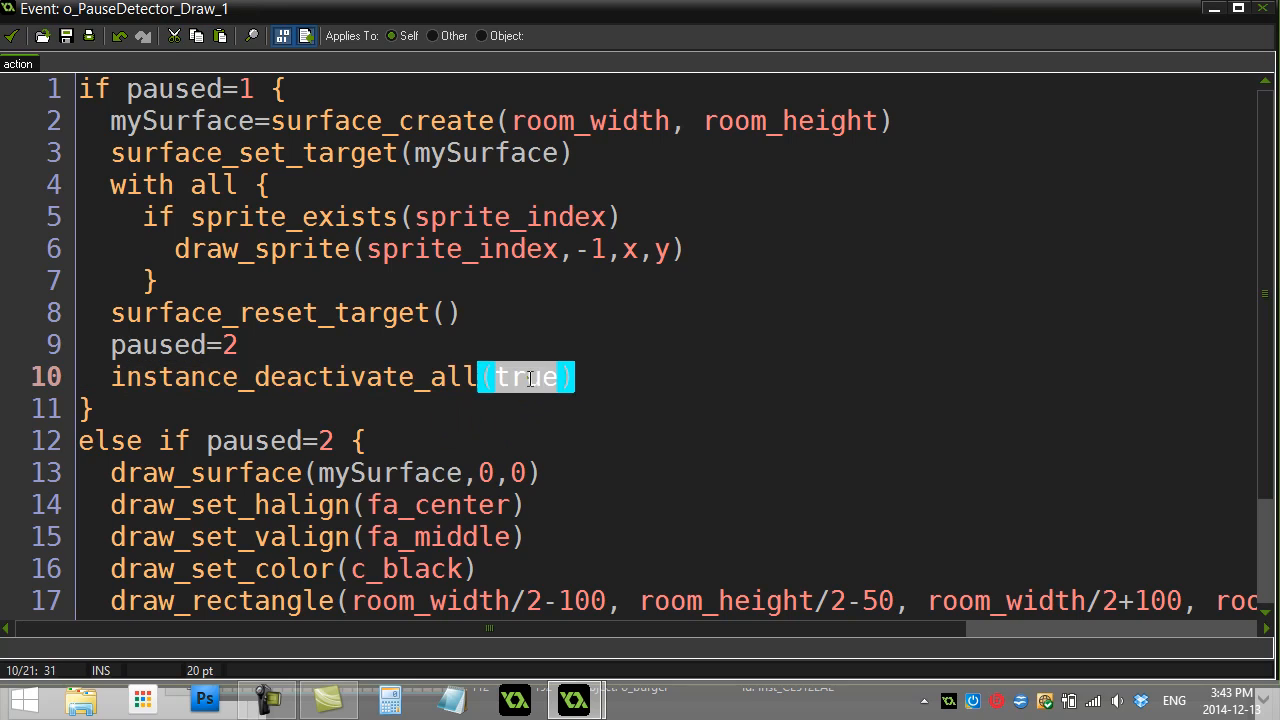
double_click(528, 376)
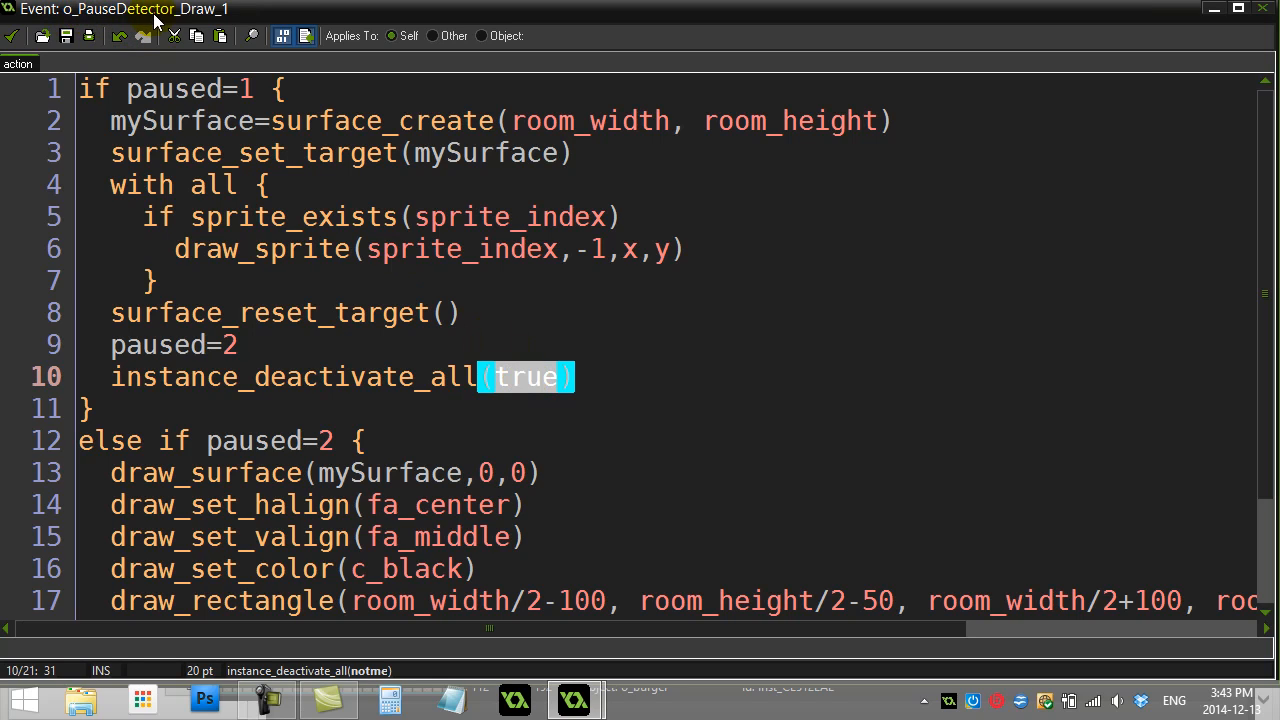
mouse_move(310, 180)
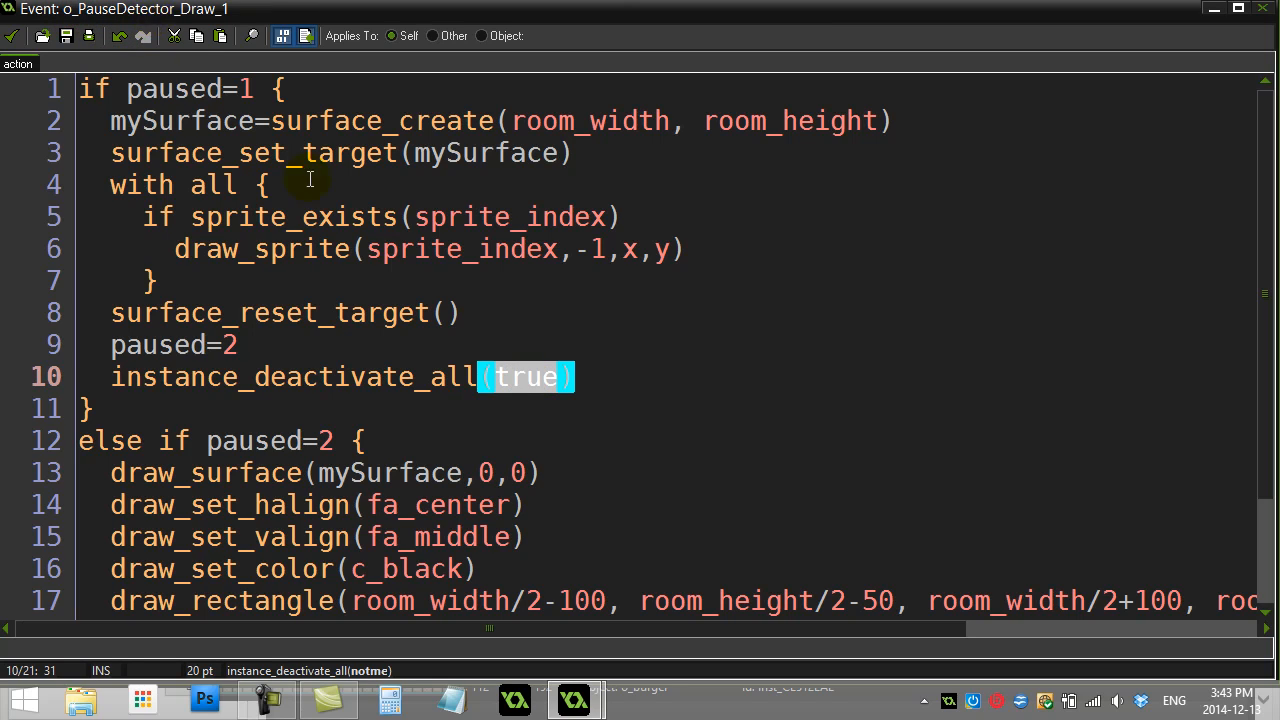
mouse_move(396, 412)
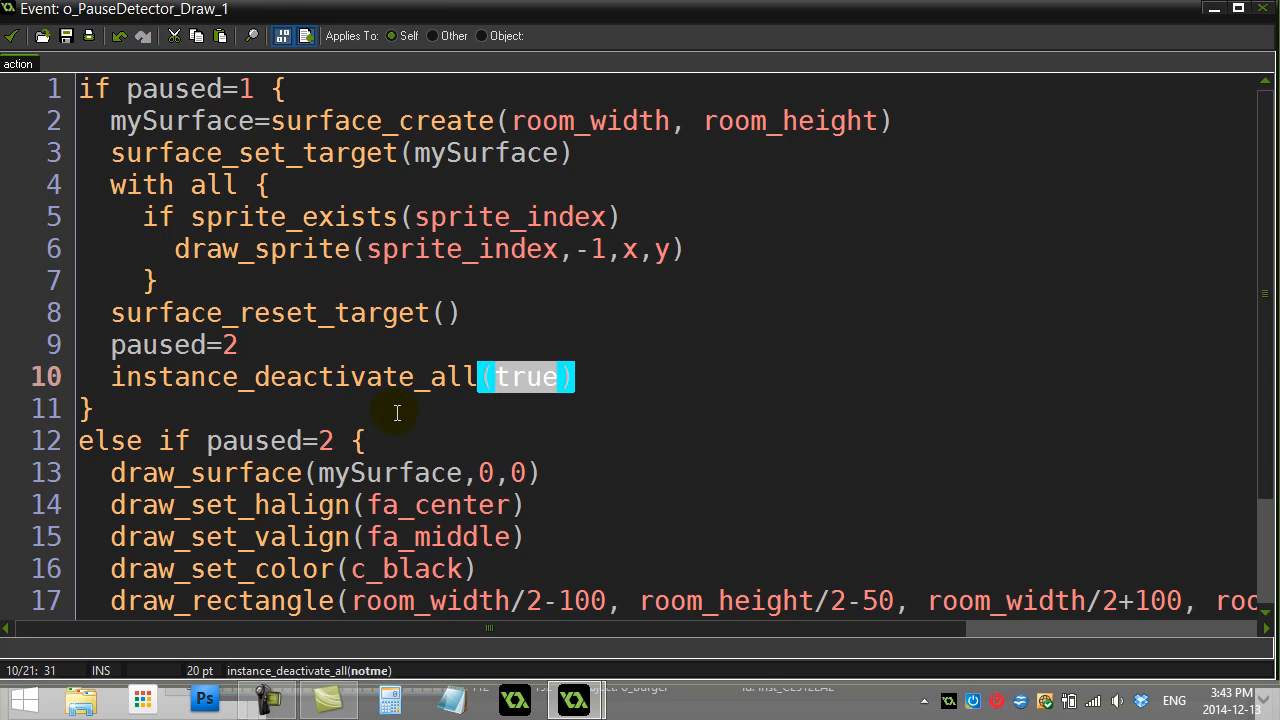
scroll("down", 3)
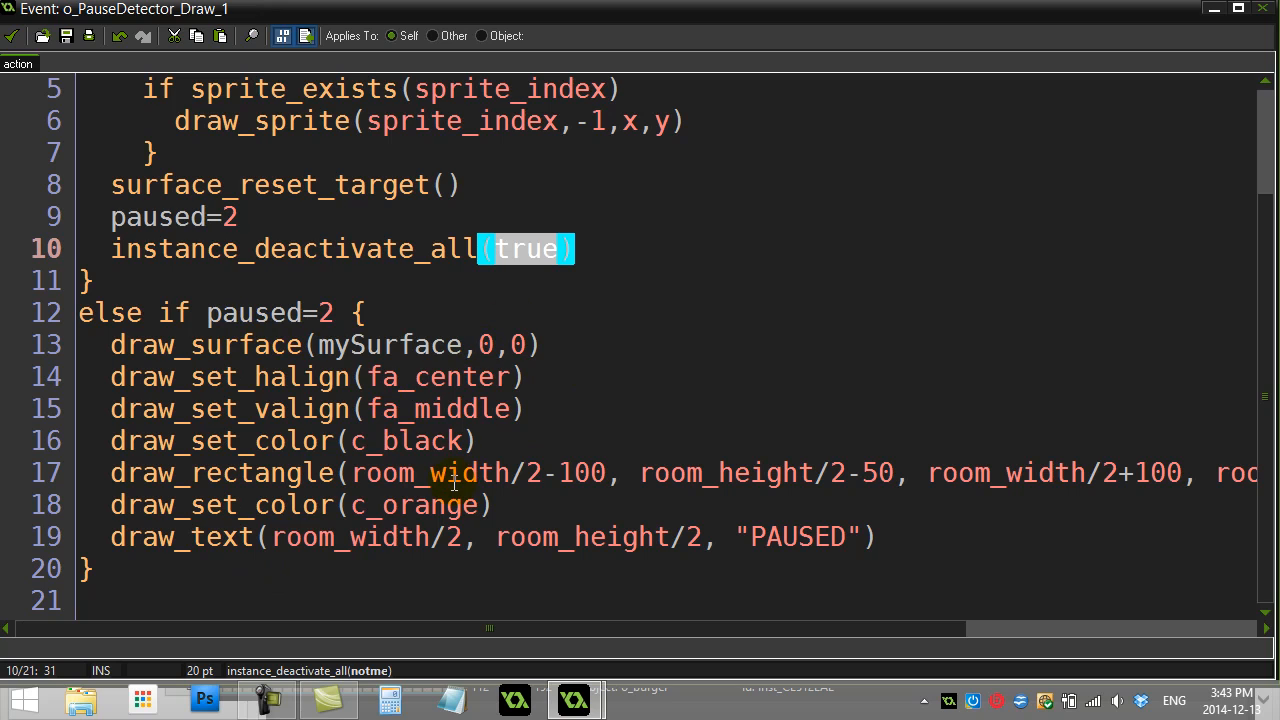
scroll("up", 3)
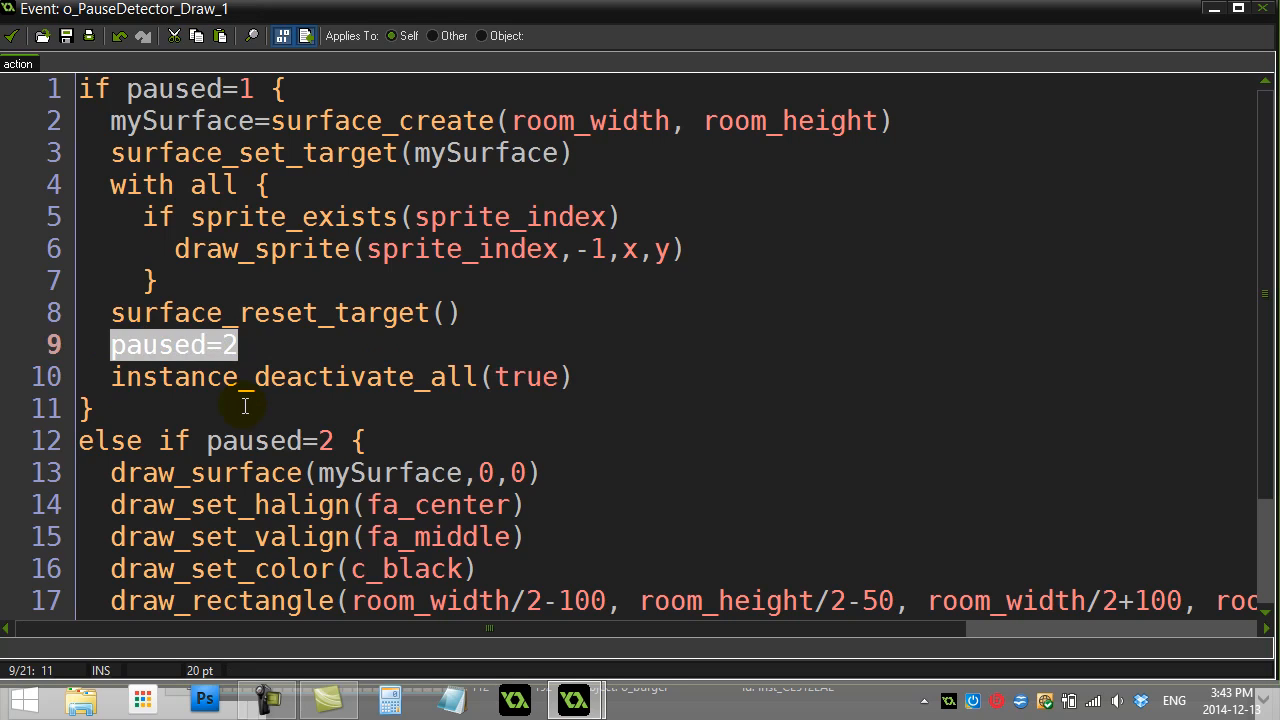
scroll("down", 3)
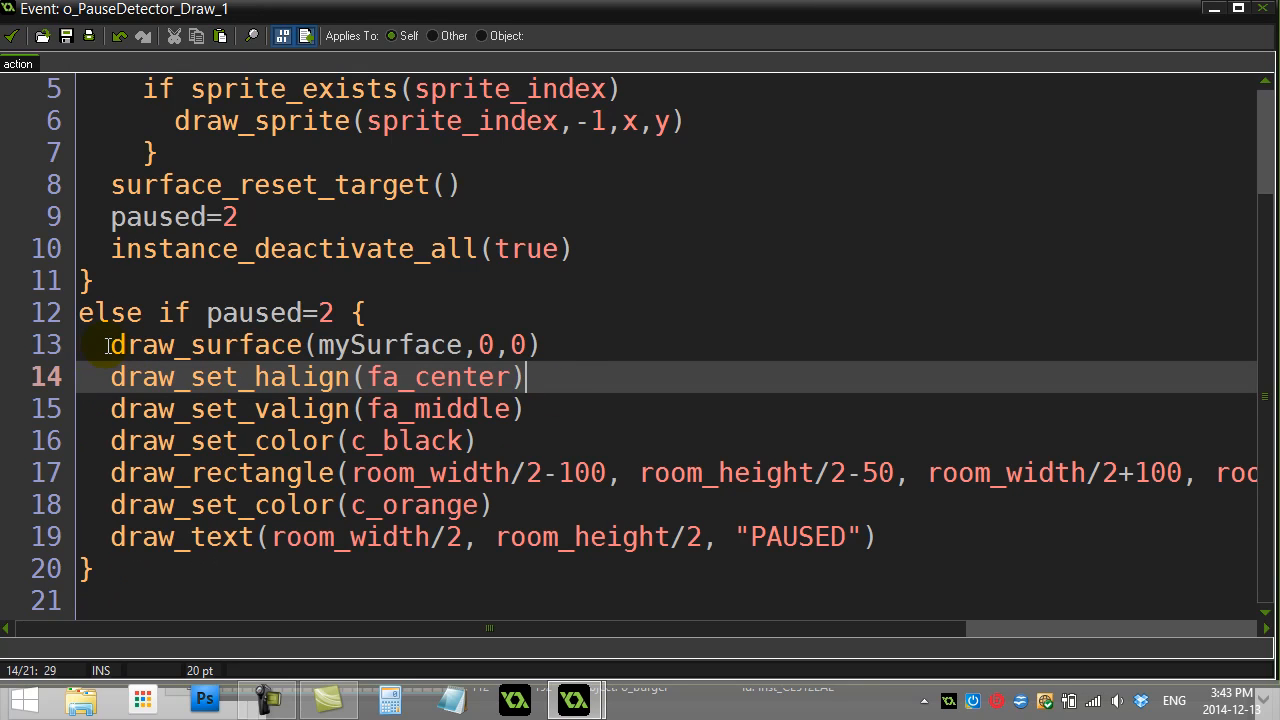
double_click(204, 344)
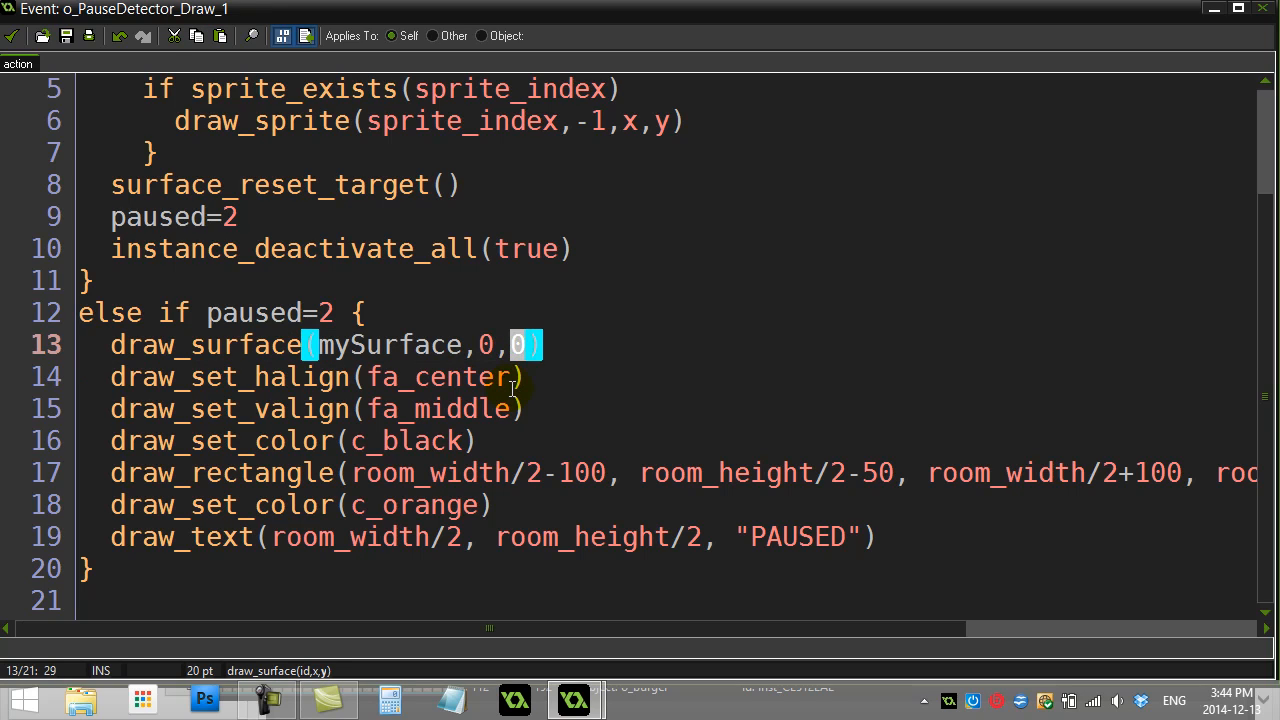
mouse_move(528, 384)
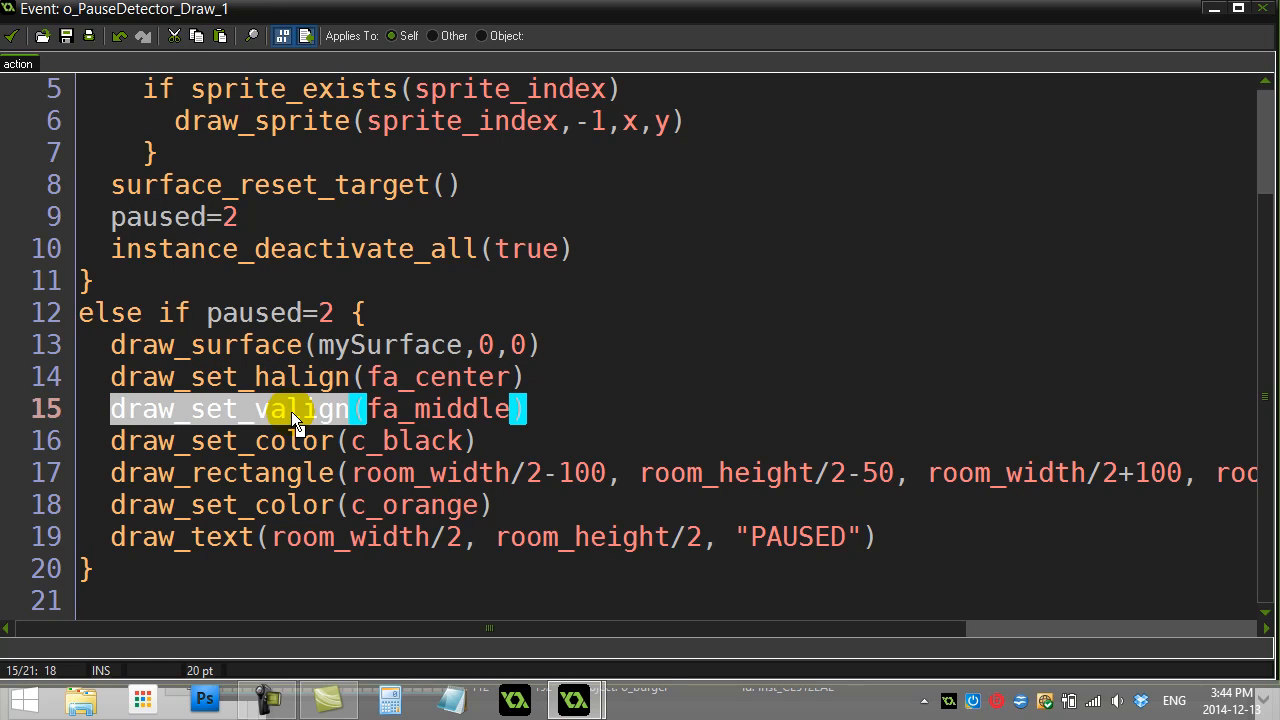
mouse_move(442, 424)
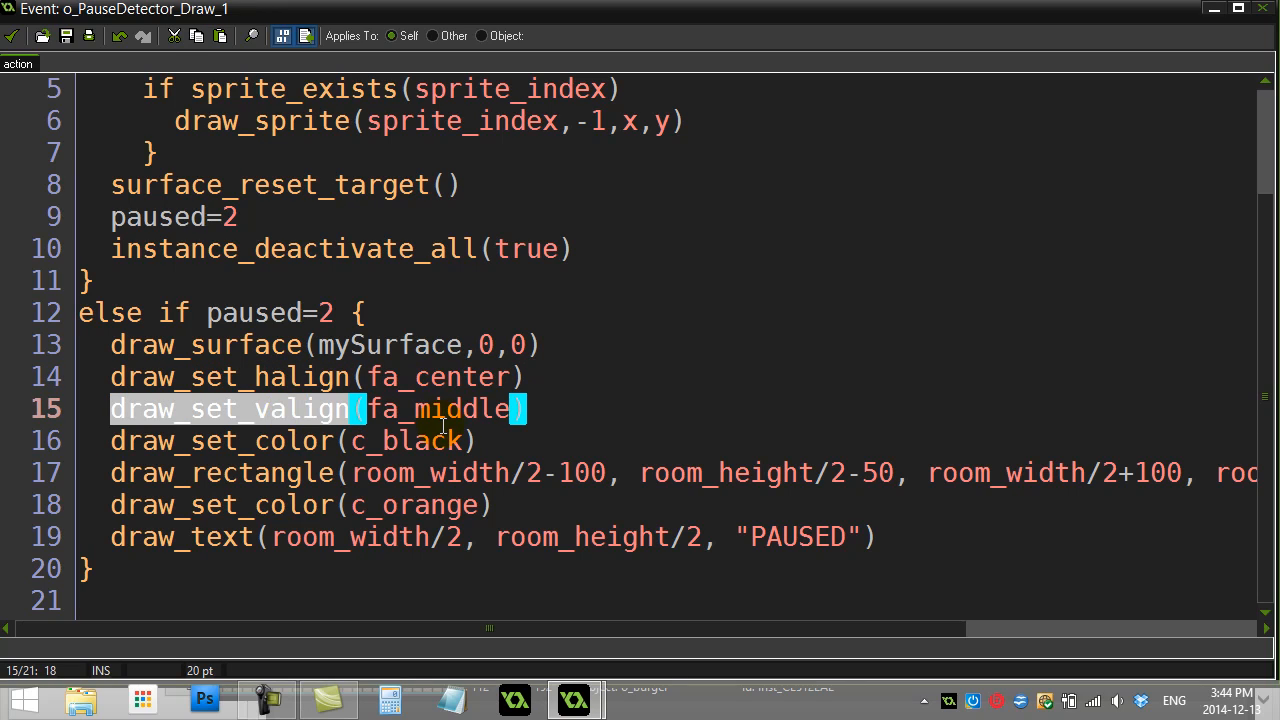
mouse_move(184, 540)
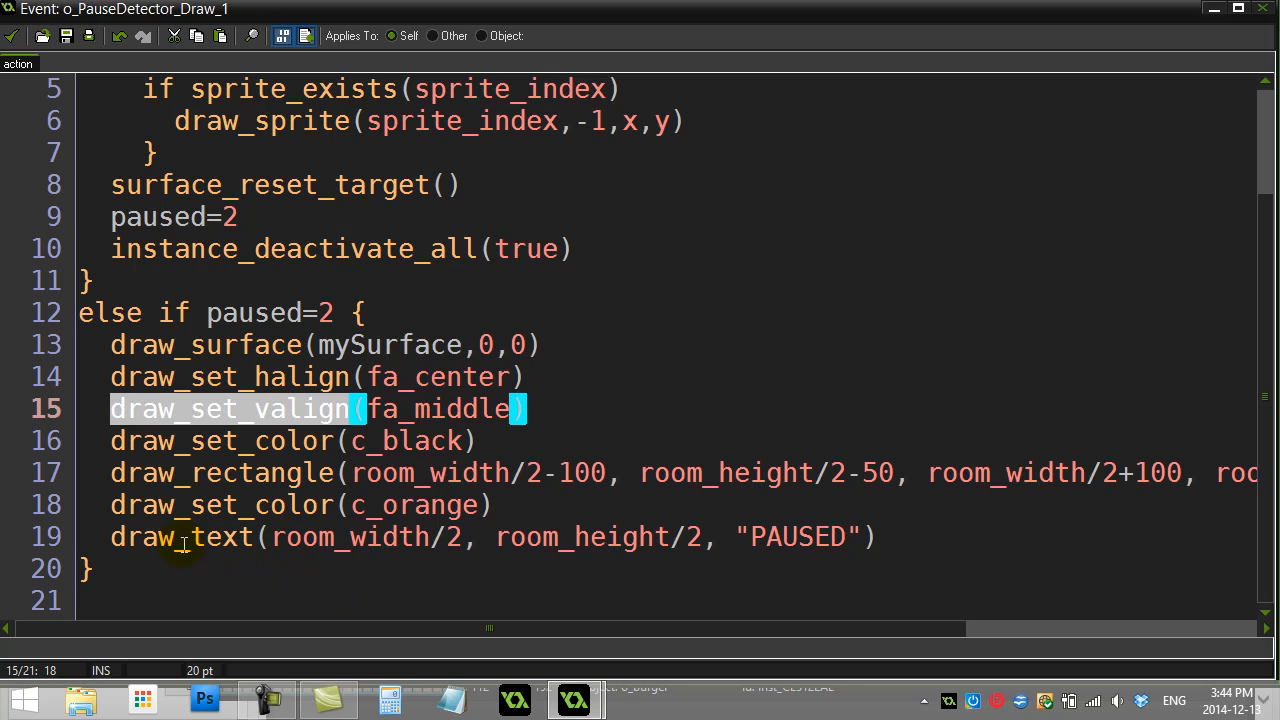
mouse_move(796, 544)
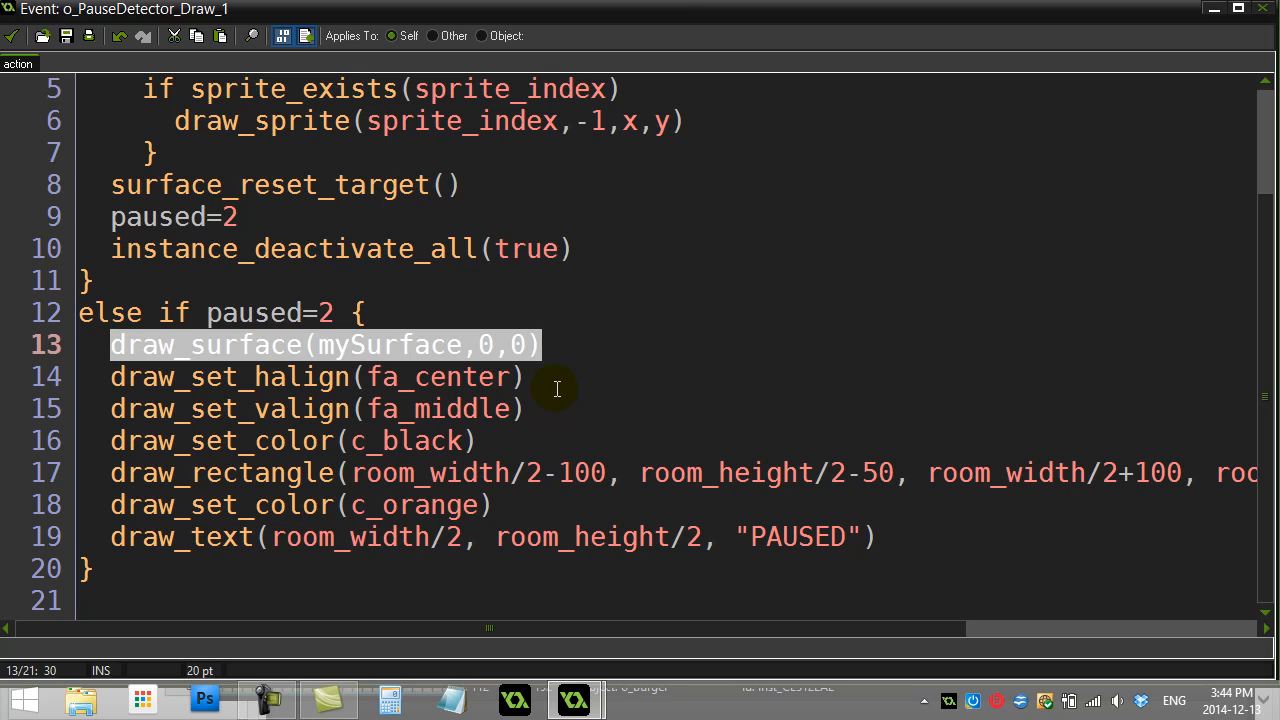
mouse_move(410, 344)
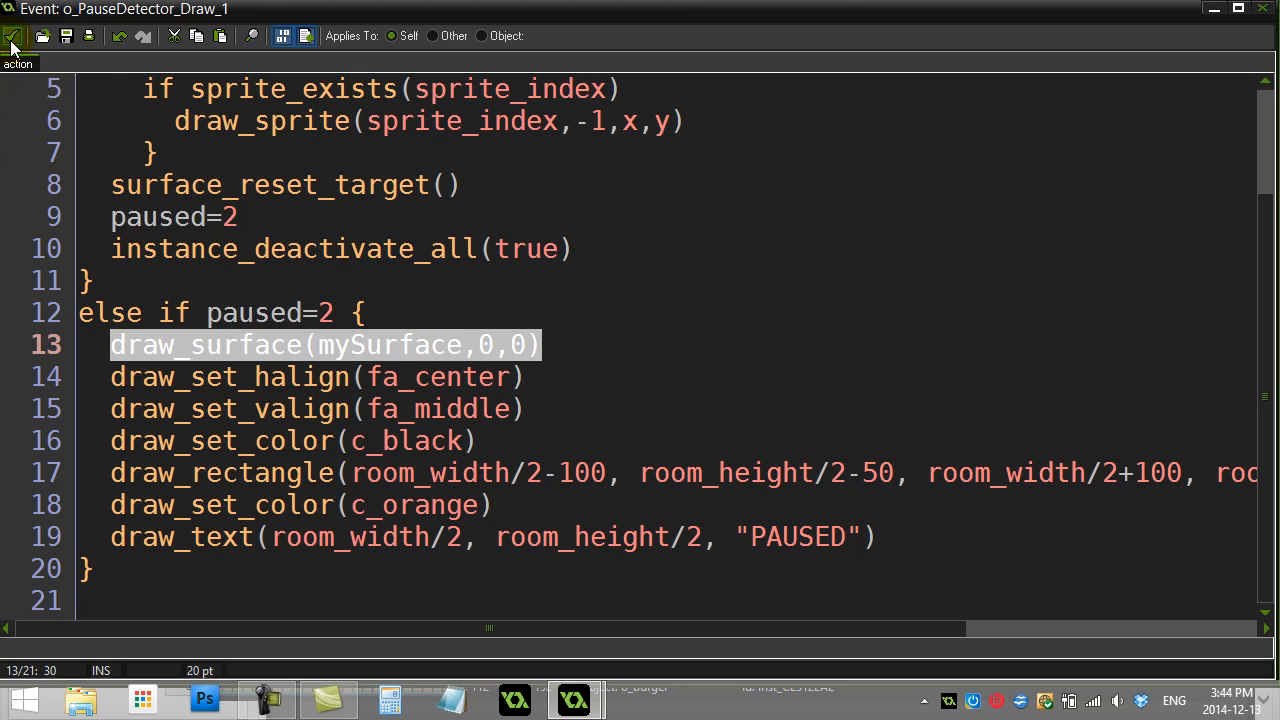
Close the code editor and the o_PauseDetector properties before running the game.
left_click(12, 36)
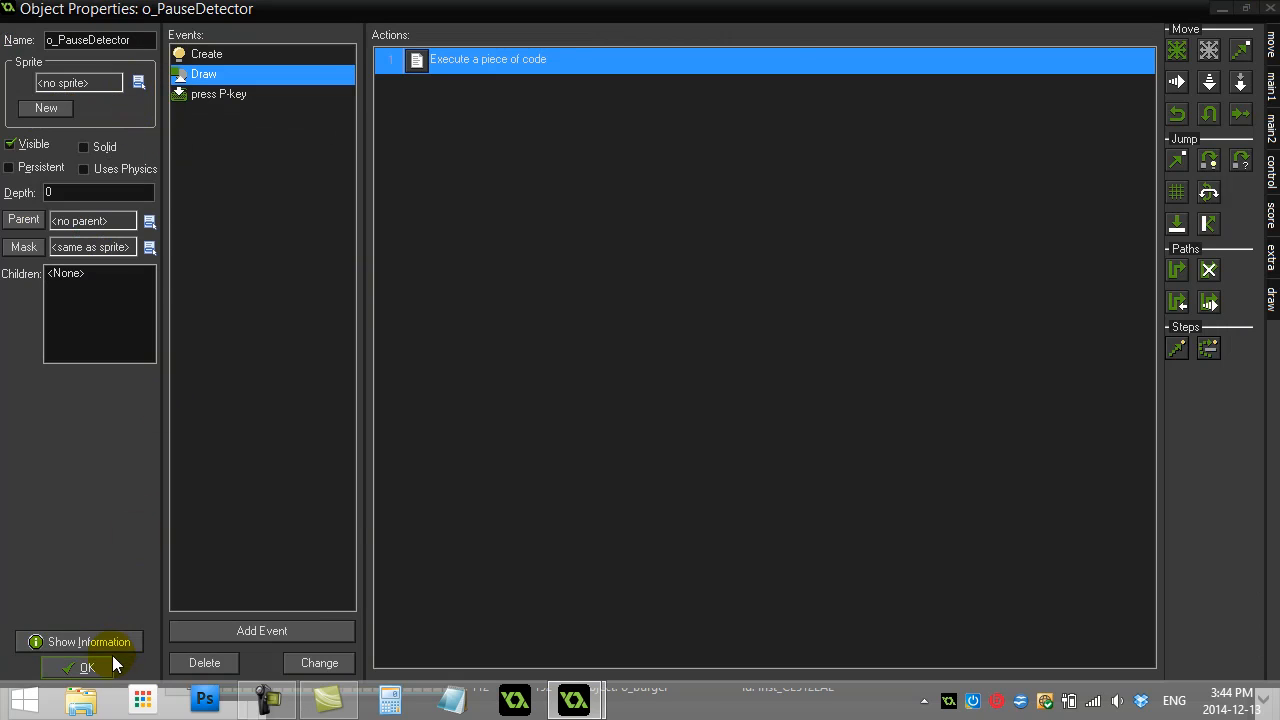
left_click(86, 668)
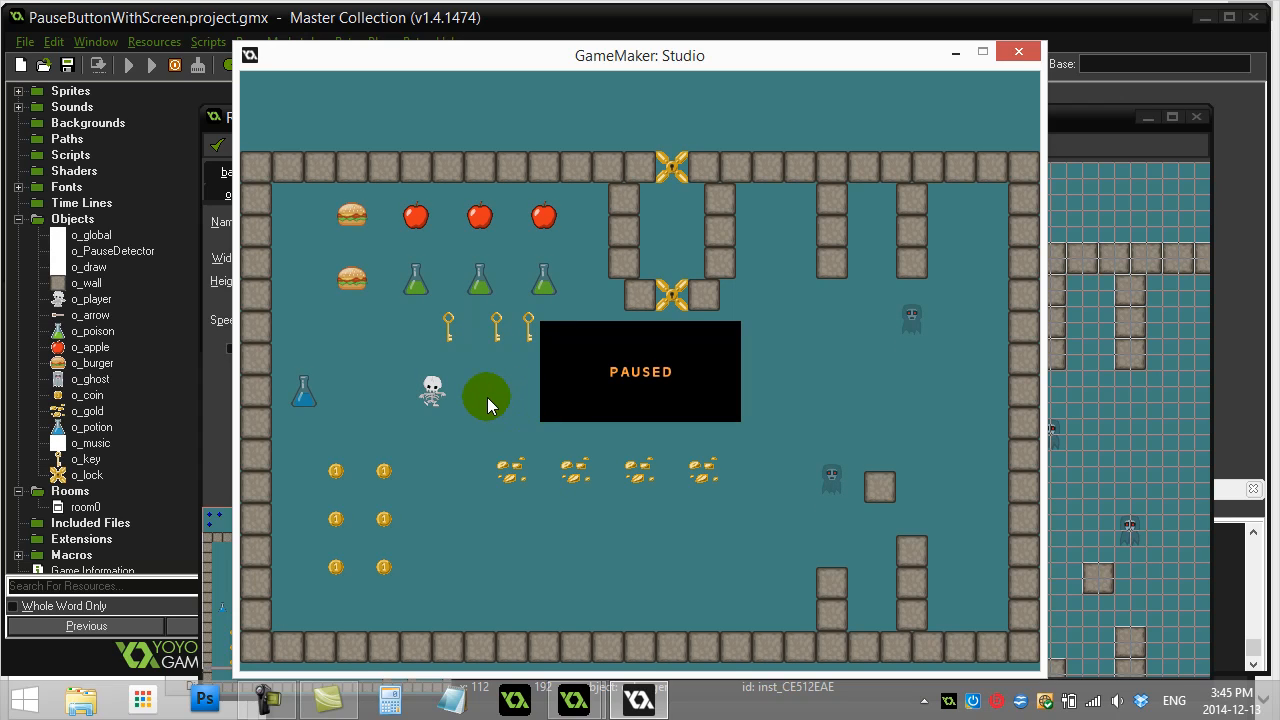
mouse_move(444, 248)
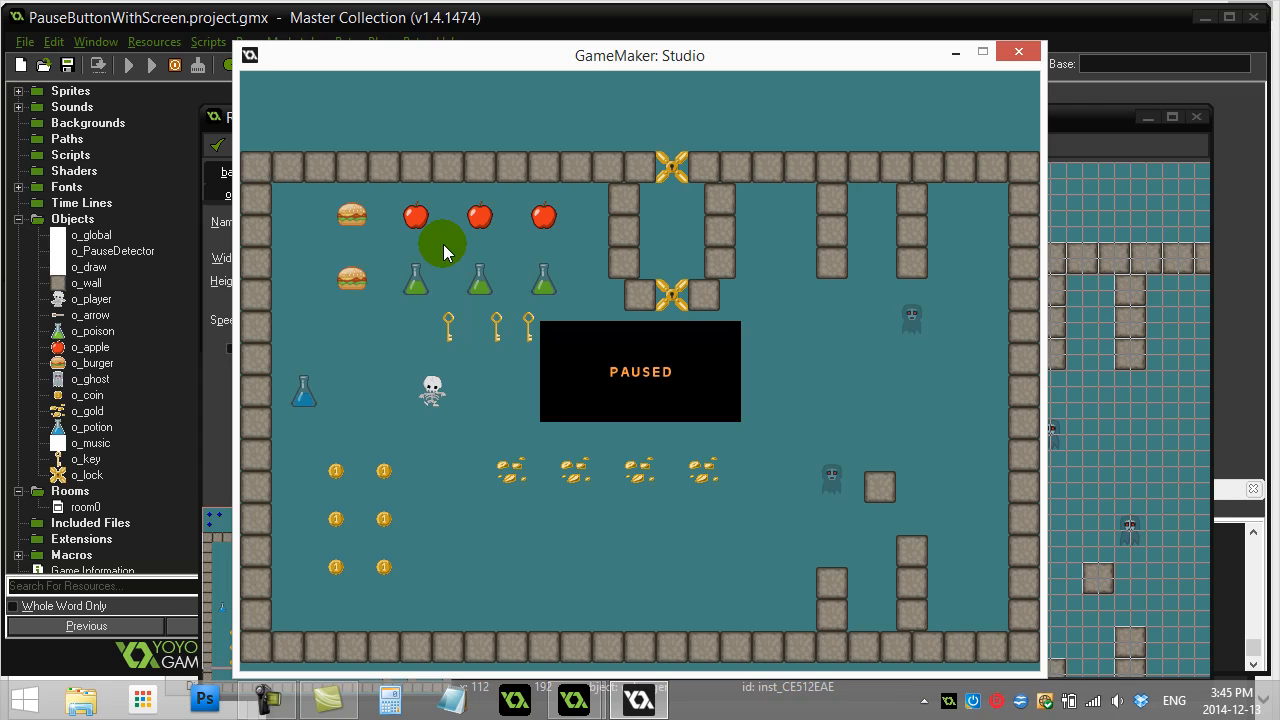
mouse_move(292, 130)
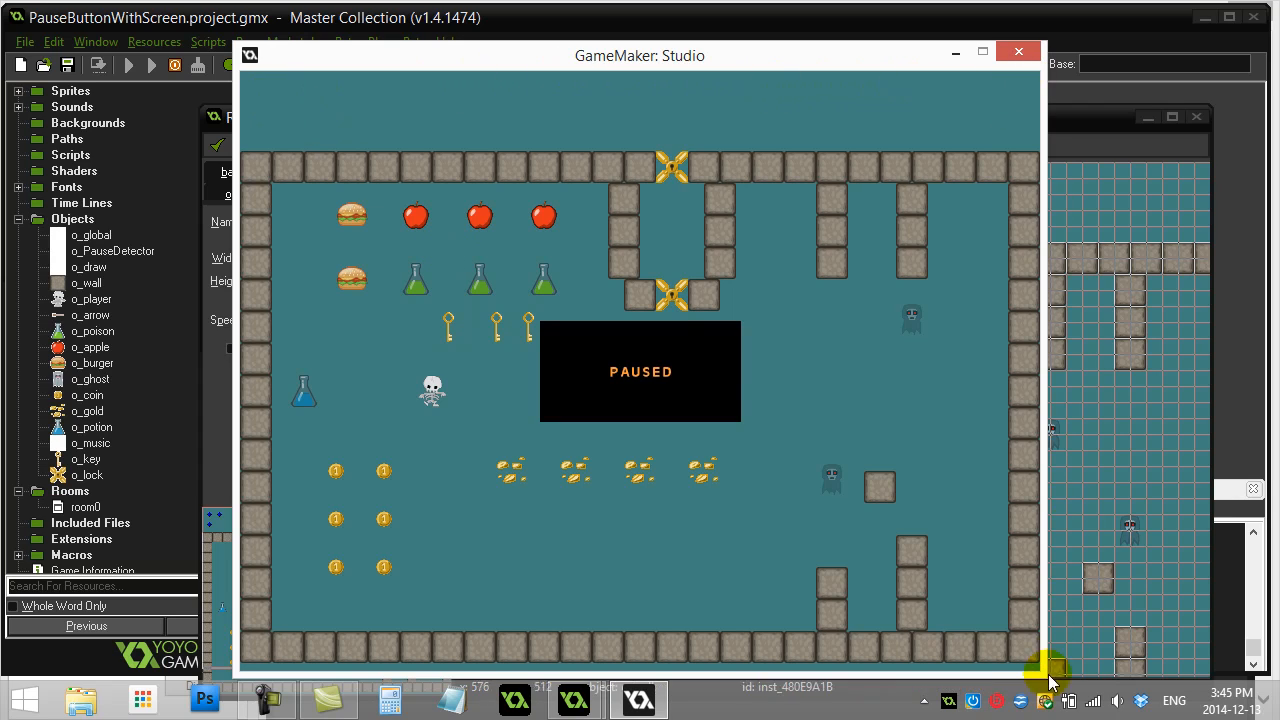
mouse_move(248, 84)
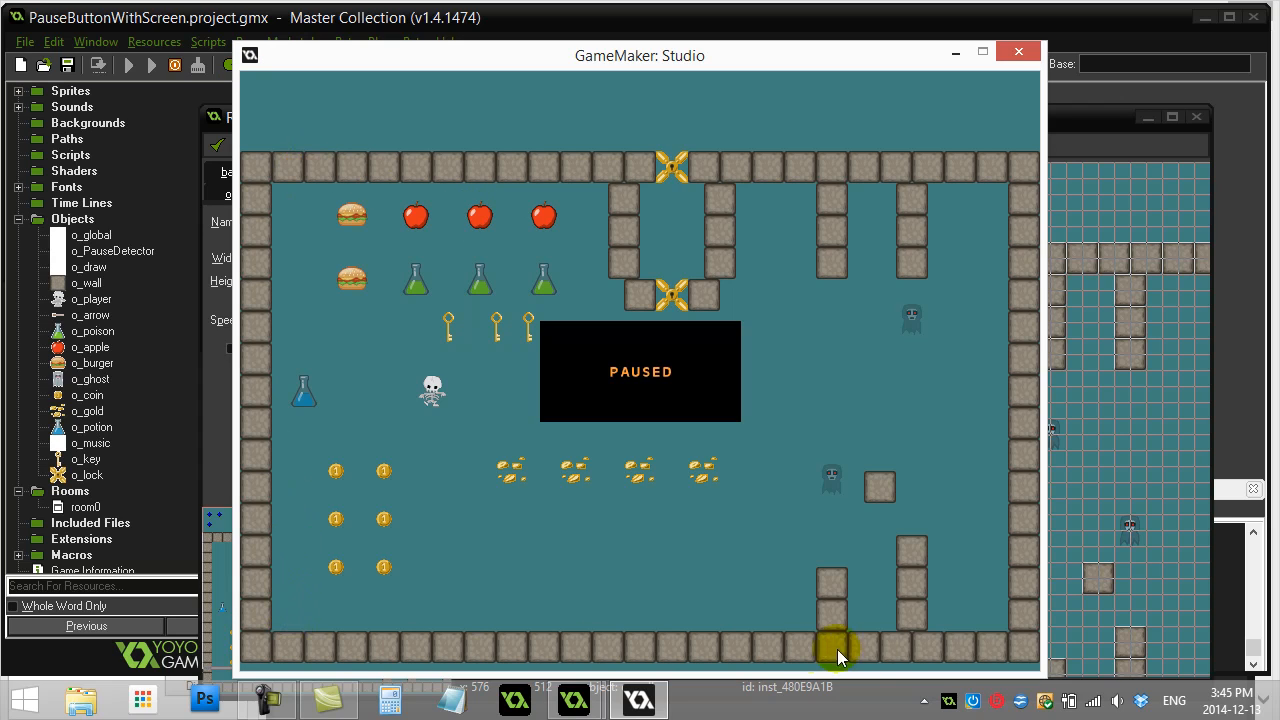
mouse_move(362, 90)
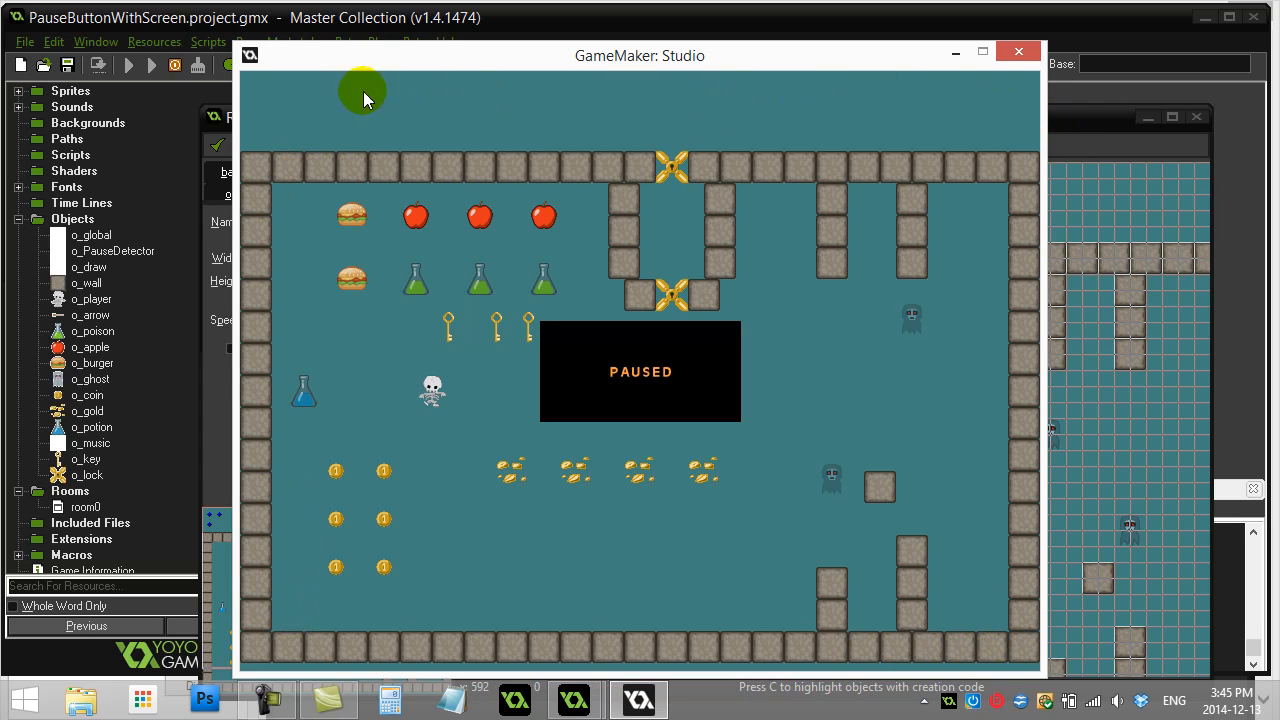
mouse_move(288, 662)
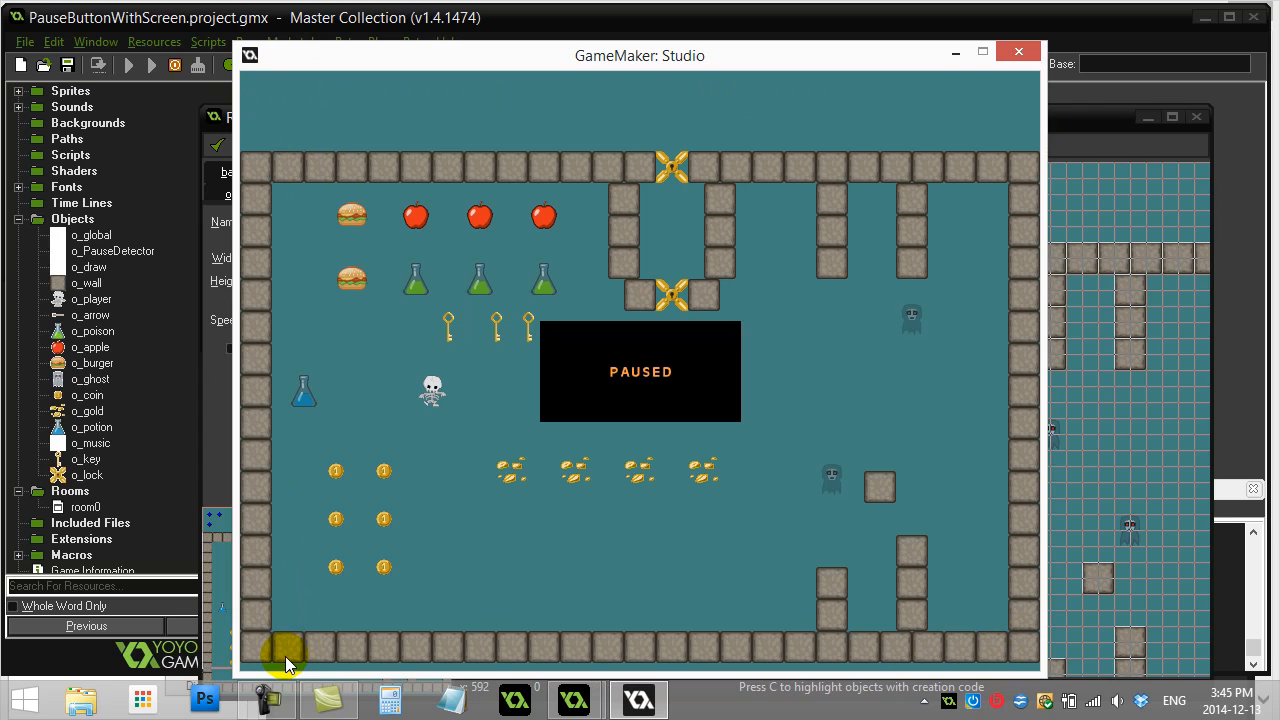
mouse_move(270, 476)
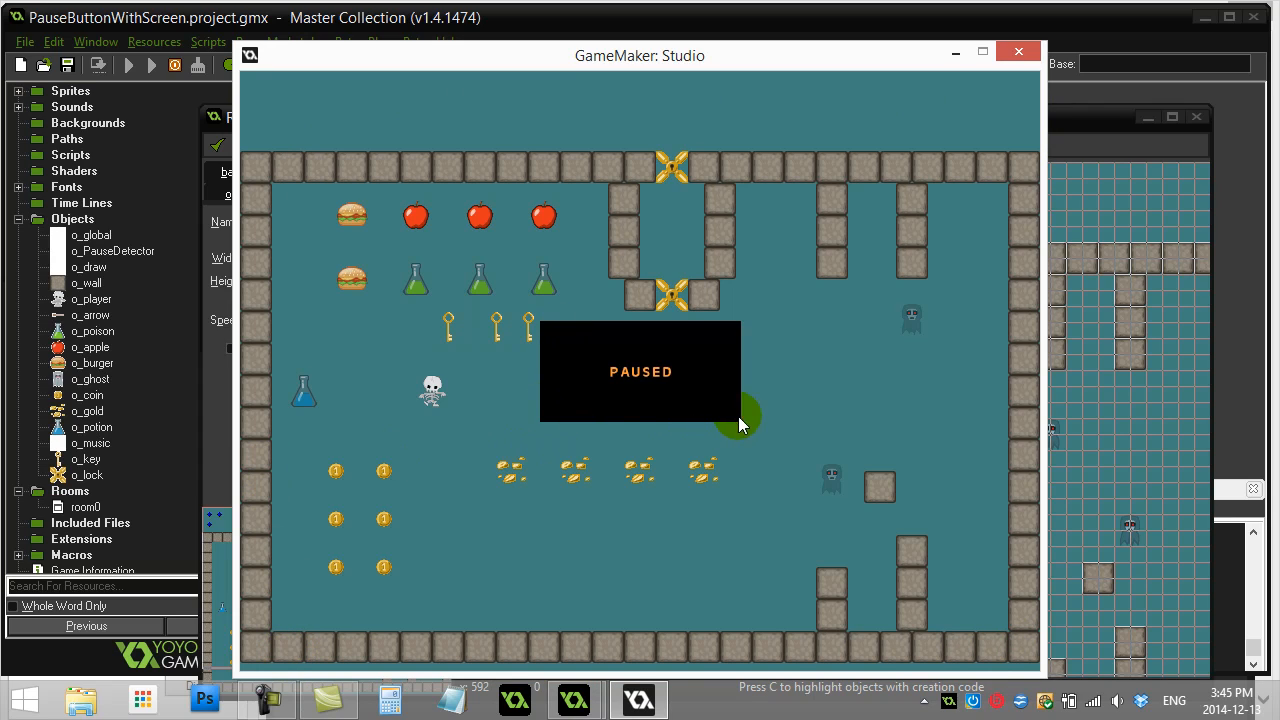
mouse_move(516, 372)
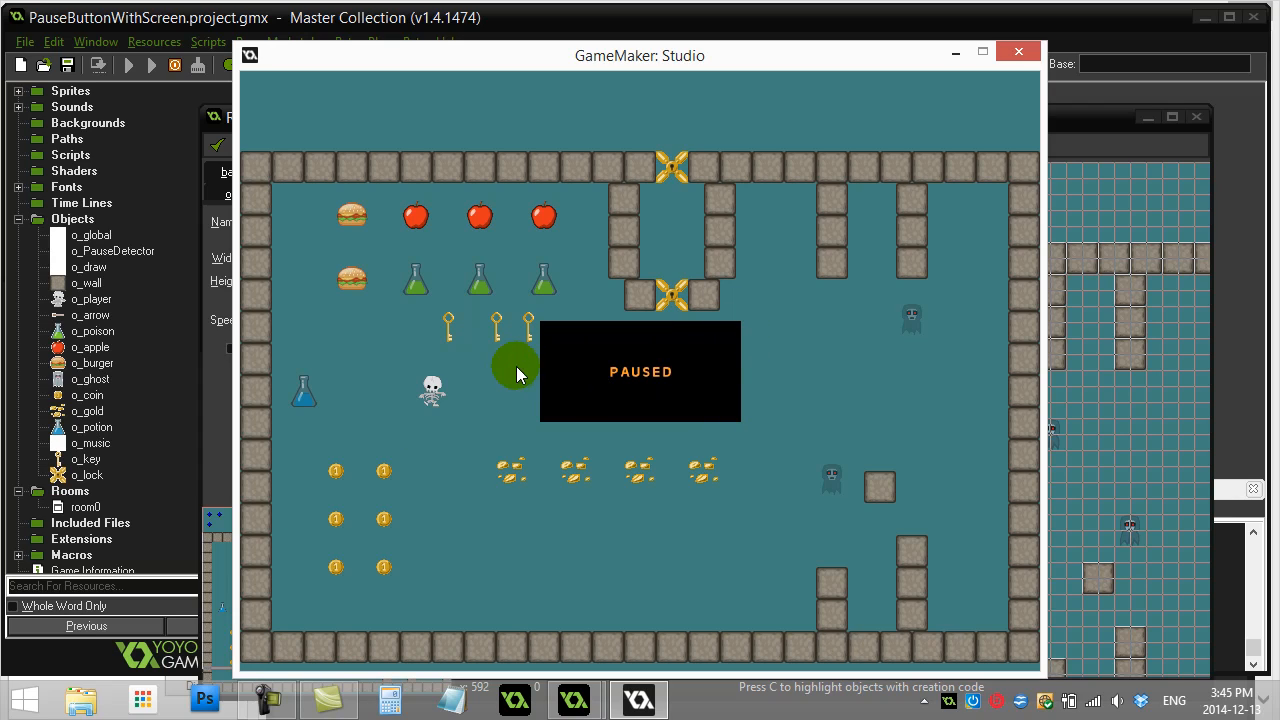
mouse_move(496, 378)
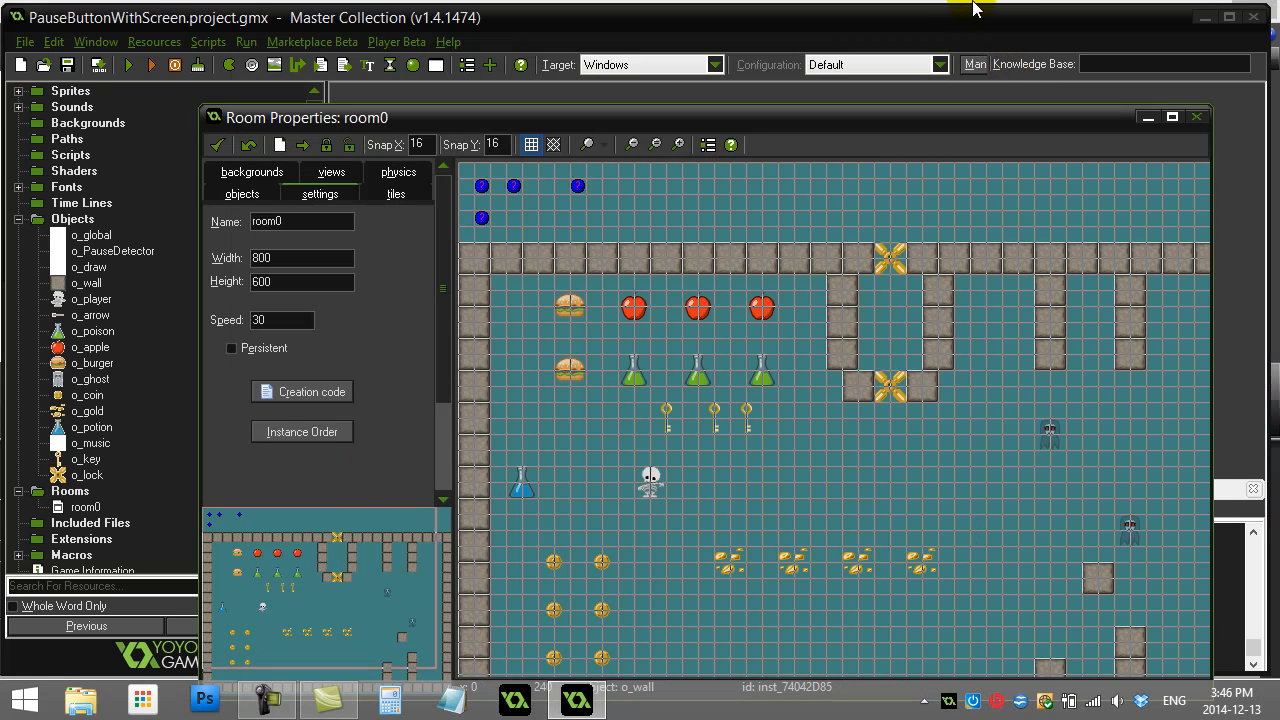
mouse_move(392, 310)
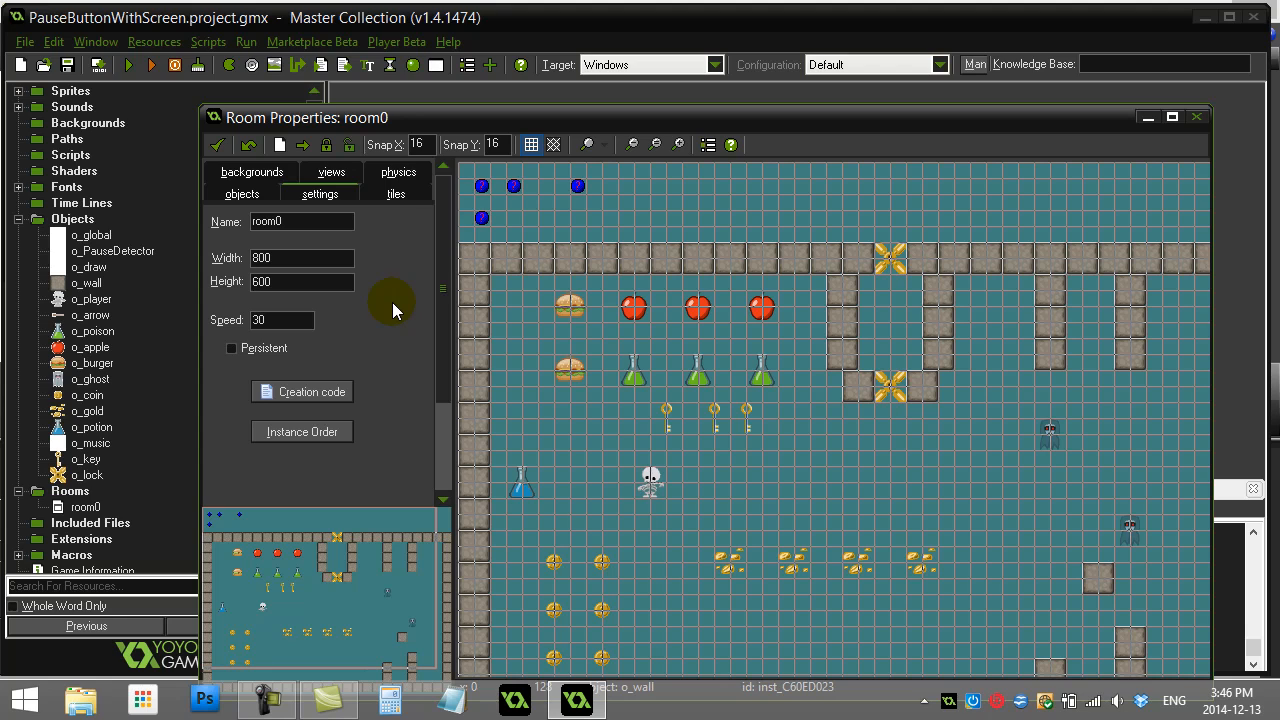
mouse_move(218, 144)
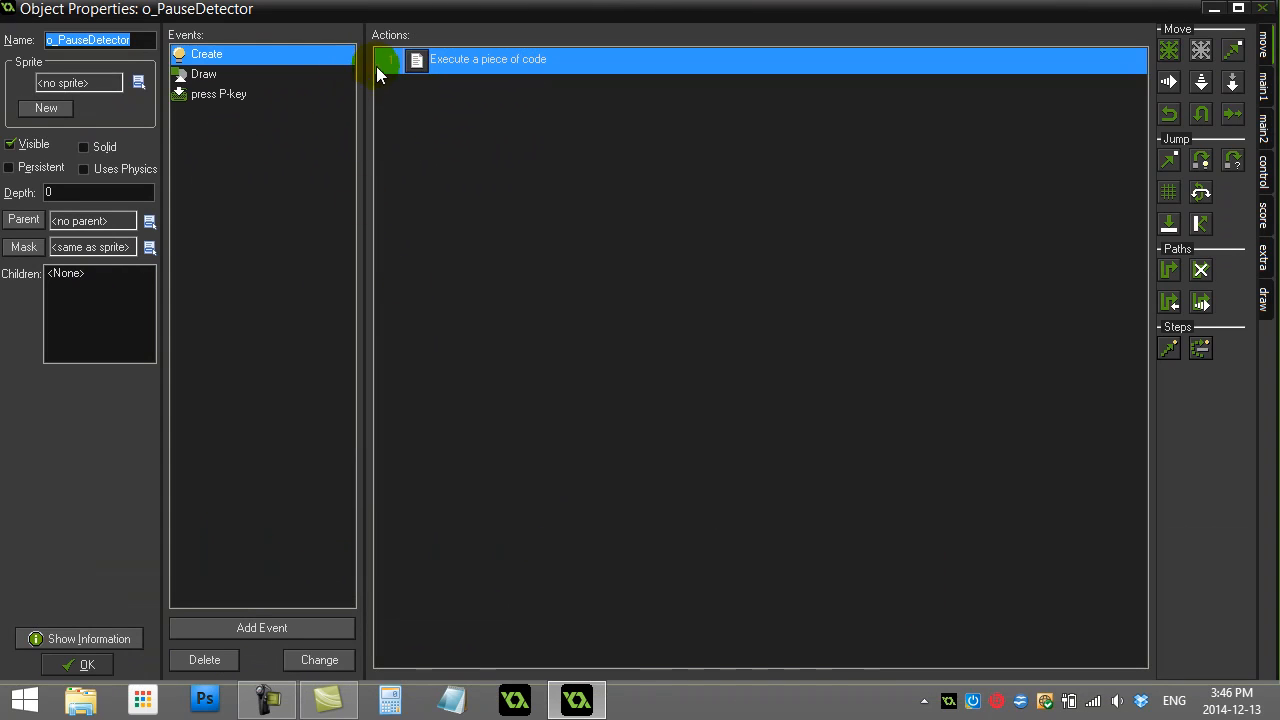
Bring up the o_PauseDetector Draw event code and move into the with all line.
left_click(218, 94)
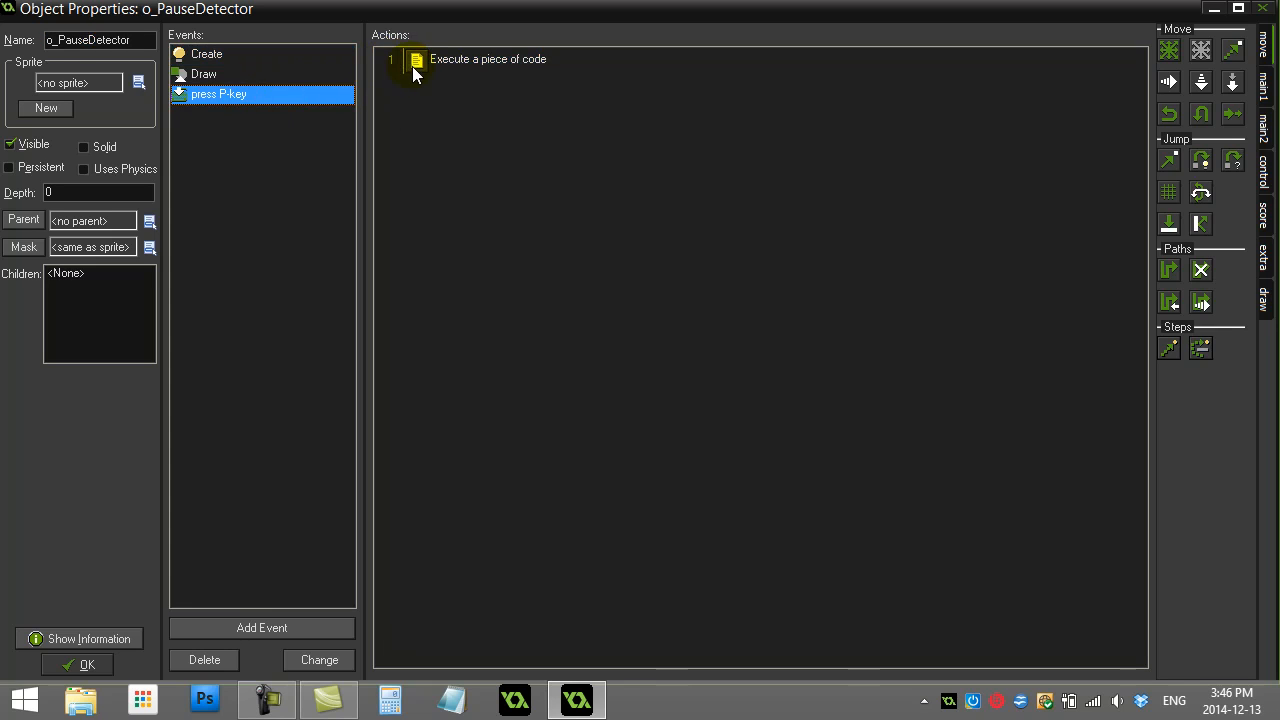
double_click(488, 60)
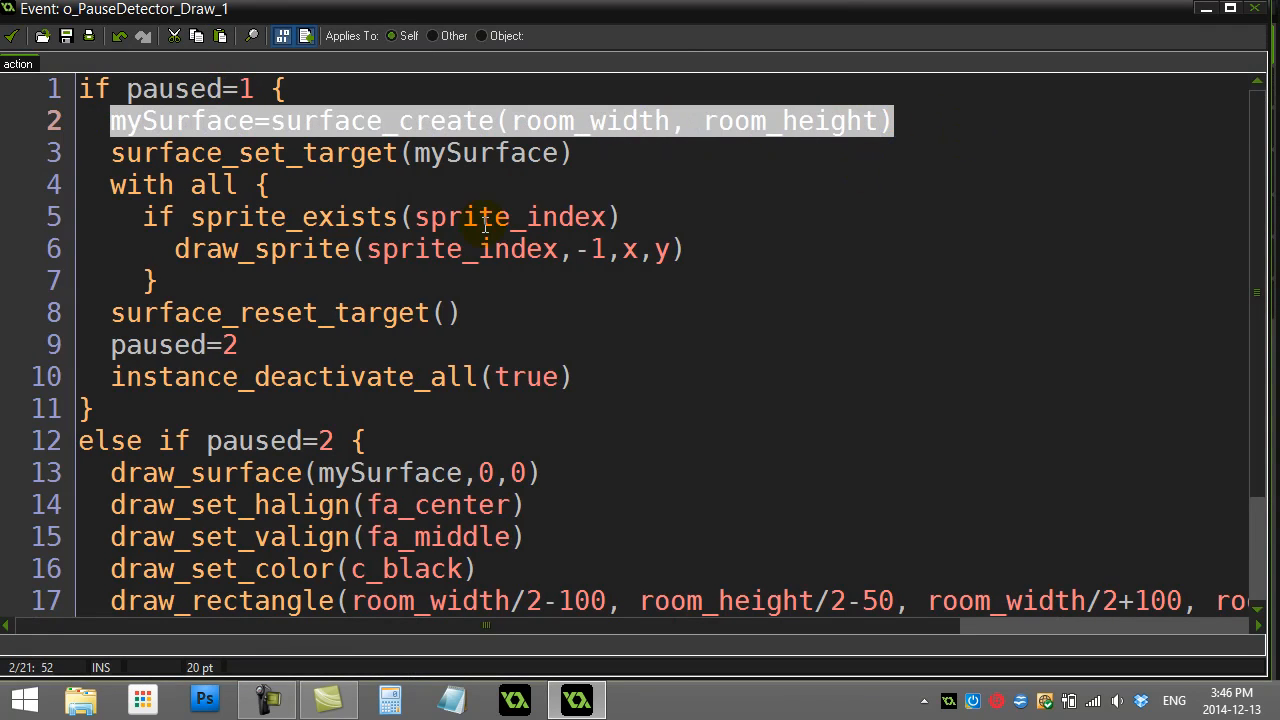
mouse_move(592, 160)
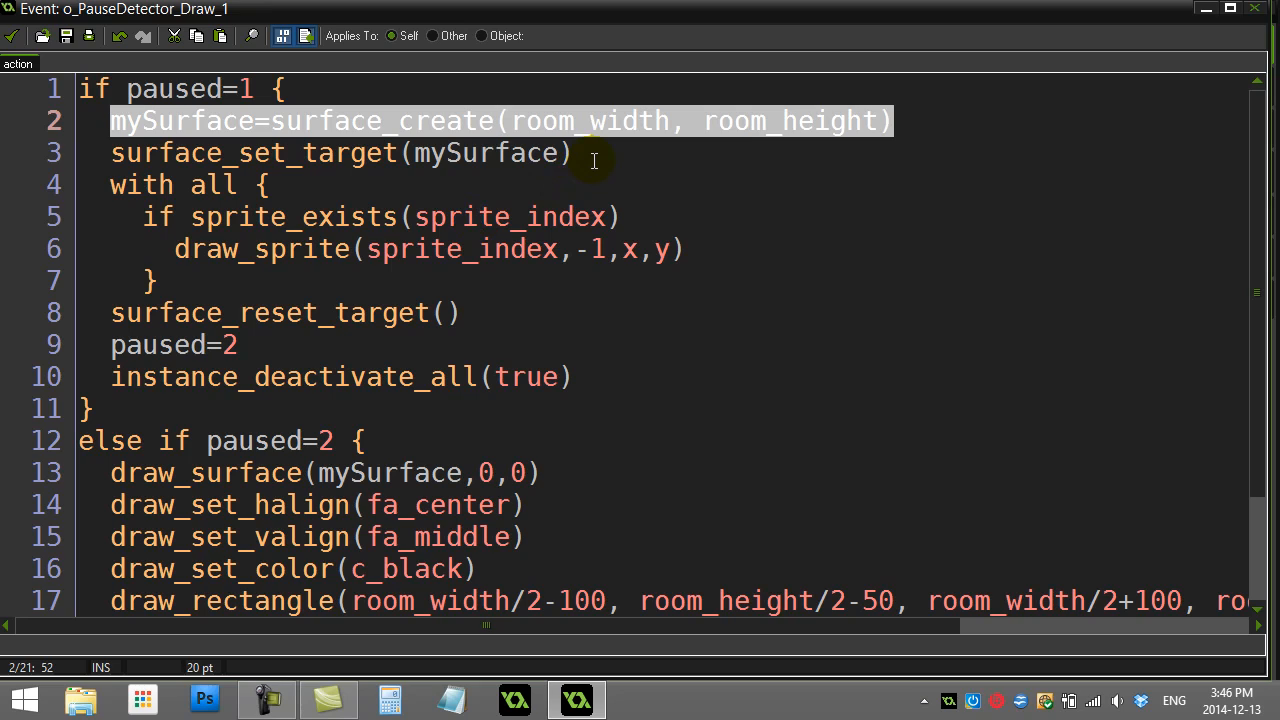
mouse_move(292, 128)
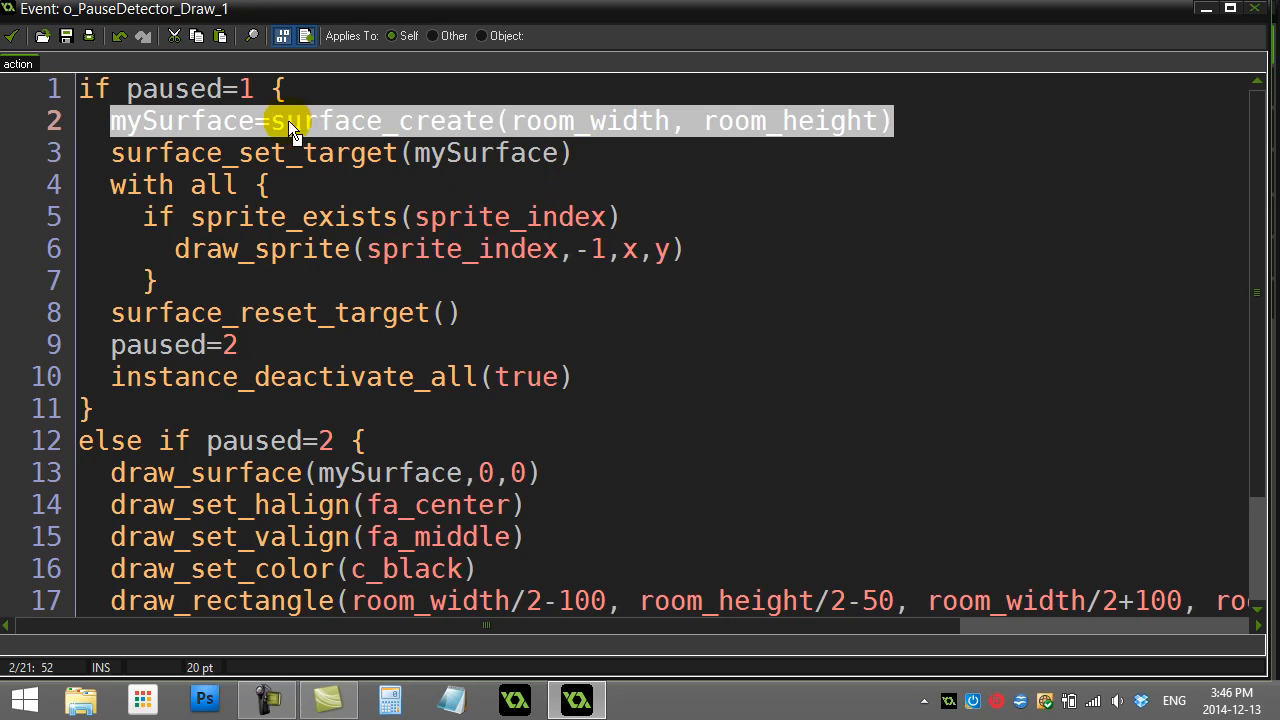
mouse_move(540, 128)
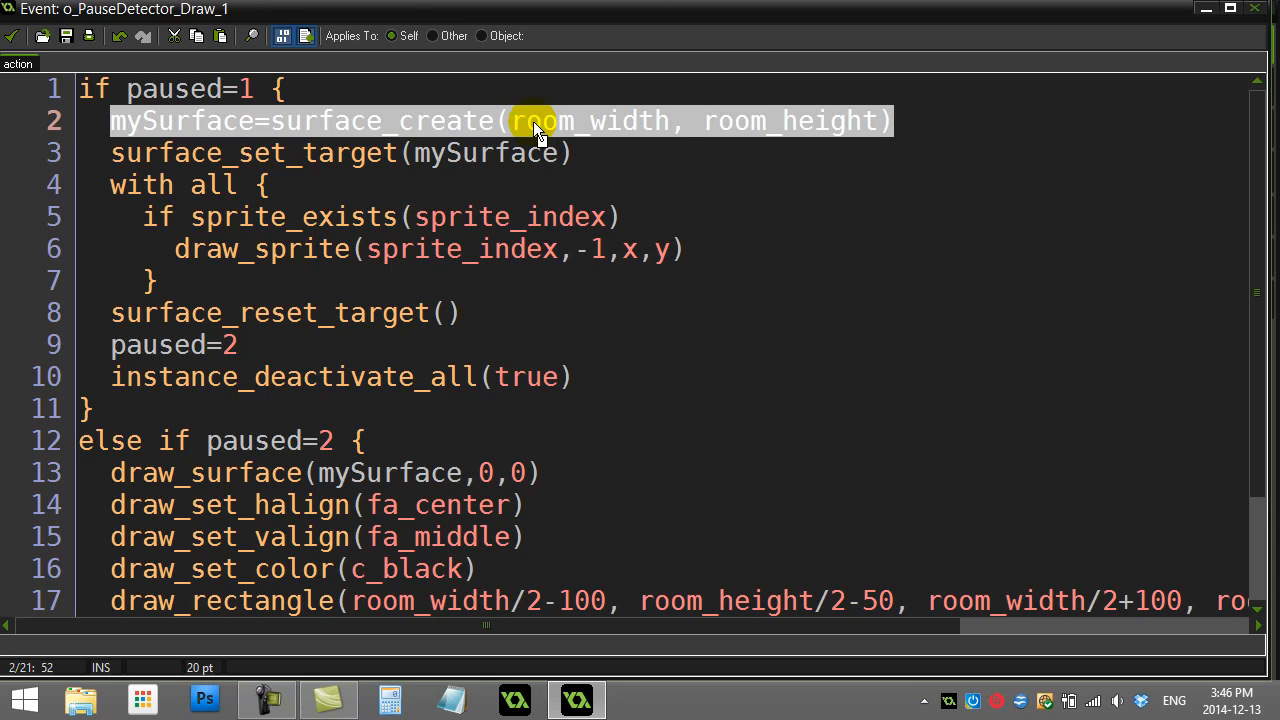
left_click(270, 184)
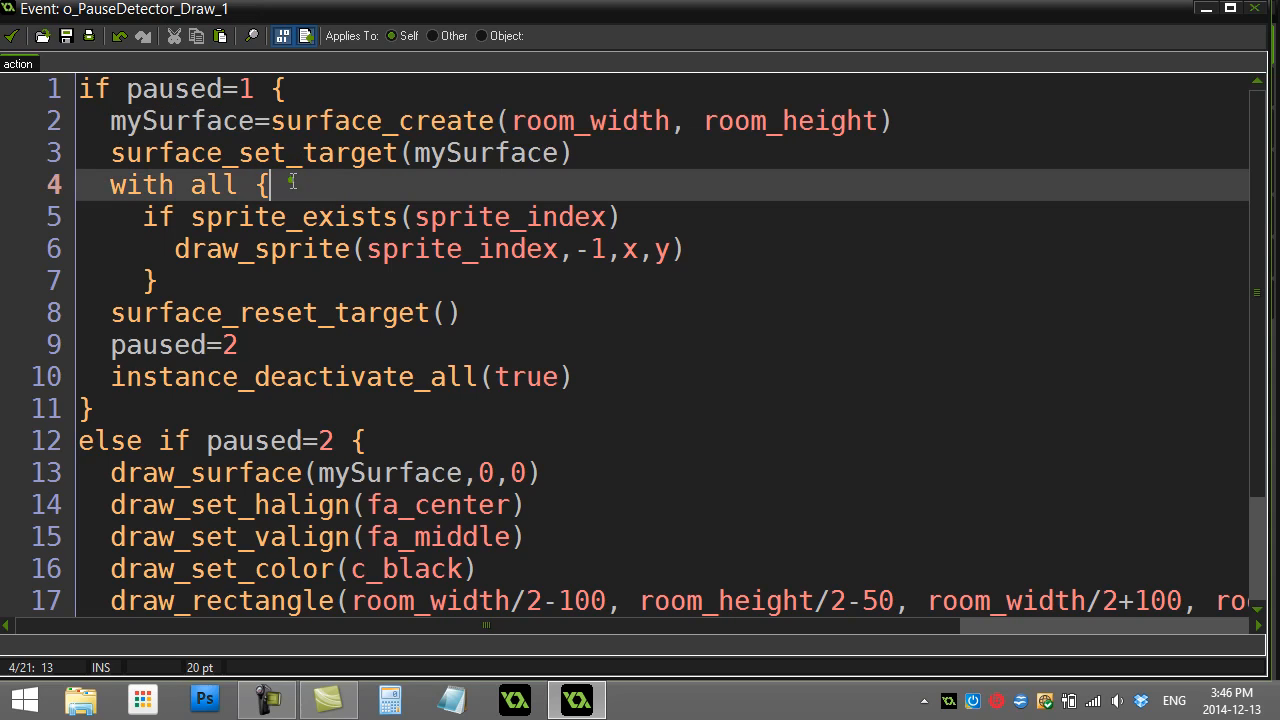
double_click(180, 120)
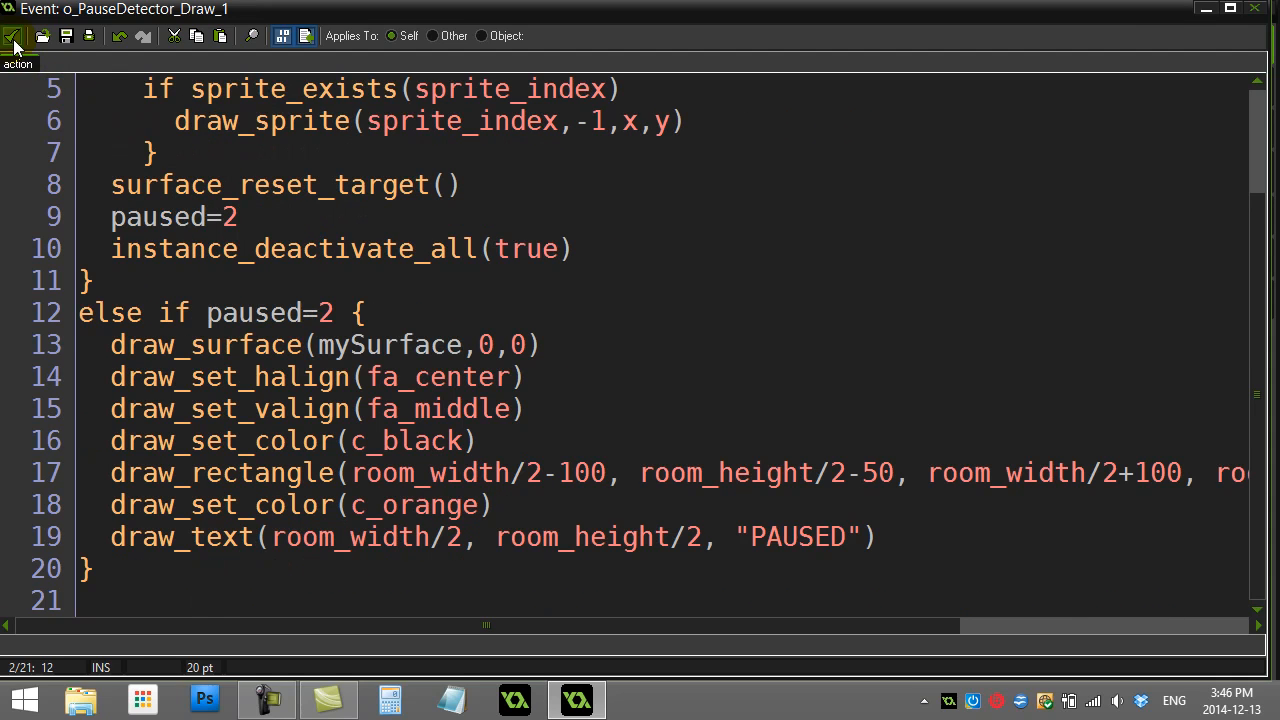
Add surface_free(mySurface) after paused=0 in the P-key code's else block.
left_click(14, 36)
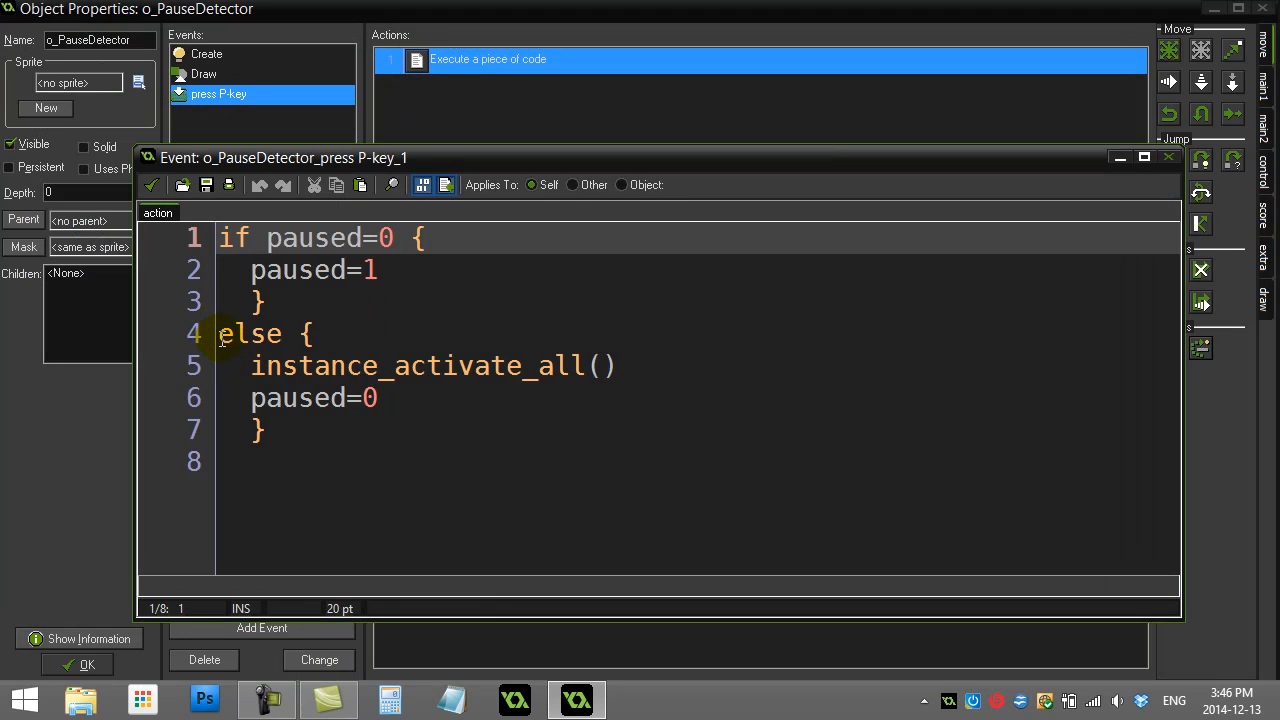
left_click_drag(220, 332, 264, 430)
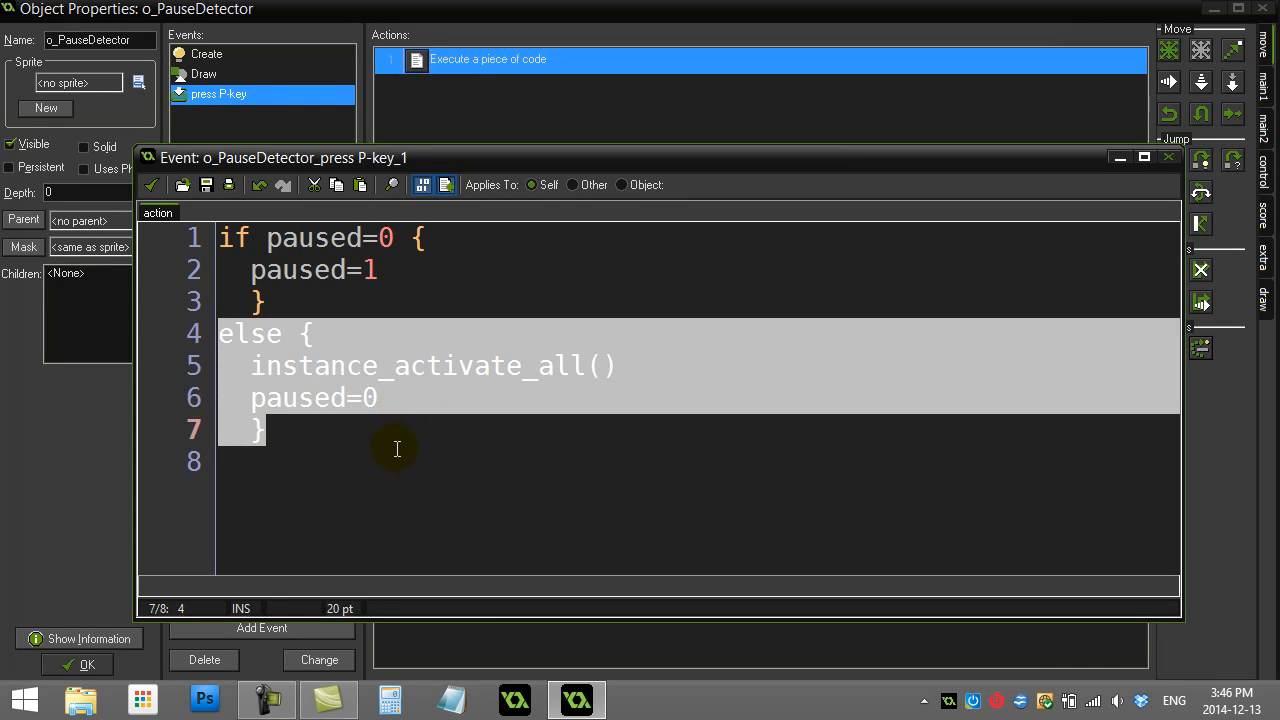
left_click(382, 396)
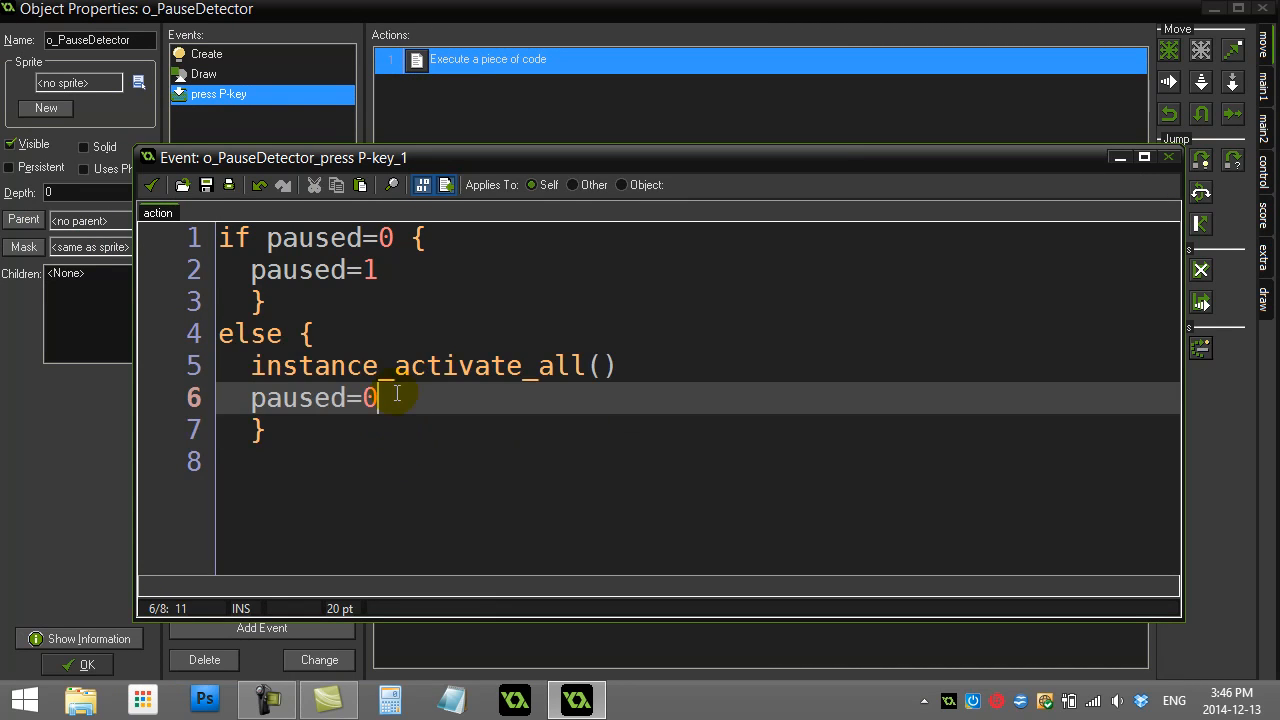
type("surface_f")
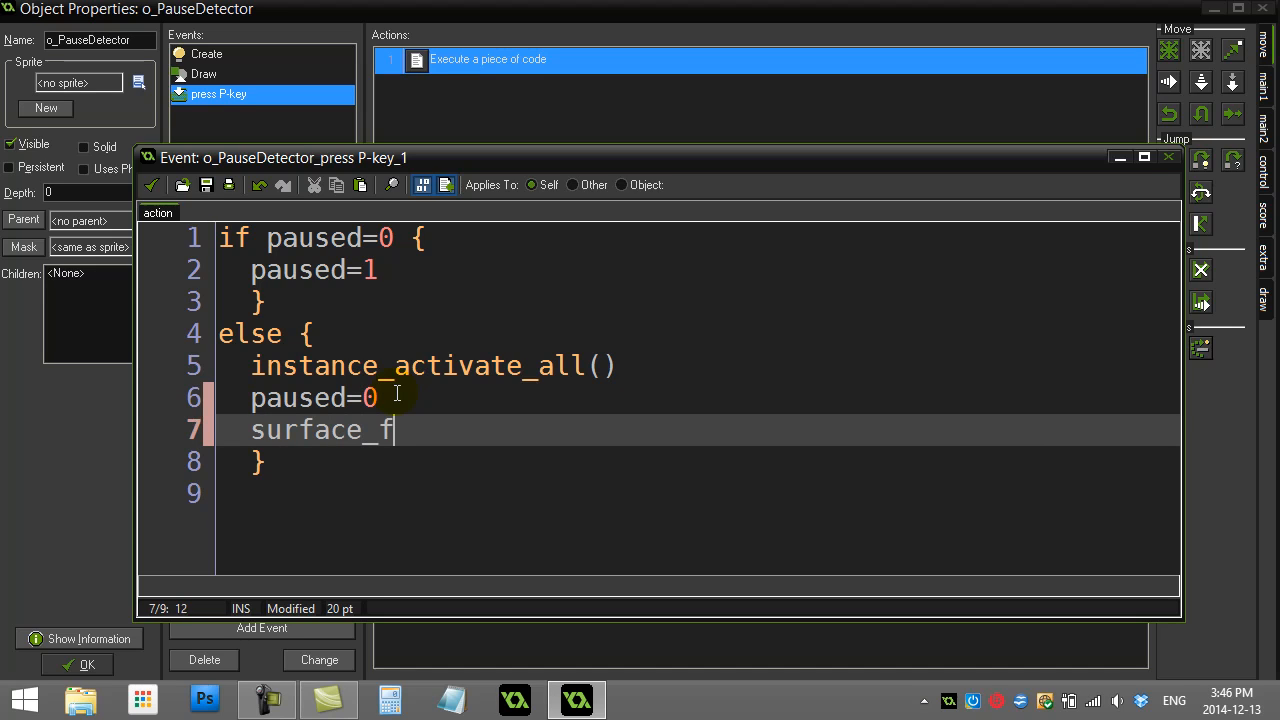
type("ree(mySu")
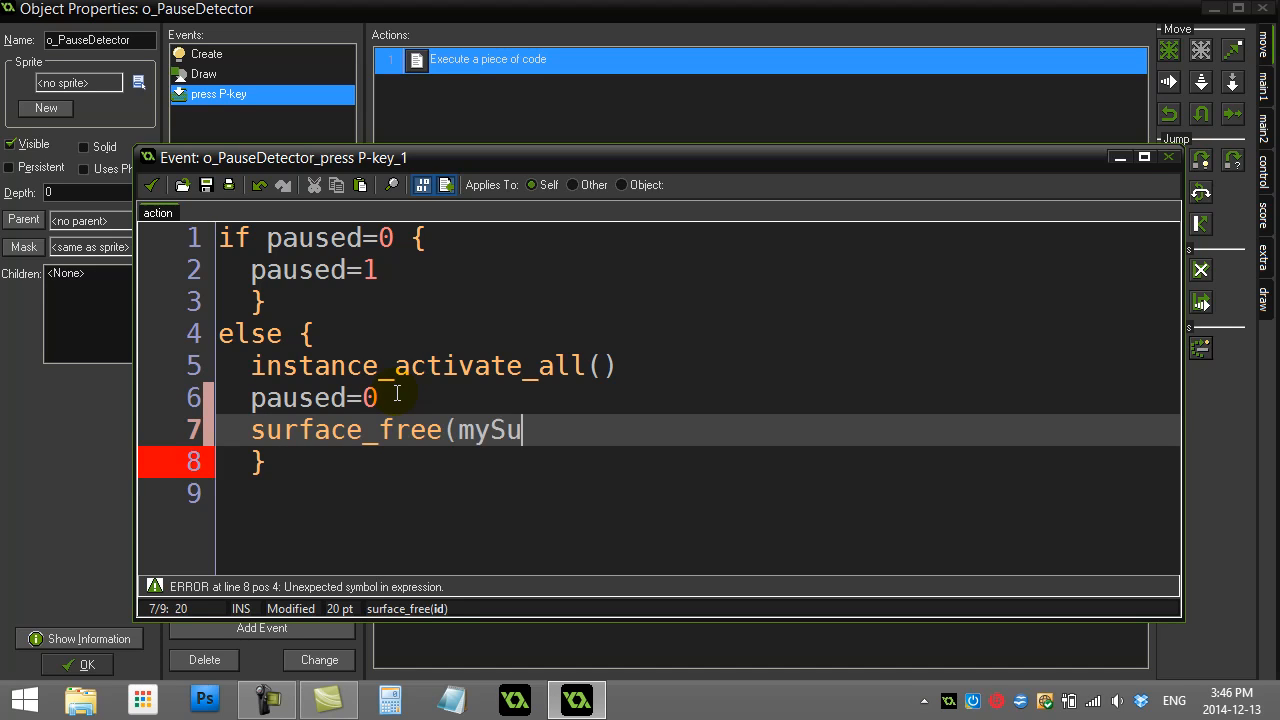
type("rface)")
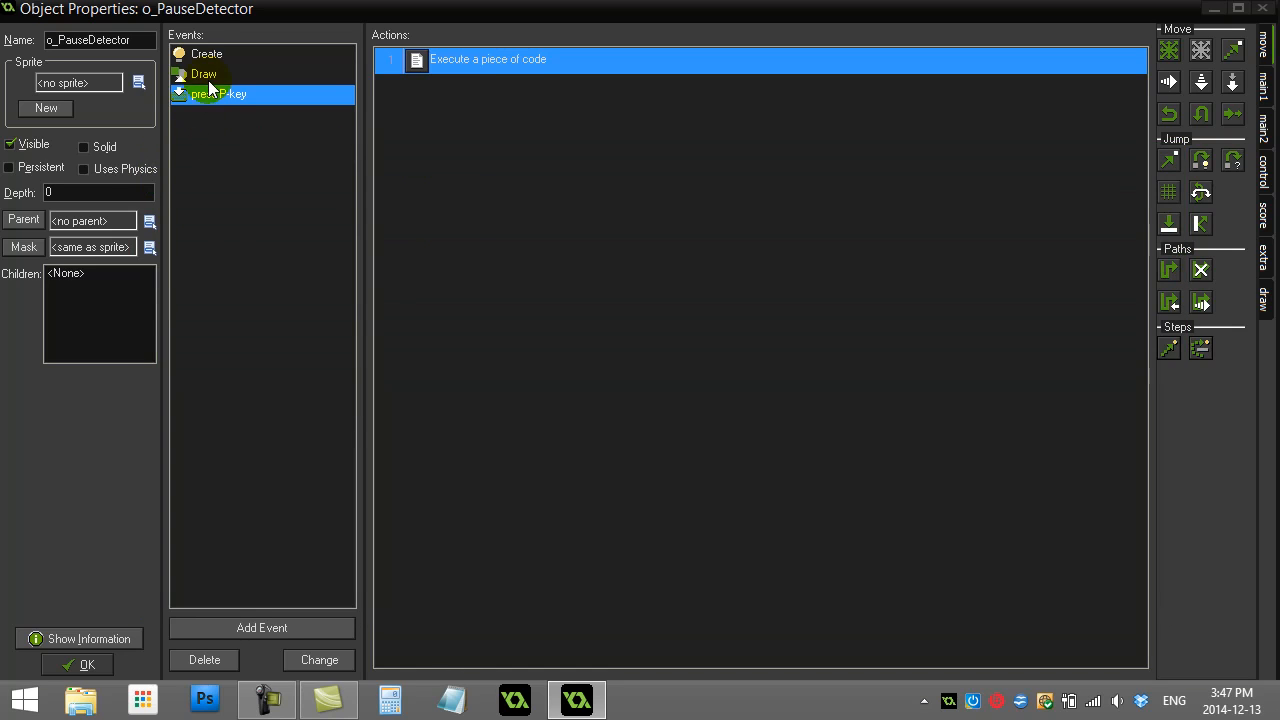
Review the Draw code's with all sprite-drawing loop from its start to its closing brace.
double_click(488, 60)
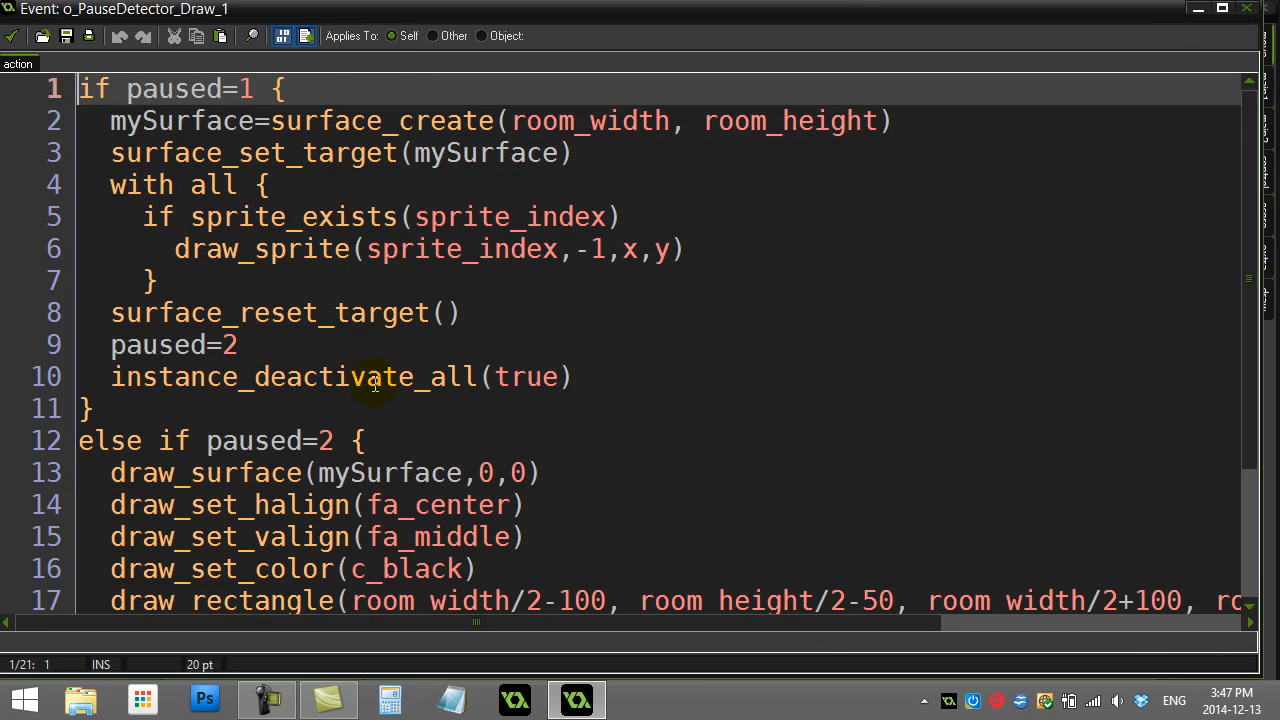
left_click(136, 216)
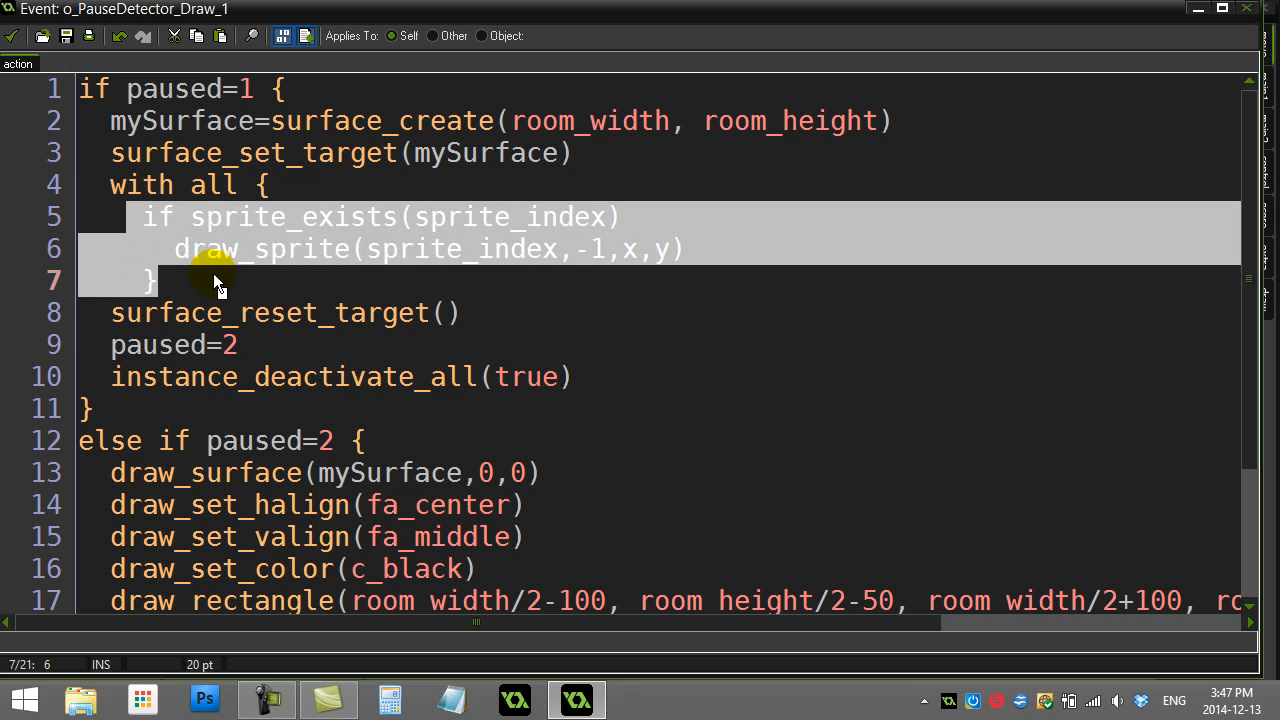
mouse_move(596, 278)
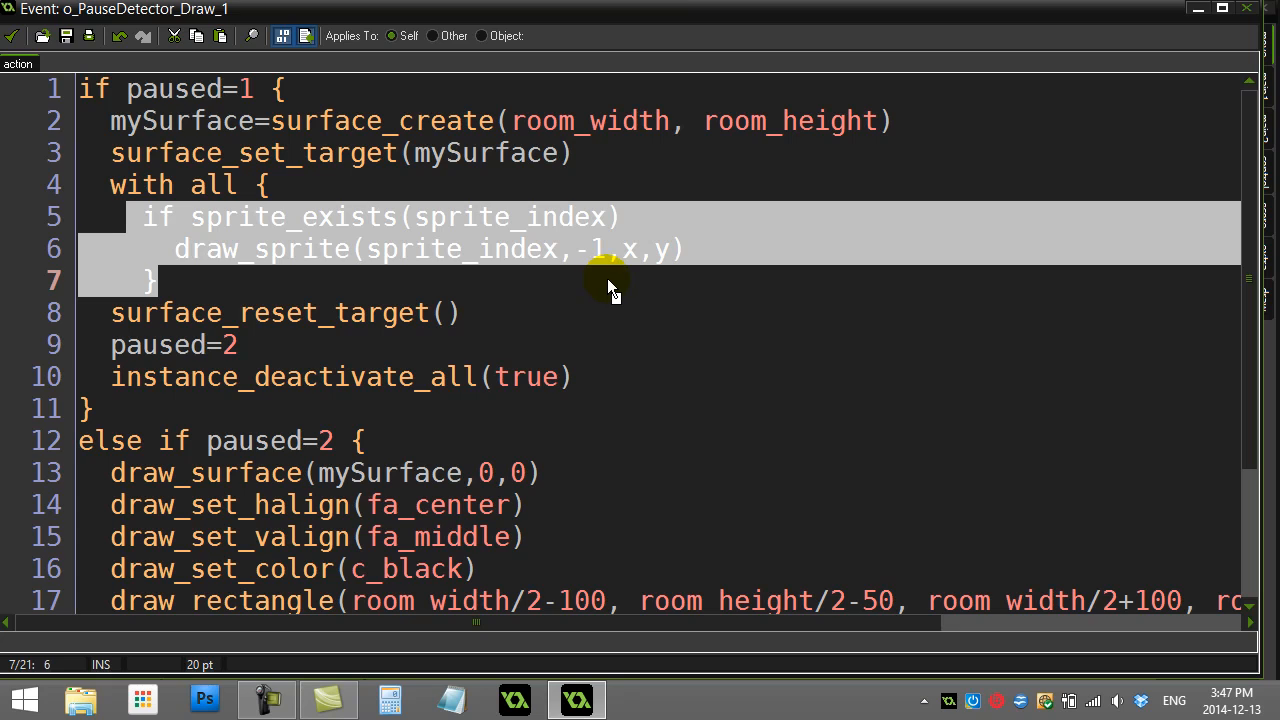
mouse_move(616, 296)
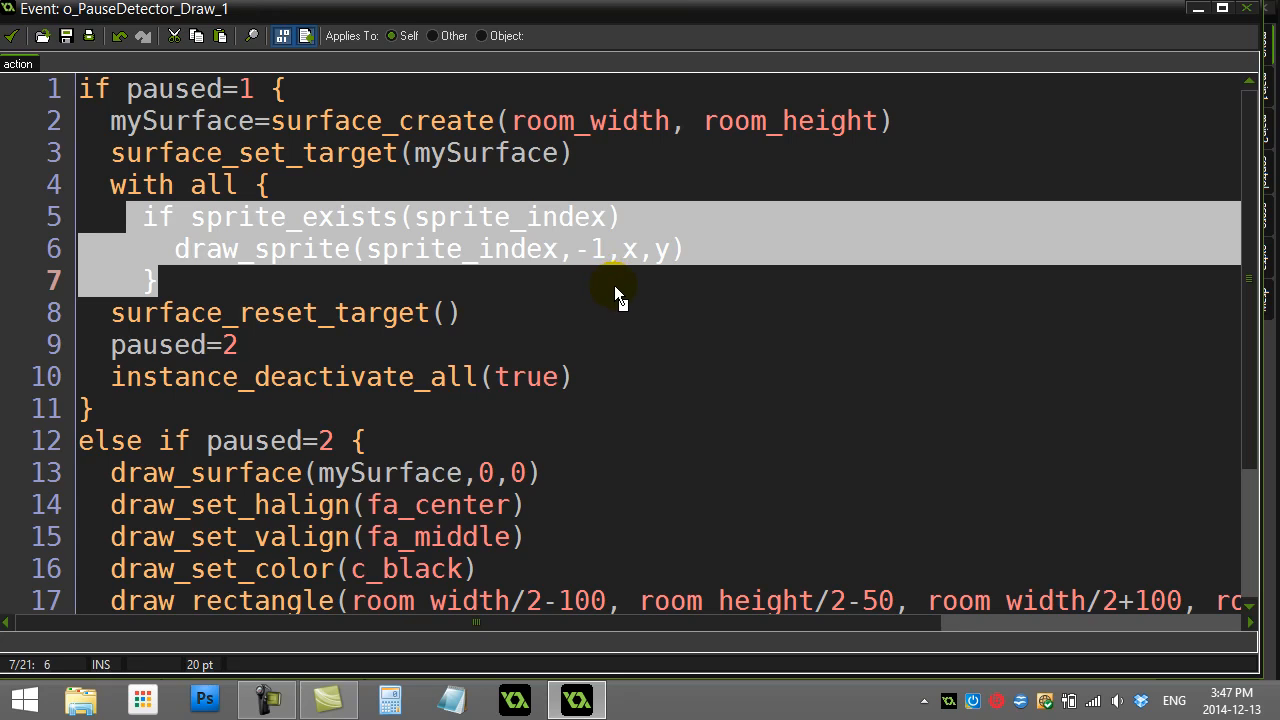
mouse_move(250, 210)
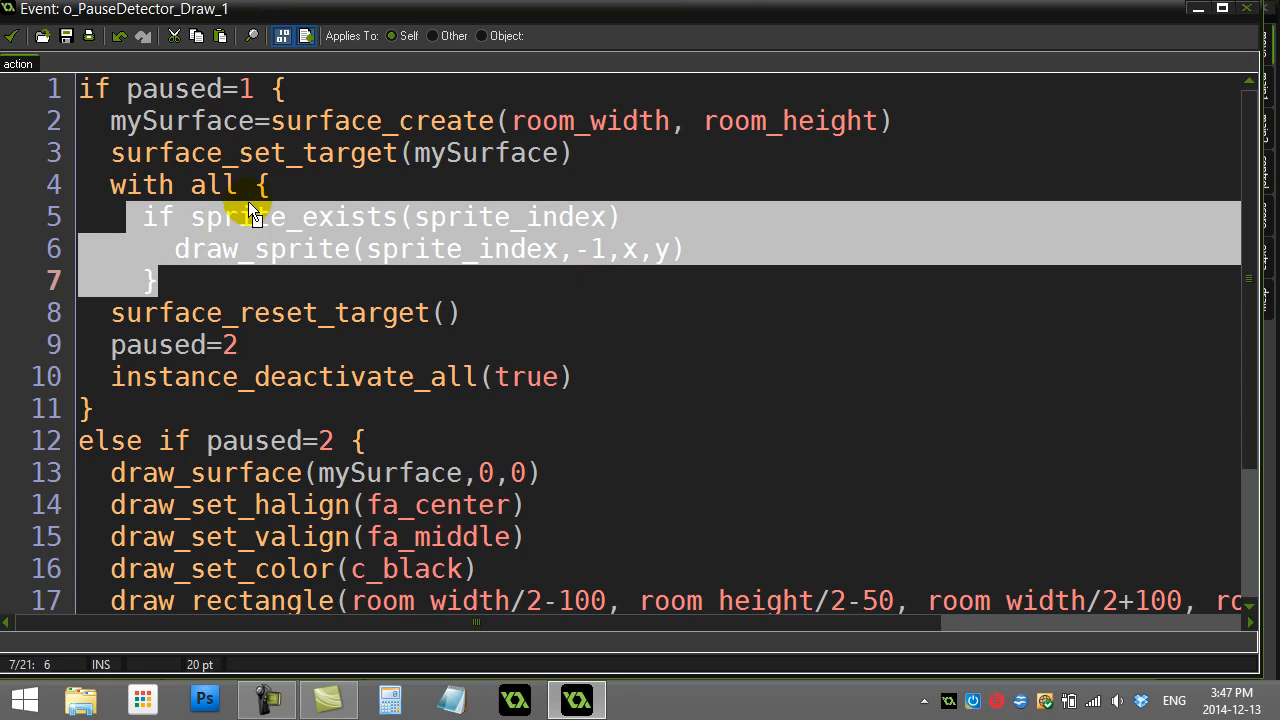
left_click(648, 248)
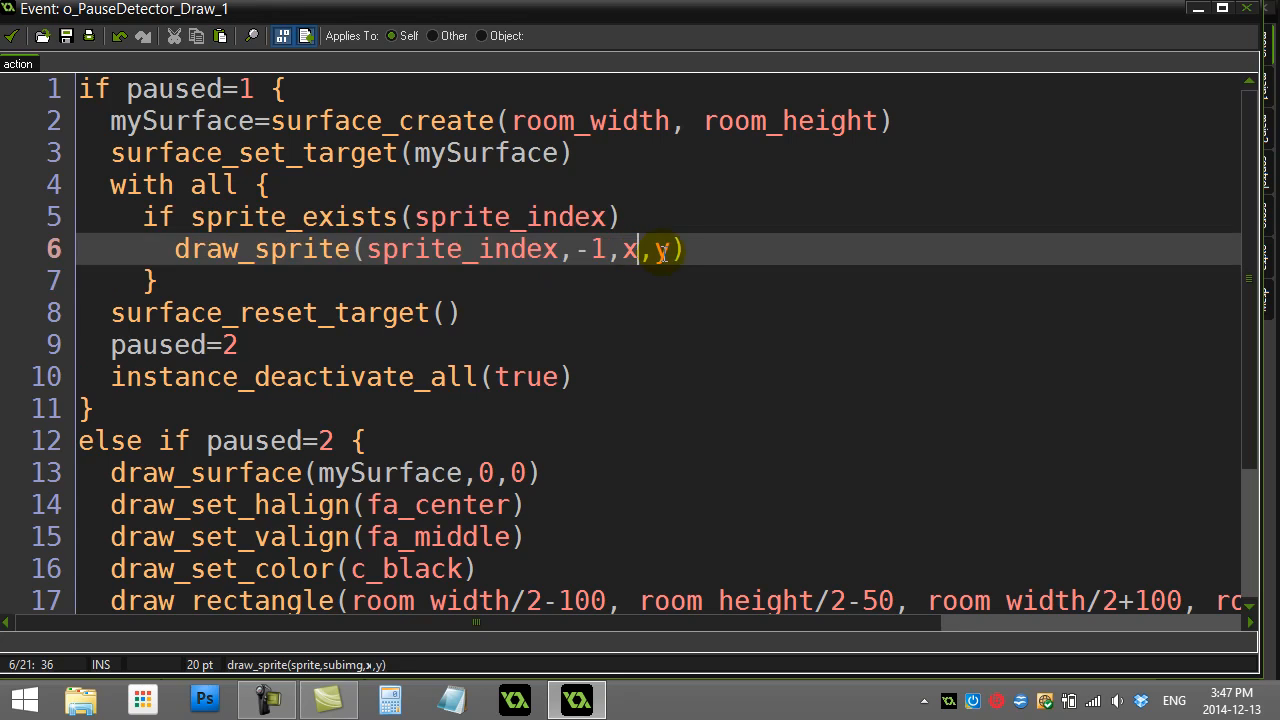
left_click(156, 280)
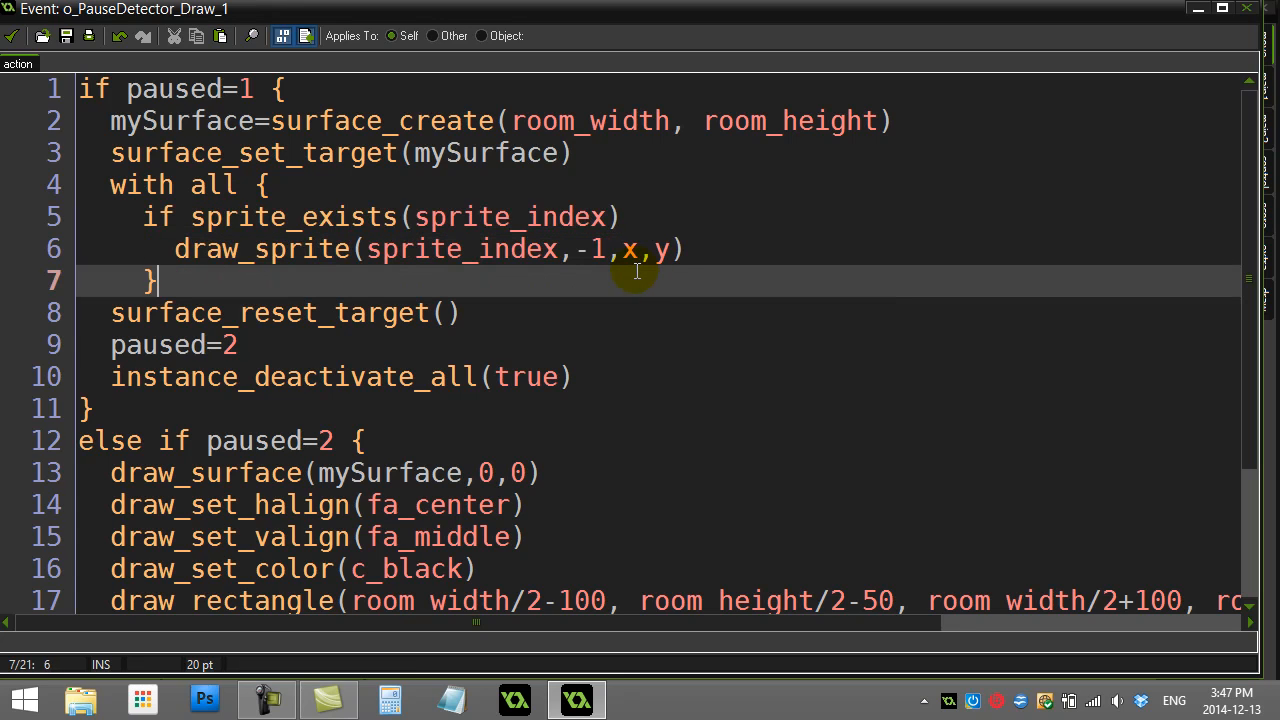